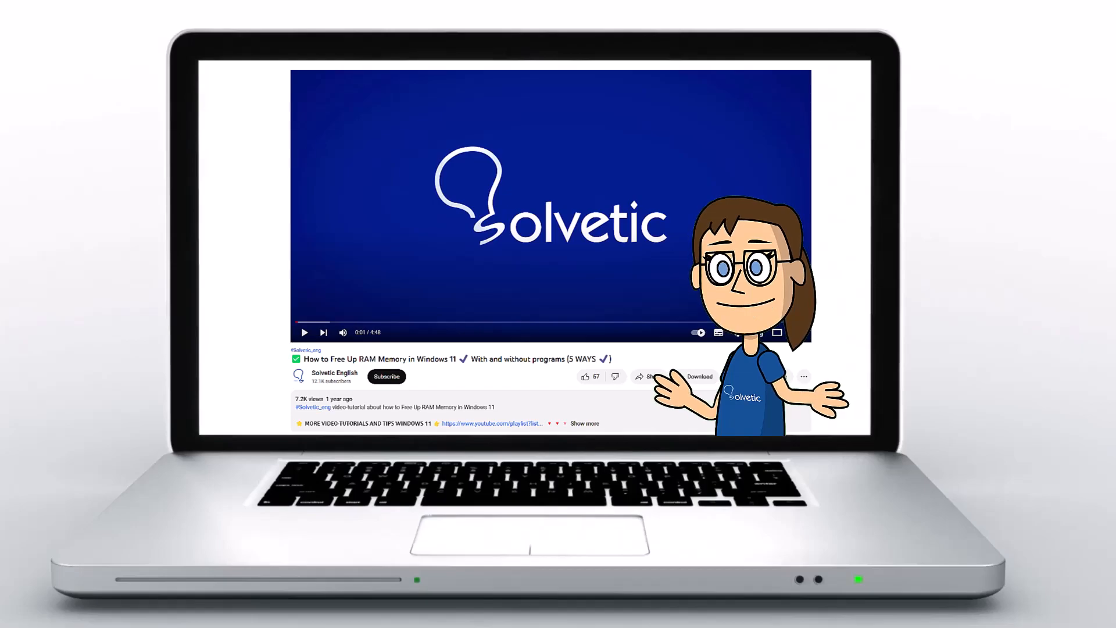
Step: Run sudo apt update in a new terminal, supplying the password, to refresh the package lists
click(584, 423)
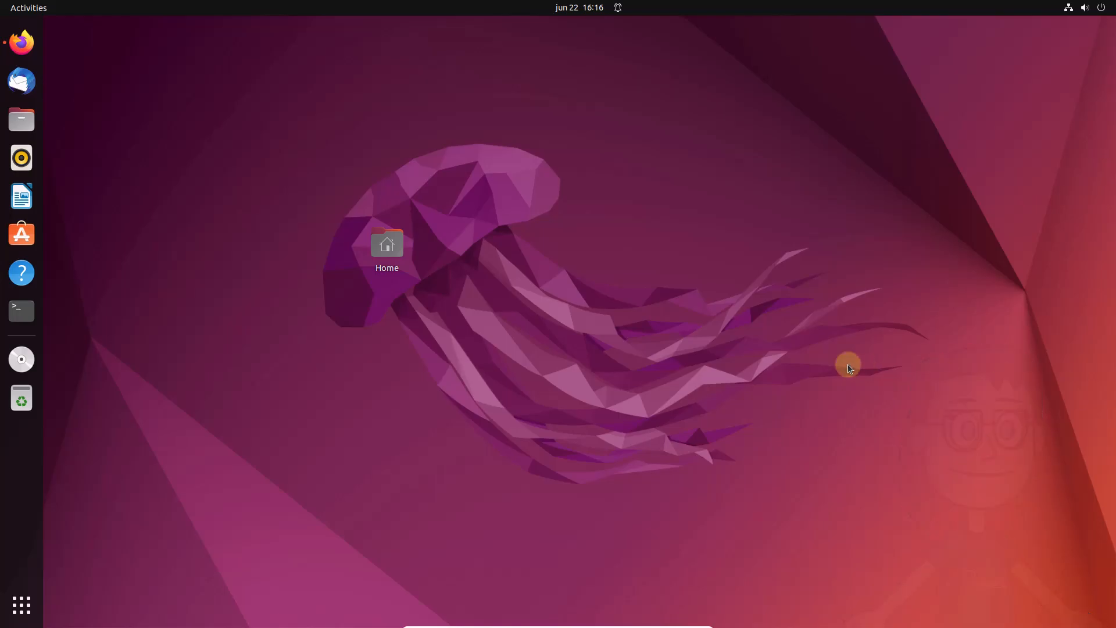
click(21, 311)
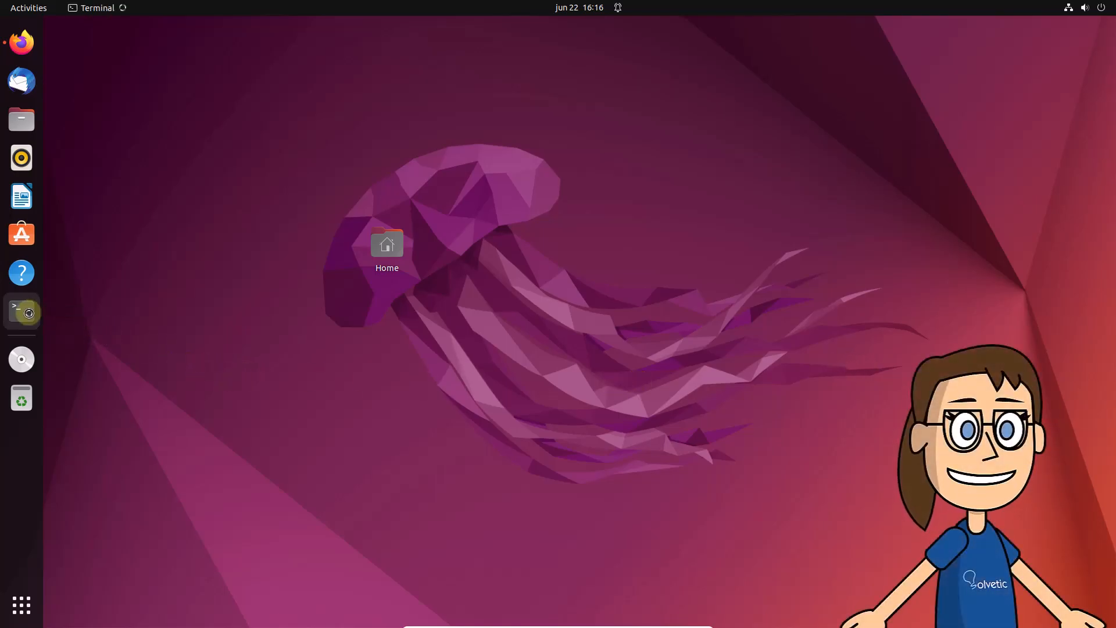
click(21, 312)
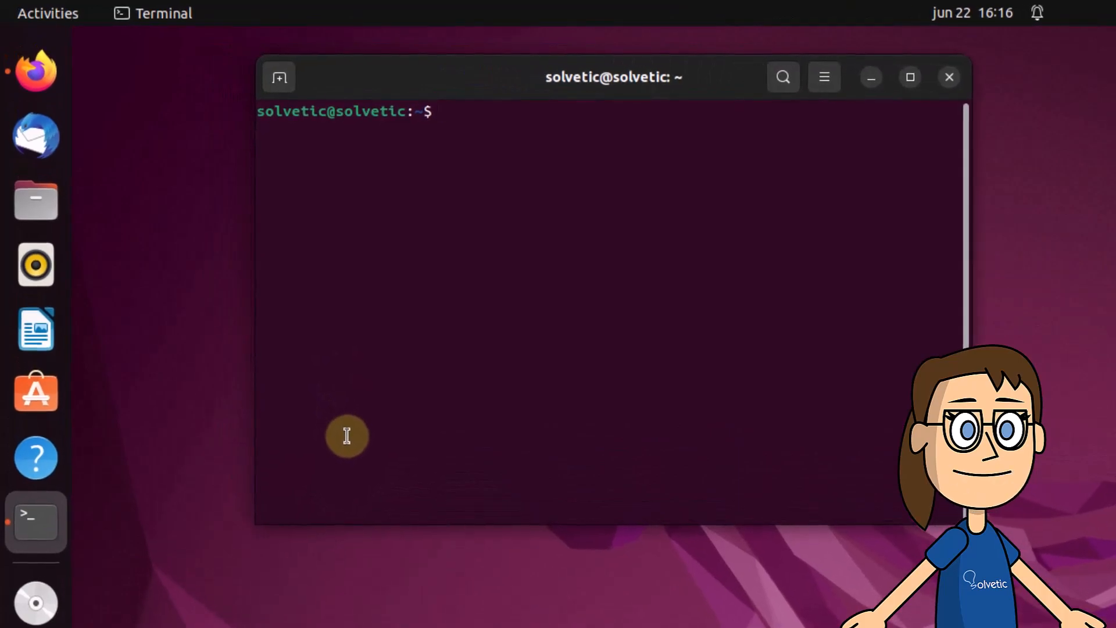
text(sudo apt)
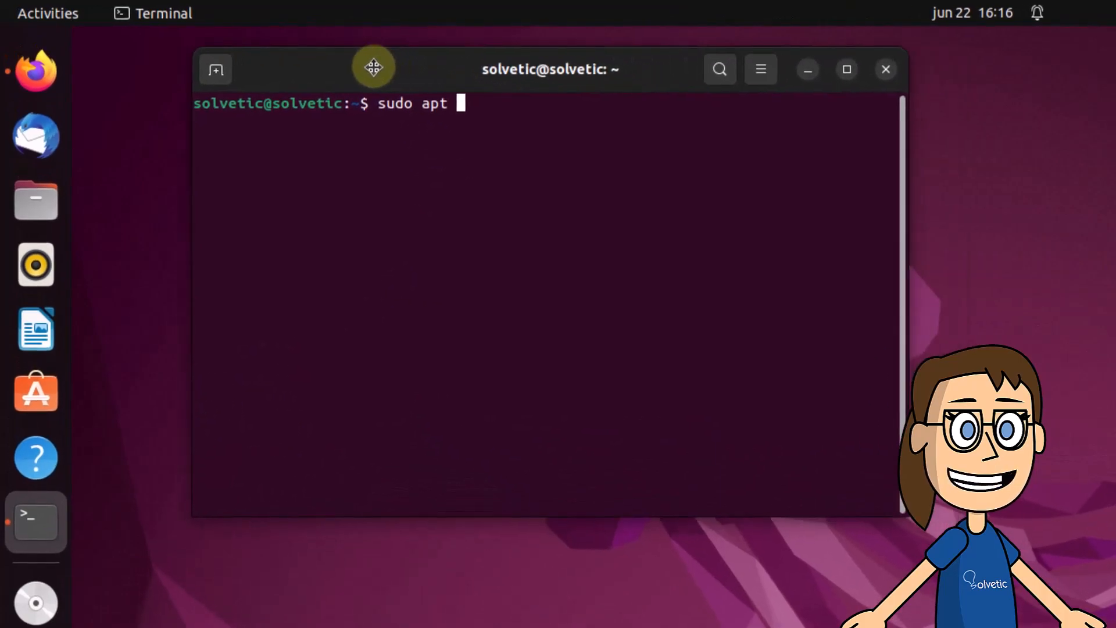
text(upda)
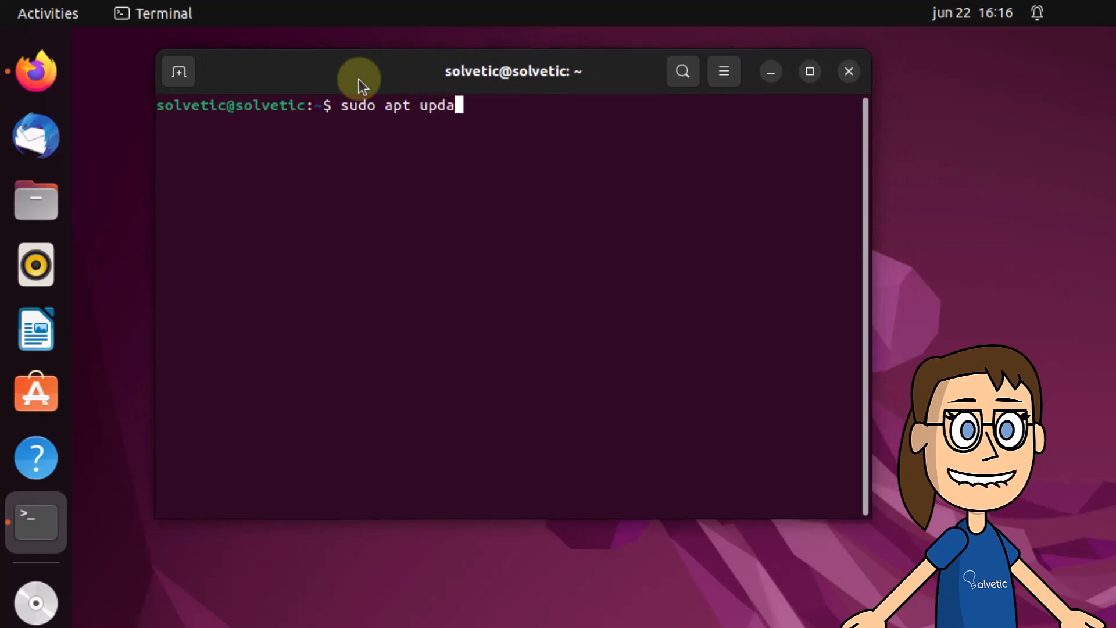
key(Return)
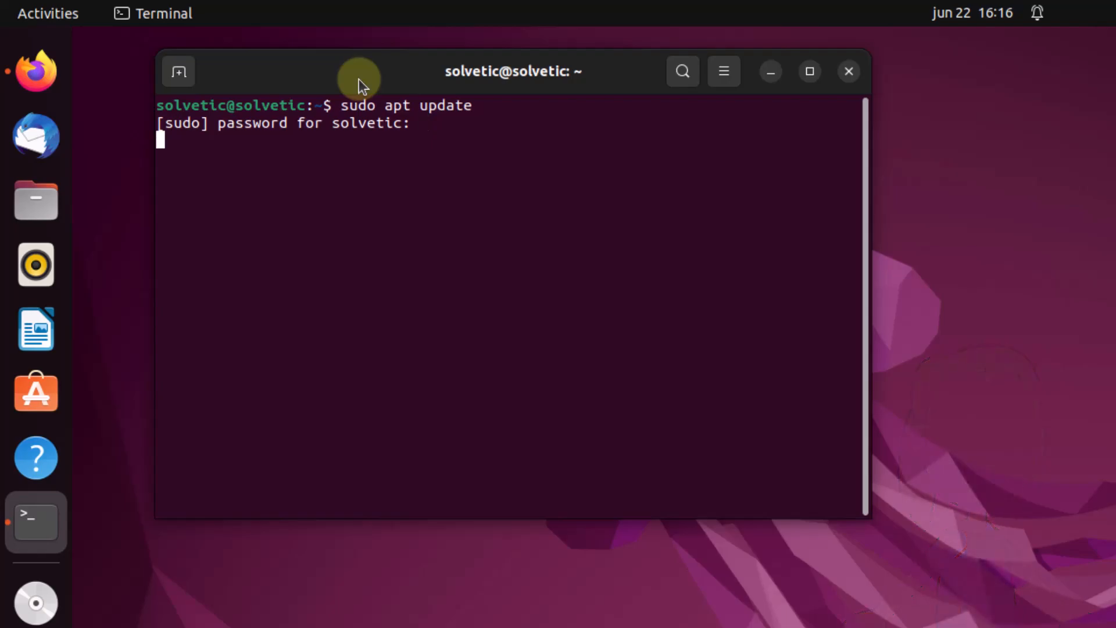
key(Return)
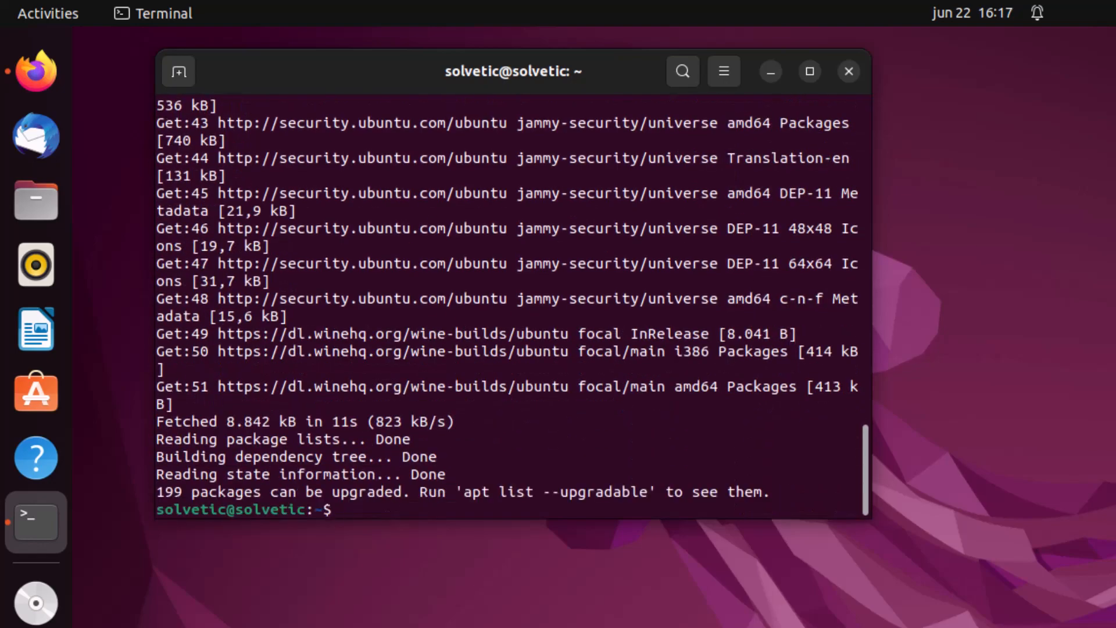
mouse_move(772, 500)
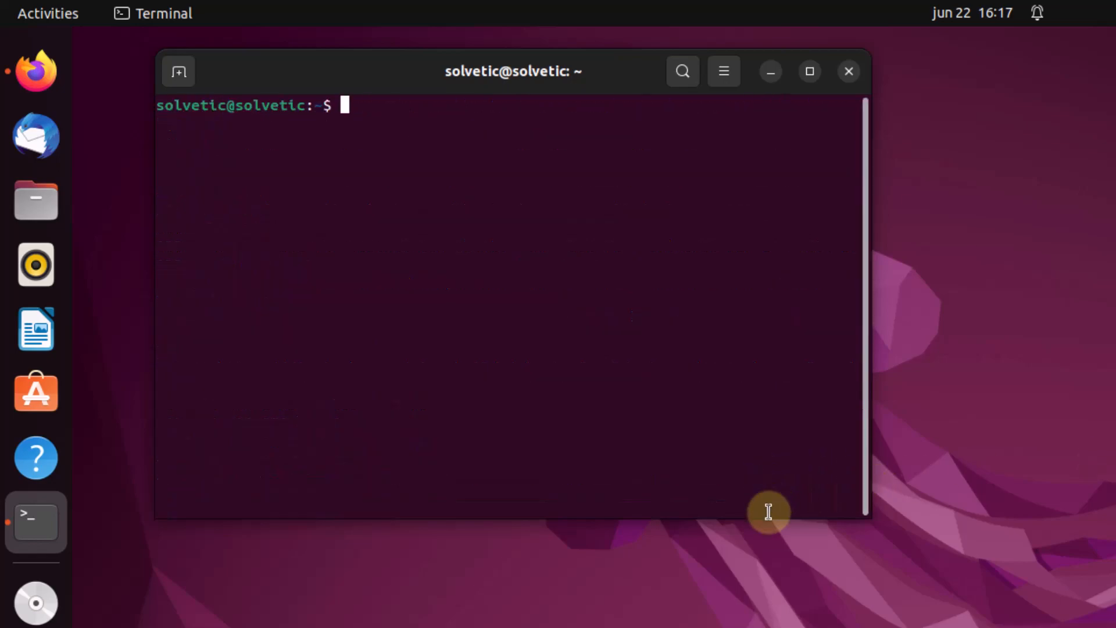
Step: Run the repo.litespeed.sh setup script via sudo wget piped to sudo bash
text(sudo)
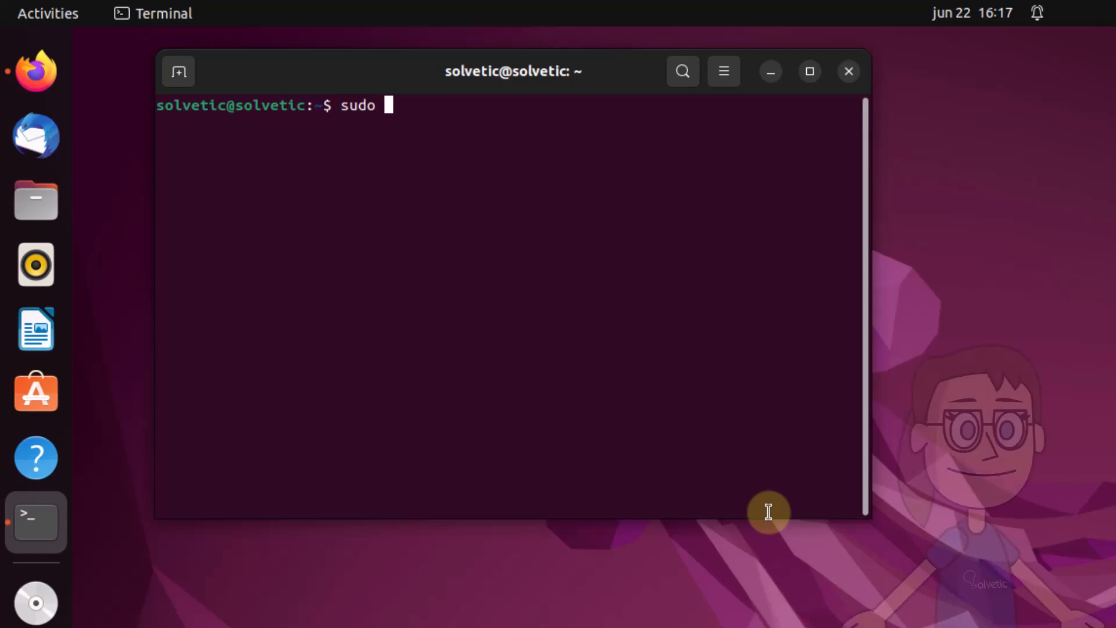
text(wget -)
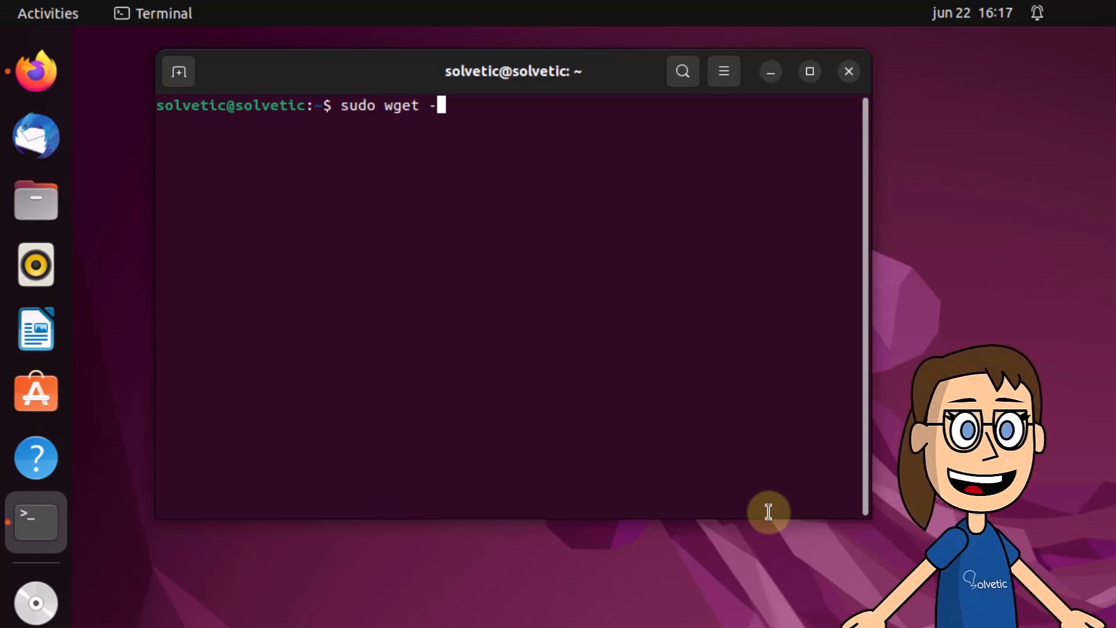
text(O -)
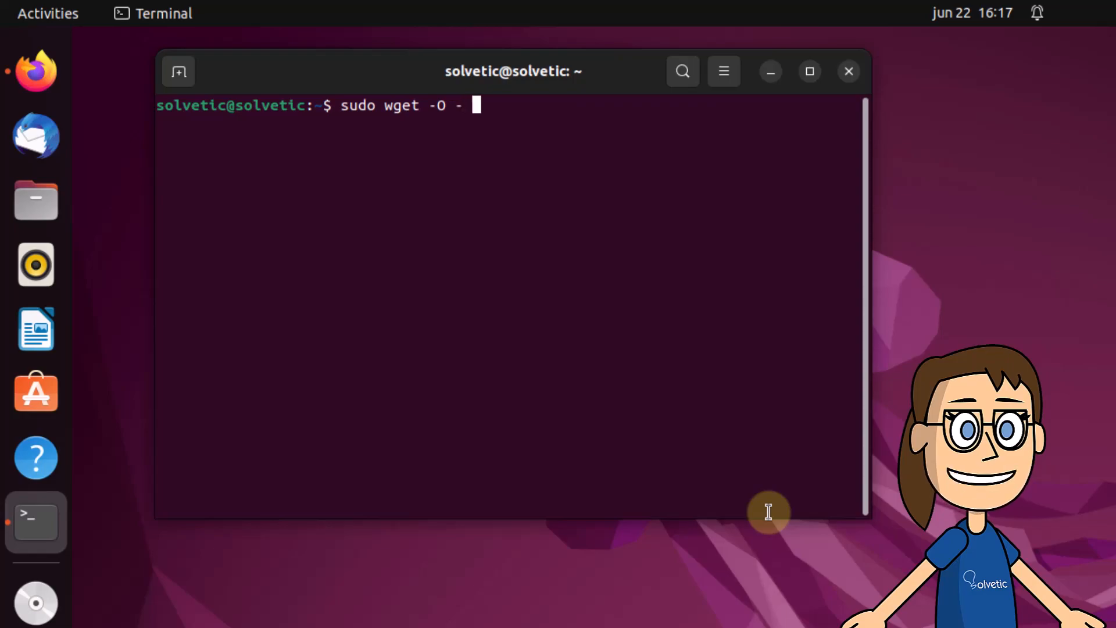
text(https)
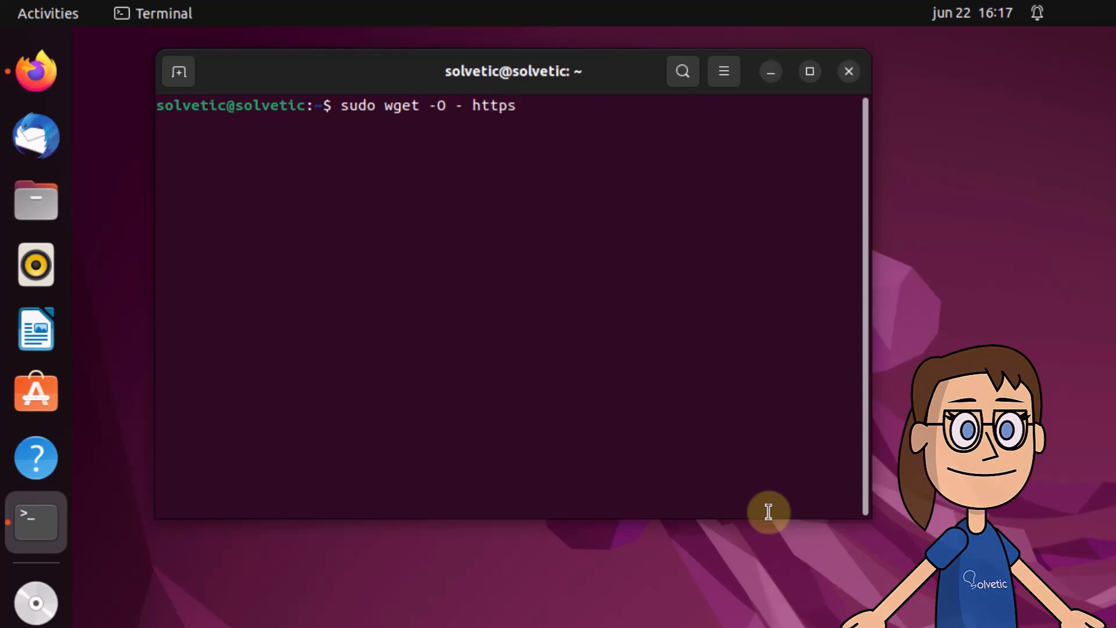
text(://)
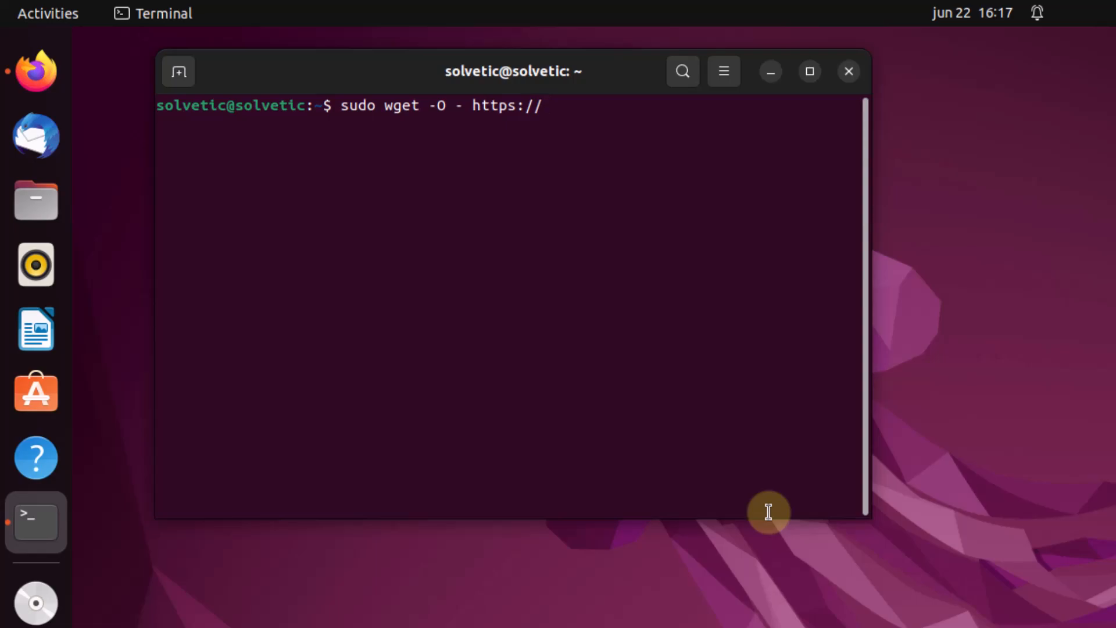
text(repo.)
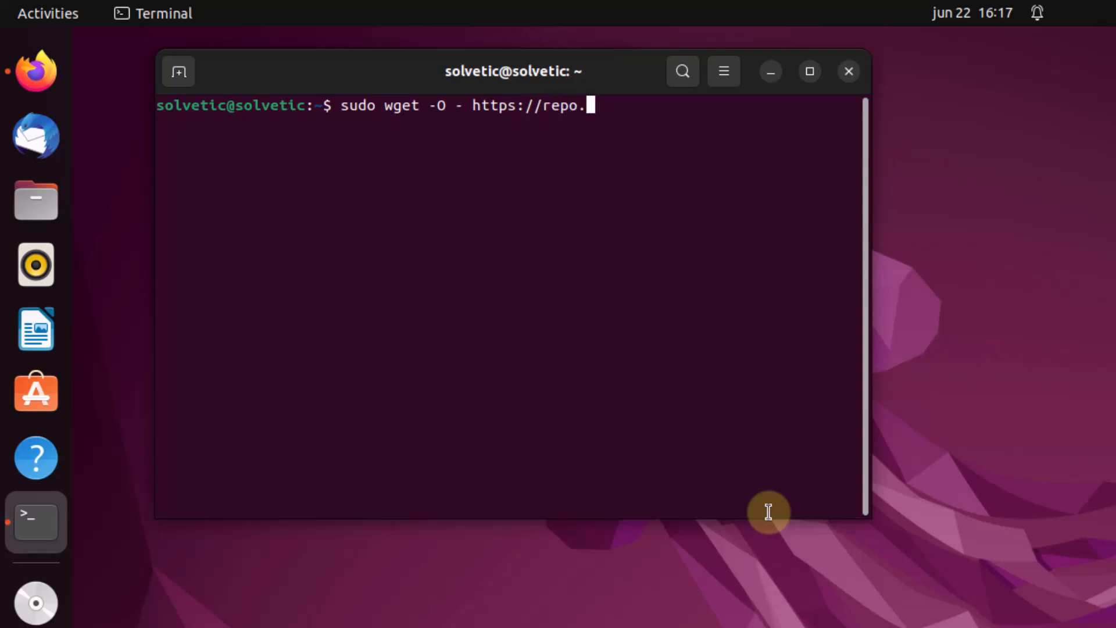
text(litespe)
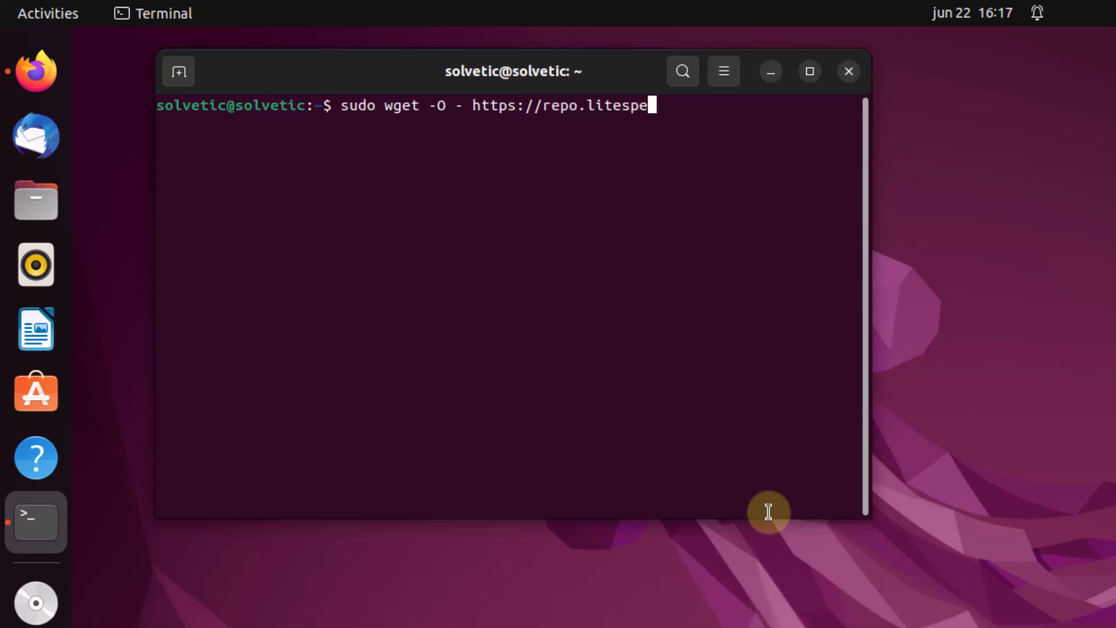
text(ed.sh |)
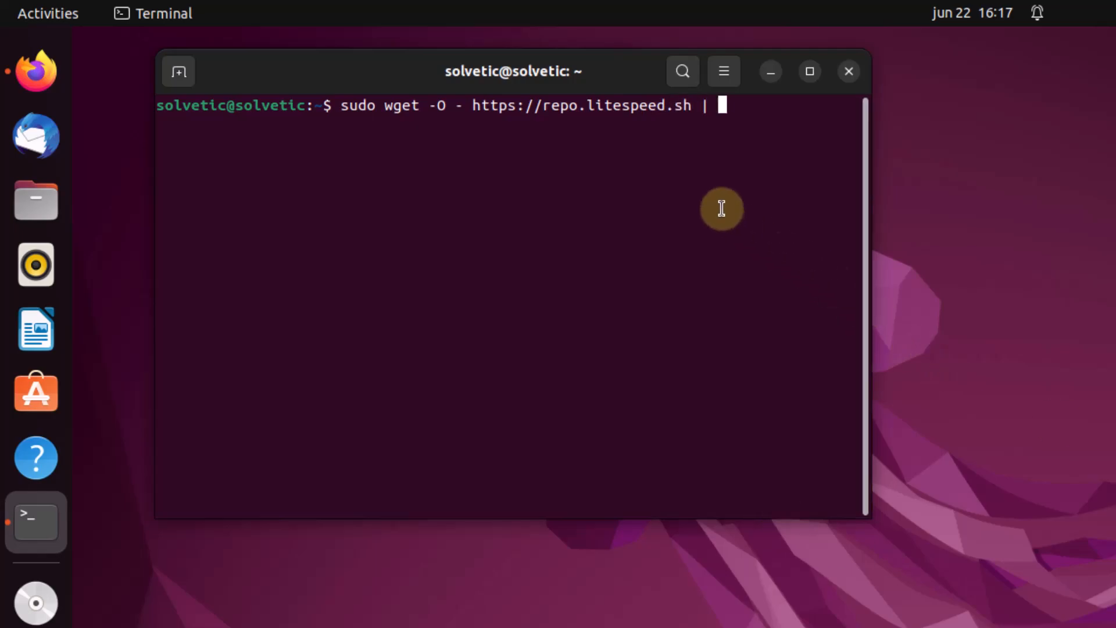
text(sudo ba)
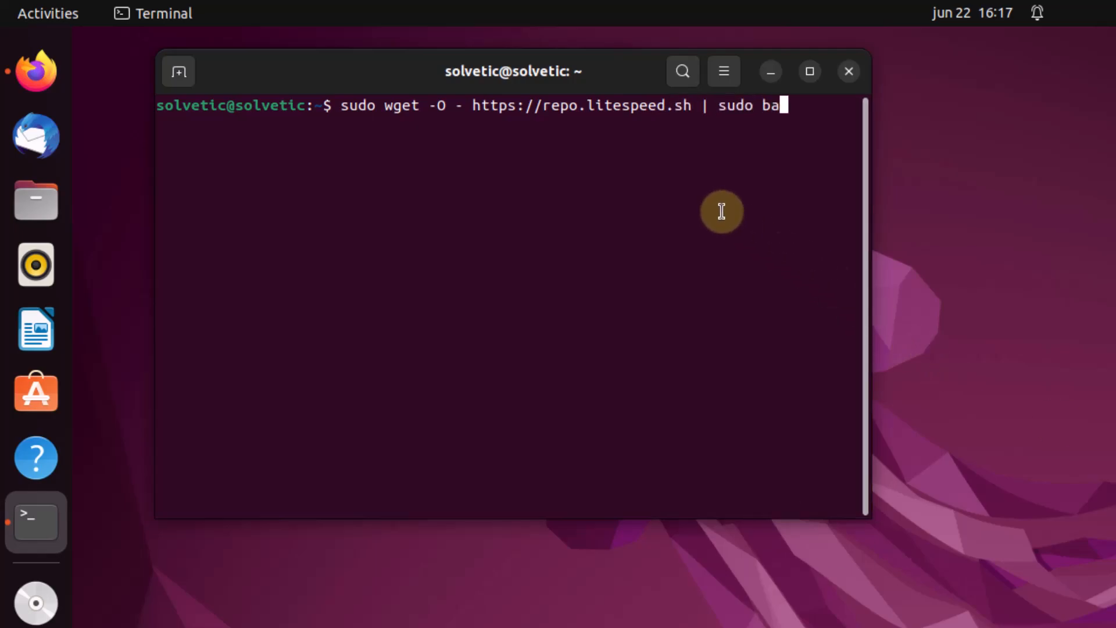
text(sh)
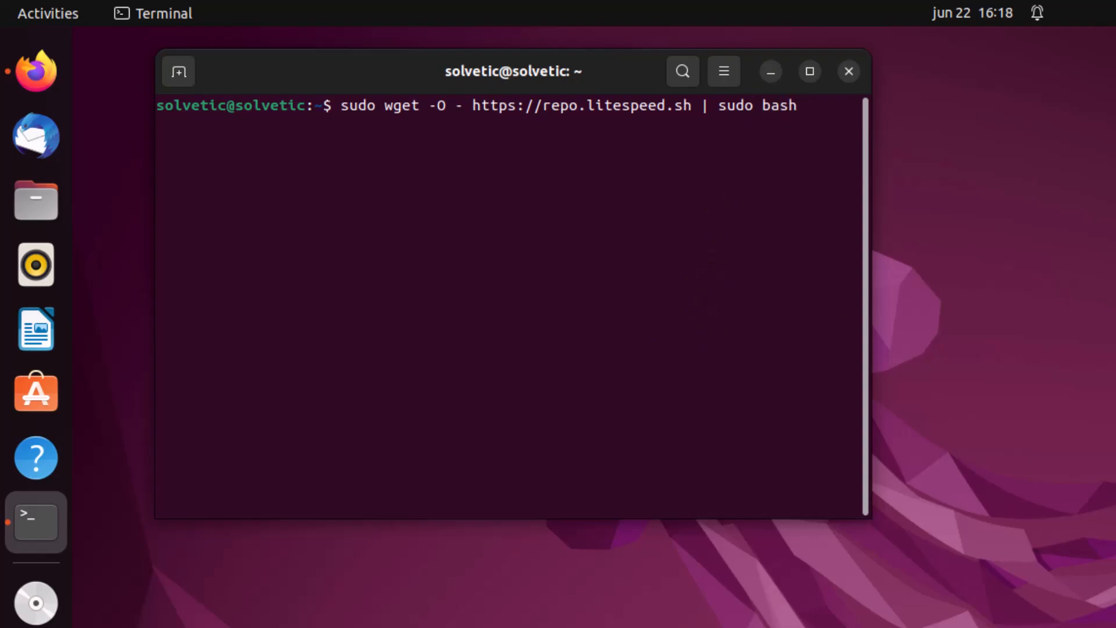
key(Return)
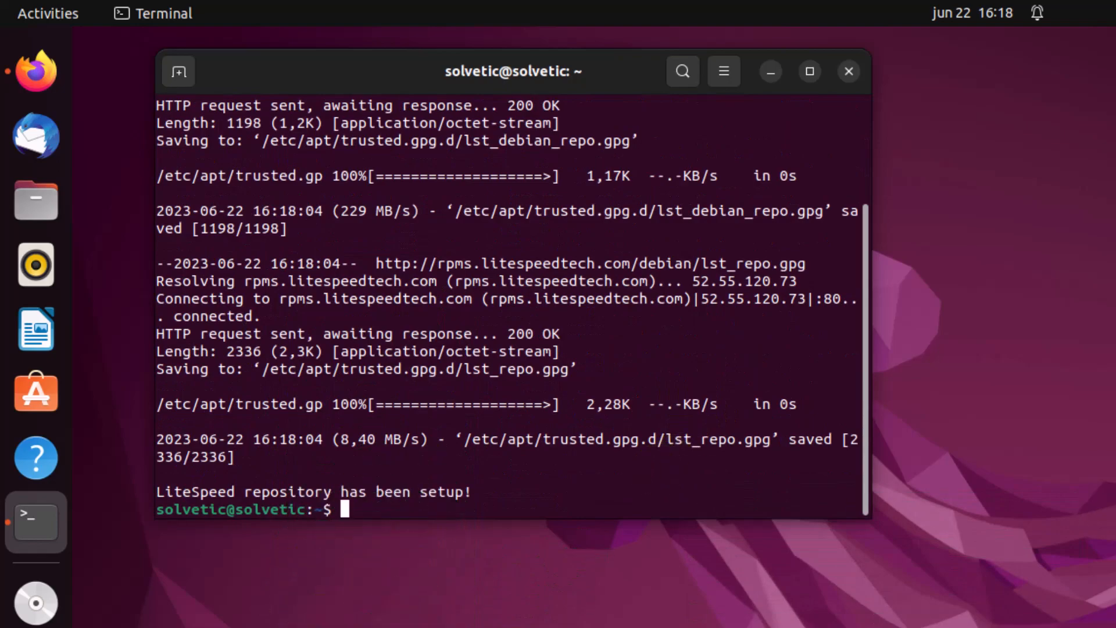
text(cl)
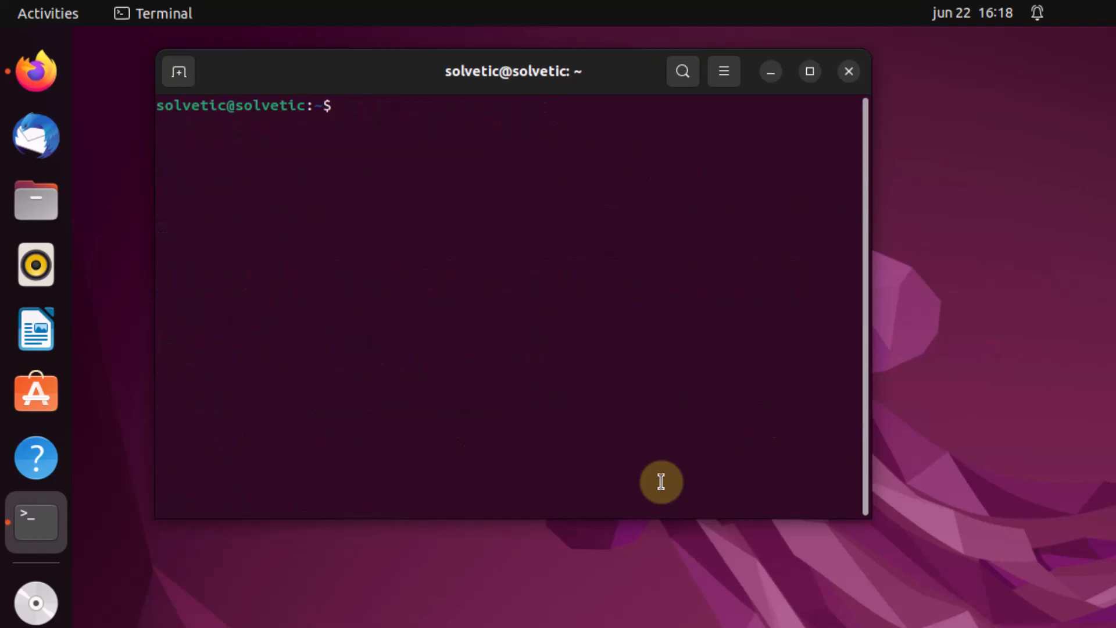
Step: Run sudo apt update again so the LiteSpeed repository indexes are fetched
text(sudo apt update)
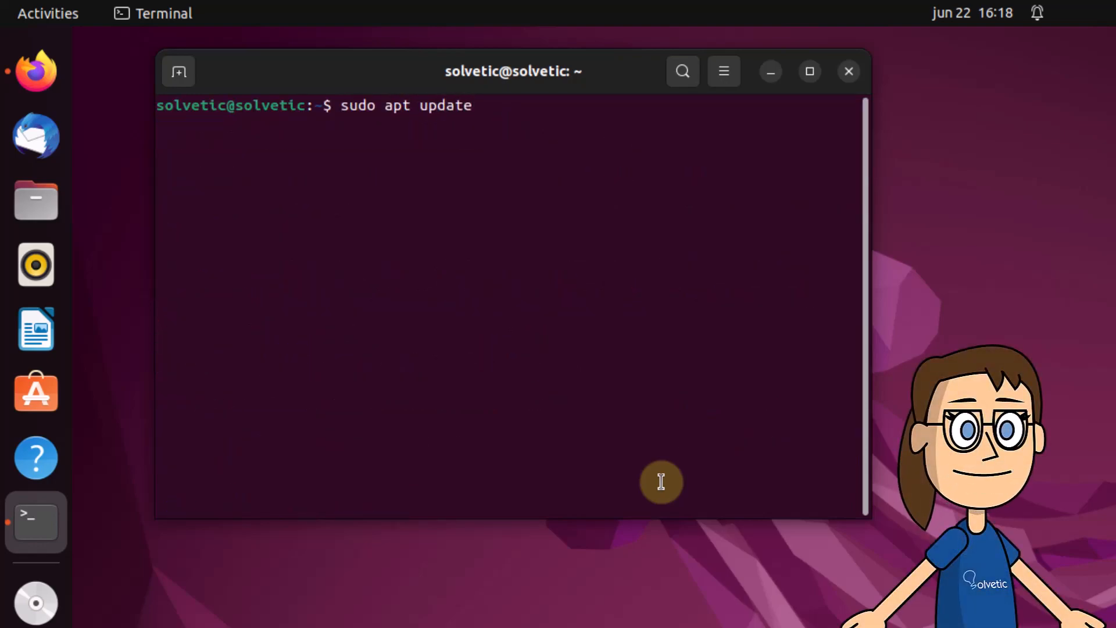
key(Return)
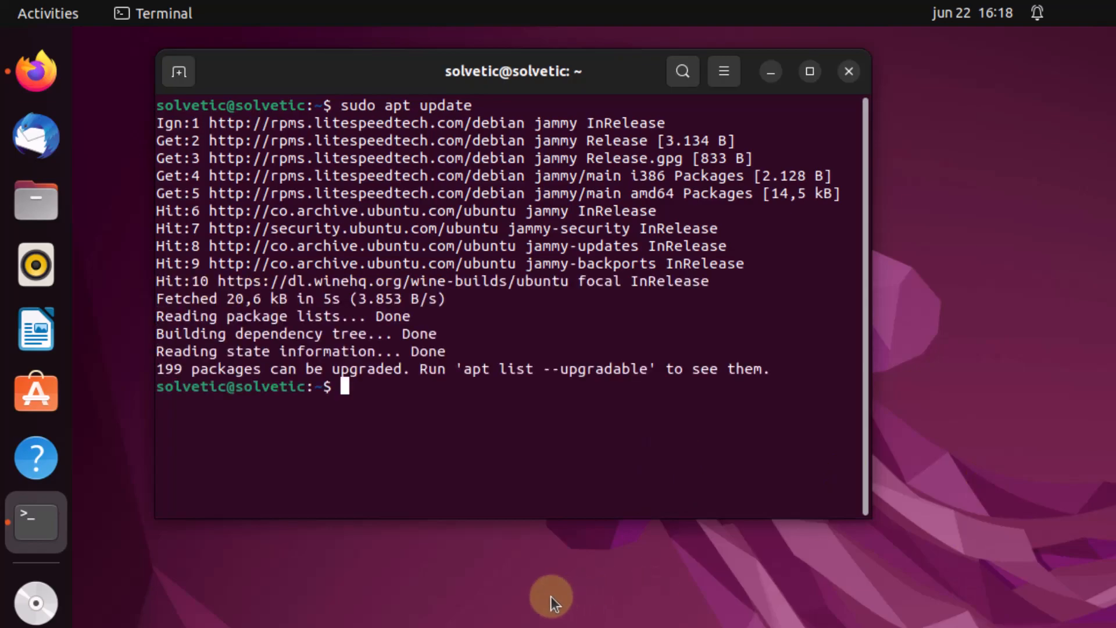
text(clear)
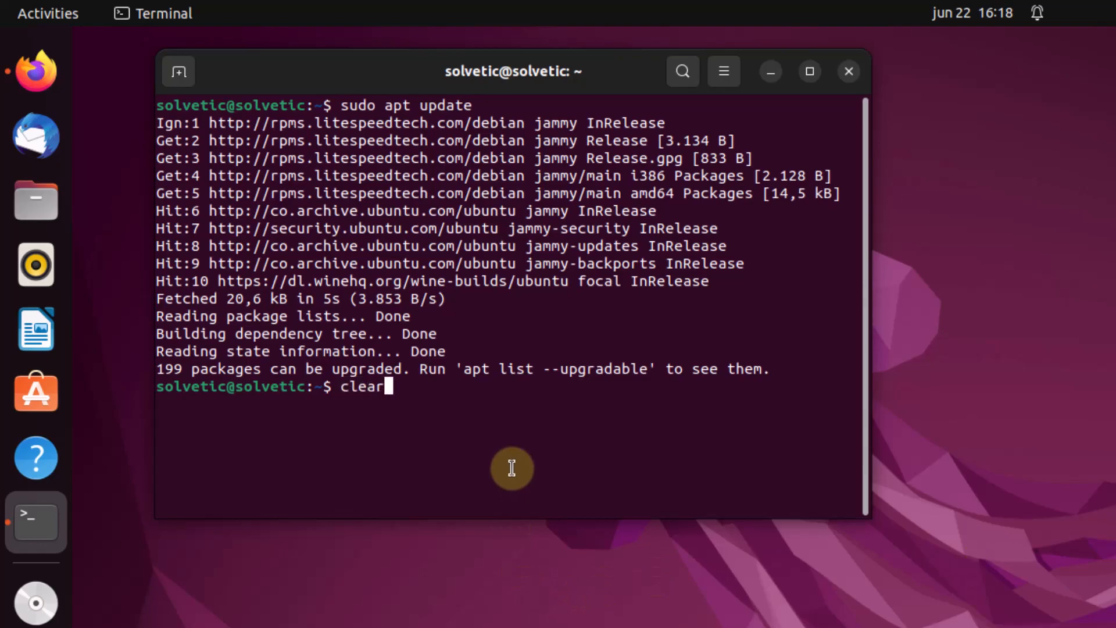
Step: Install openlitespeed and lsphp81 with apt, confirming the 19 new packages with Y
key(Return)
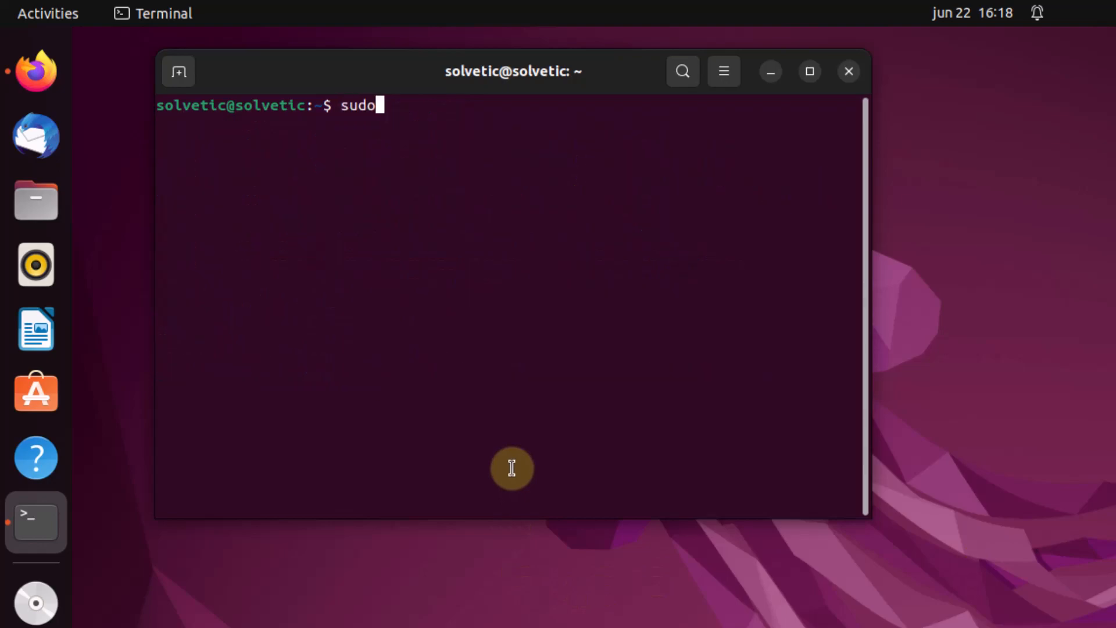
text(apt i)
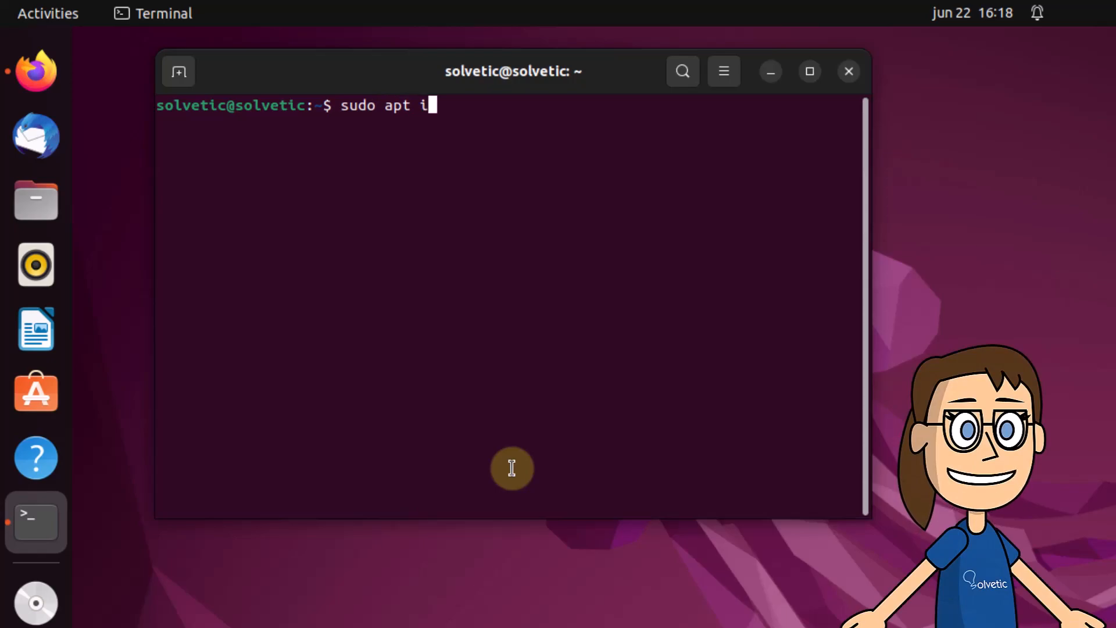
text(nstall)
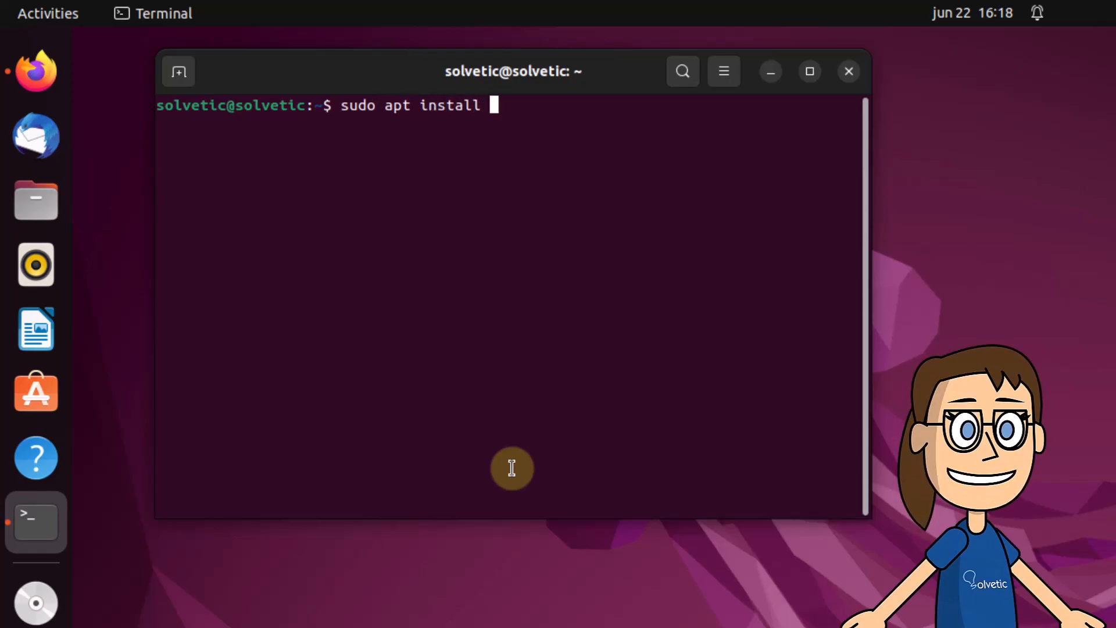
text(openlite)
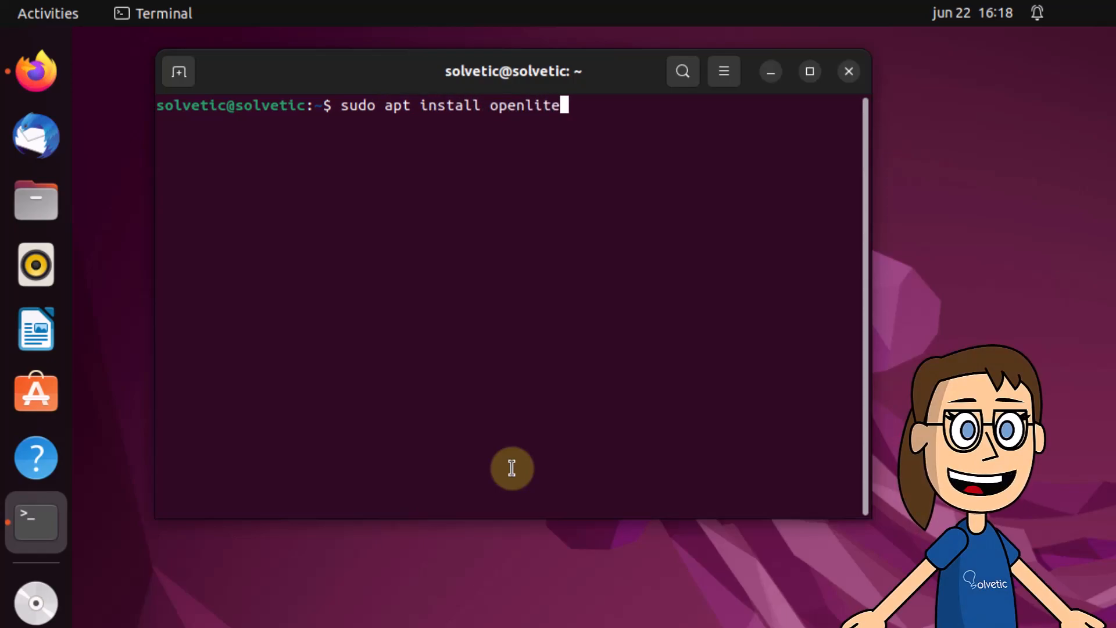
text(speed)
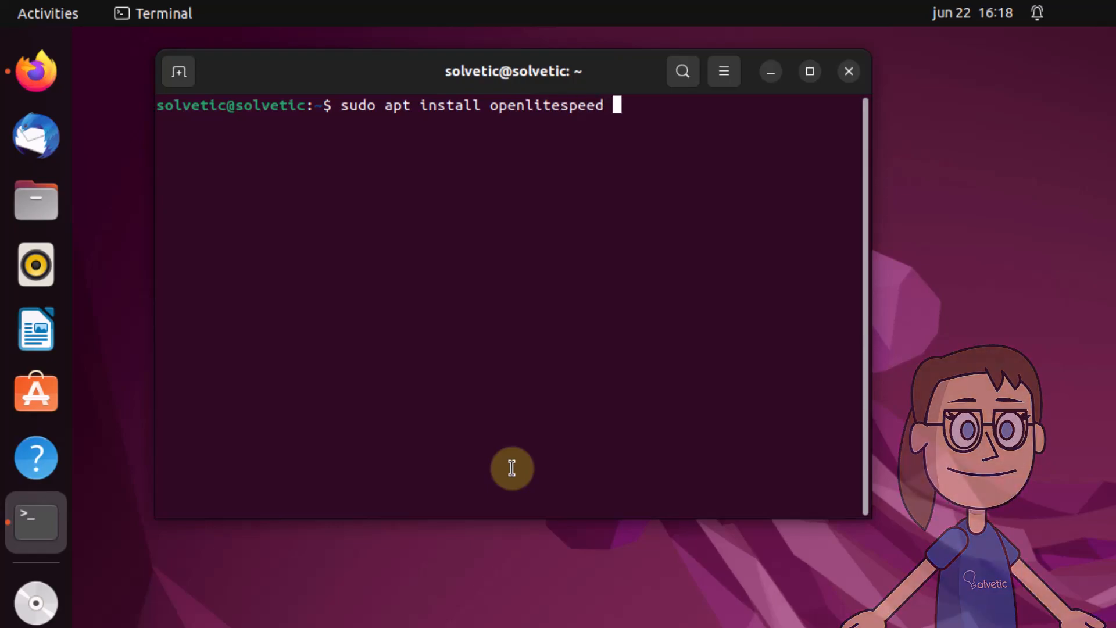
text(ls)
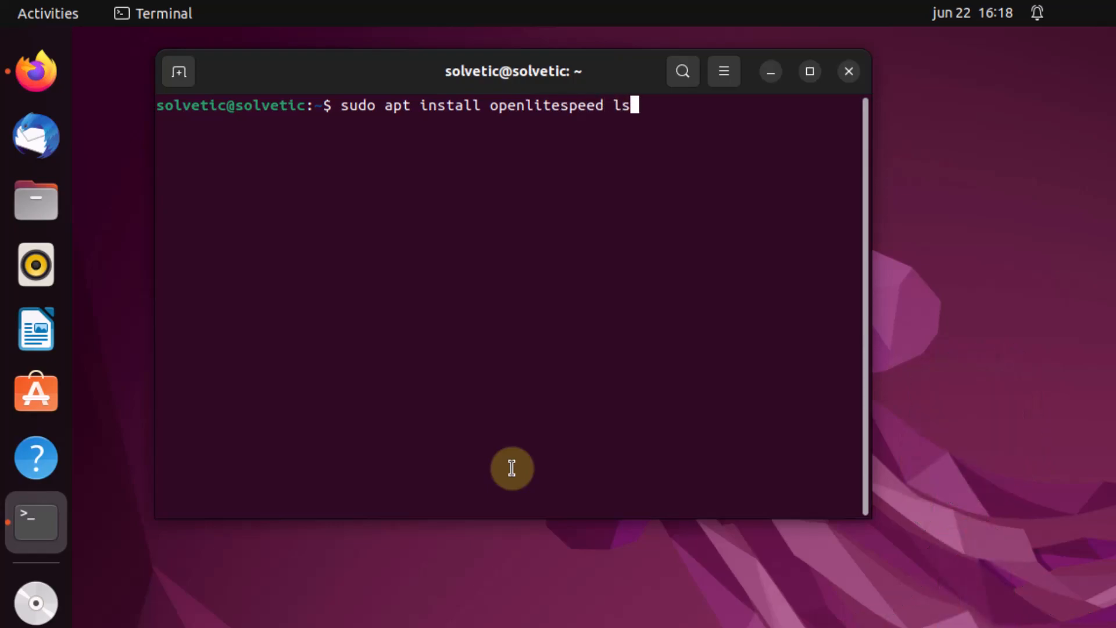
text(ph)
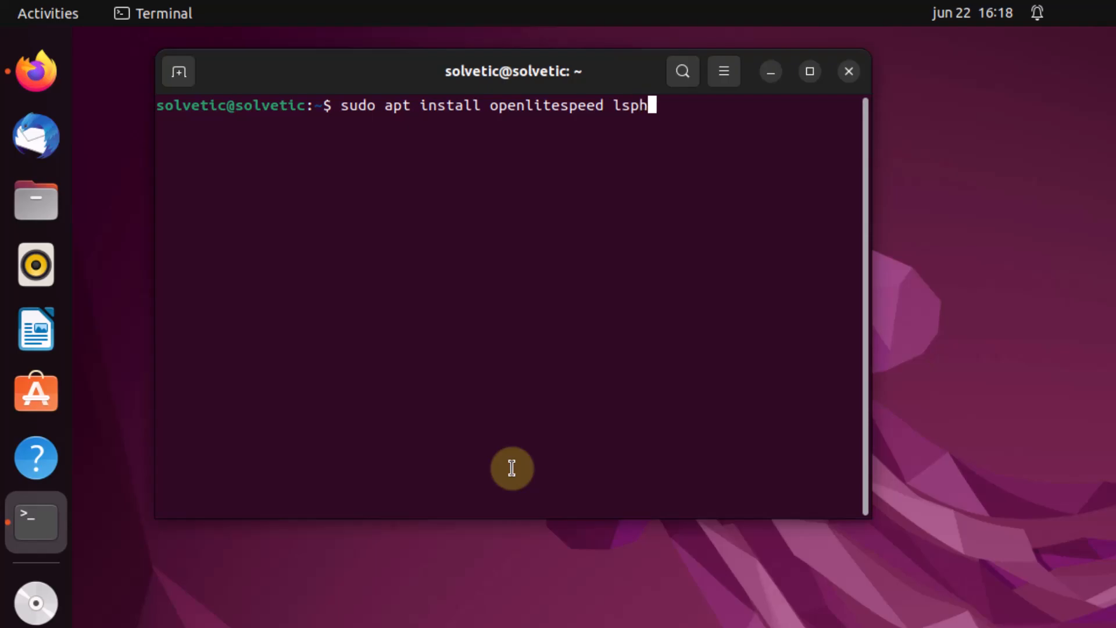
text(p81)
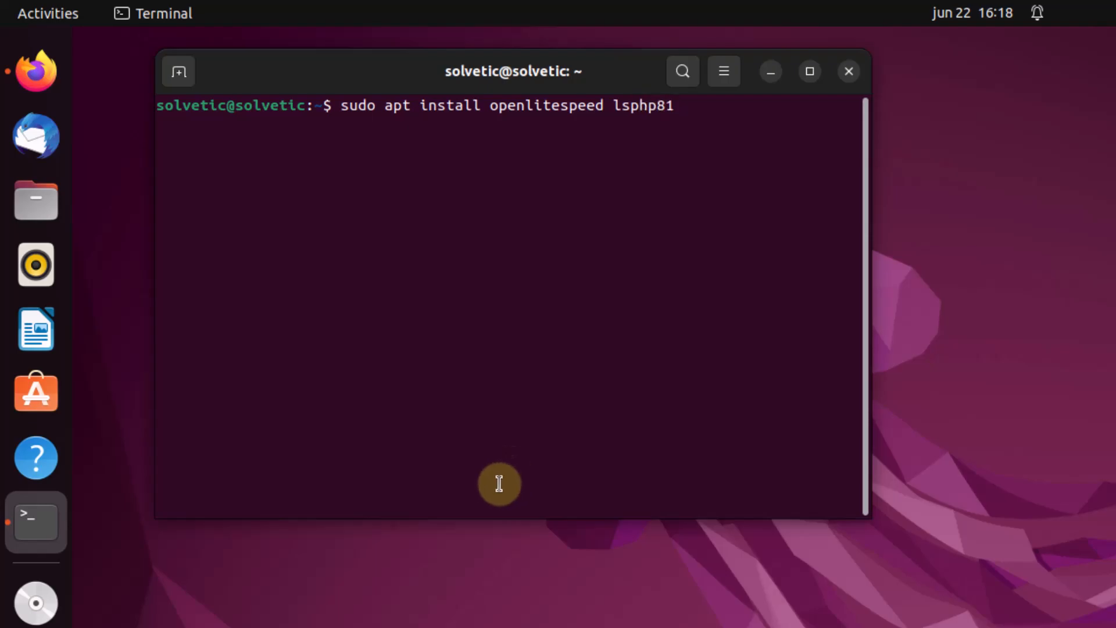
key(Return)
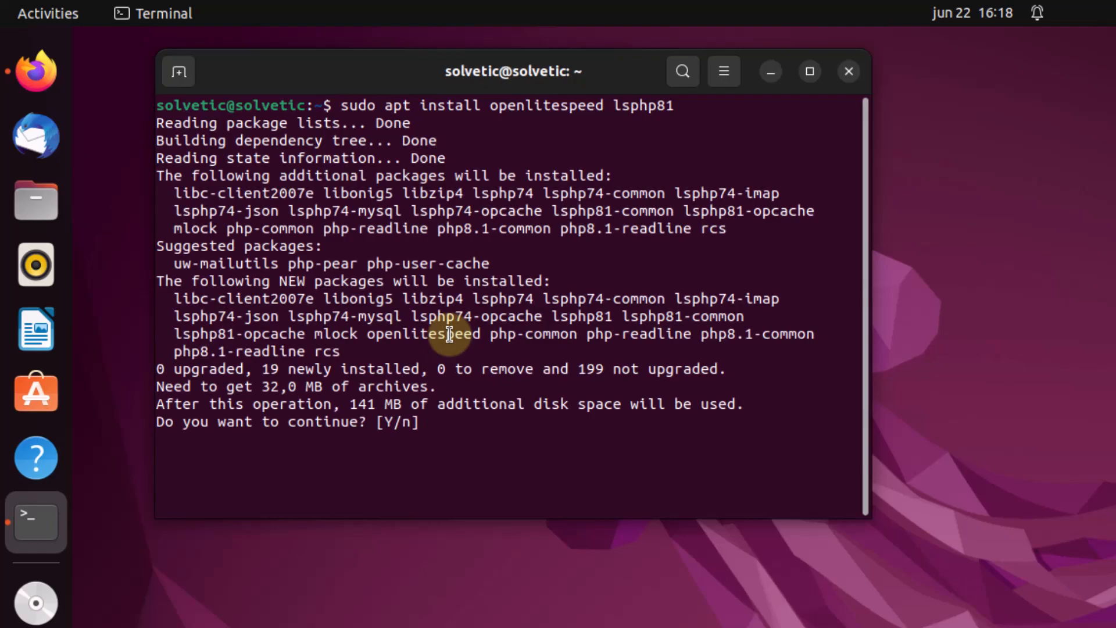
text(Y)
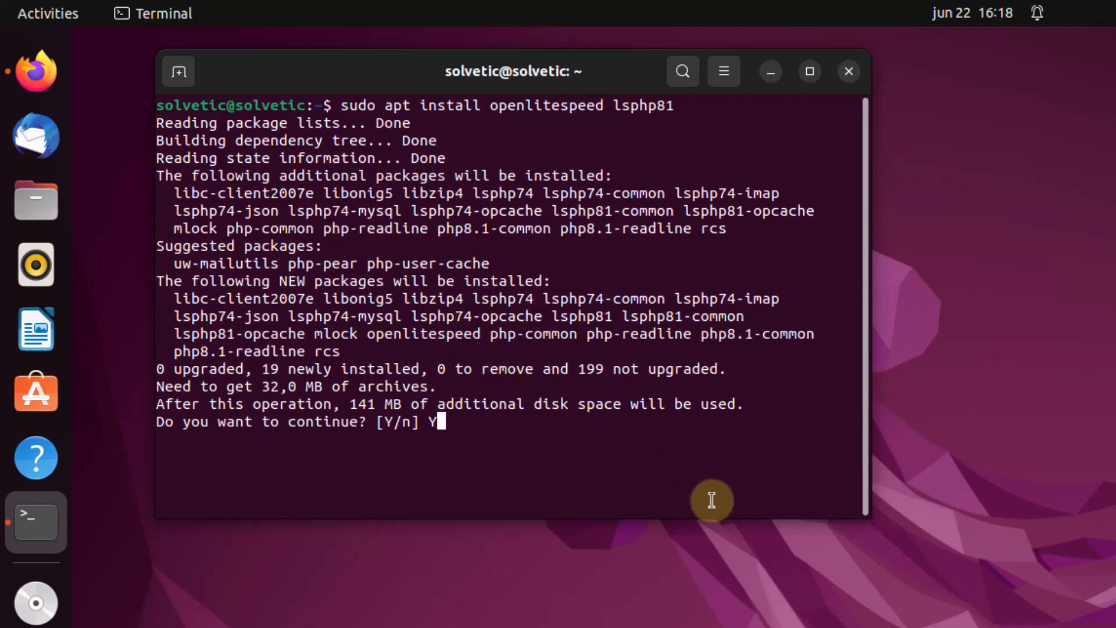
key(Return)
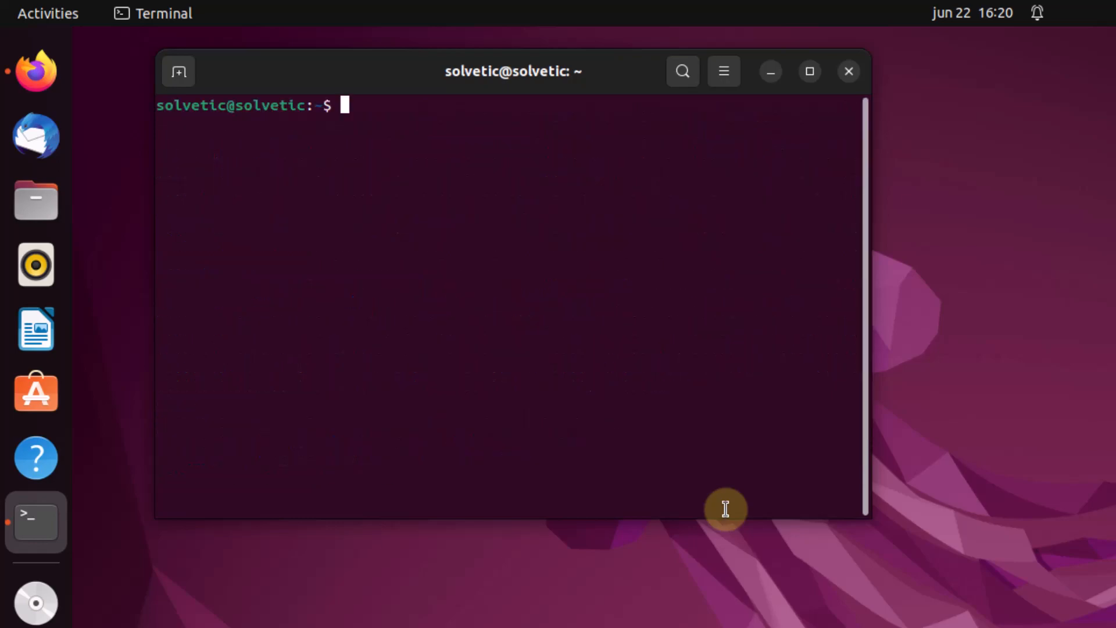
Step: Run sudo /usr/local/lsws/admin/misc/admpass.sh to start the WebAdmin credential setup
text(su)
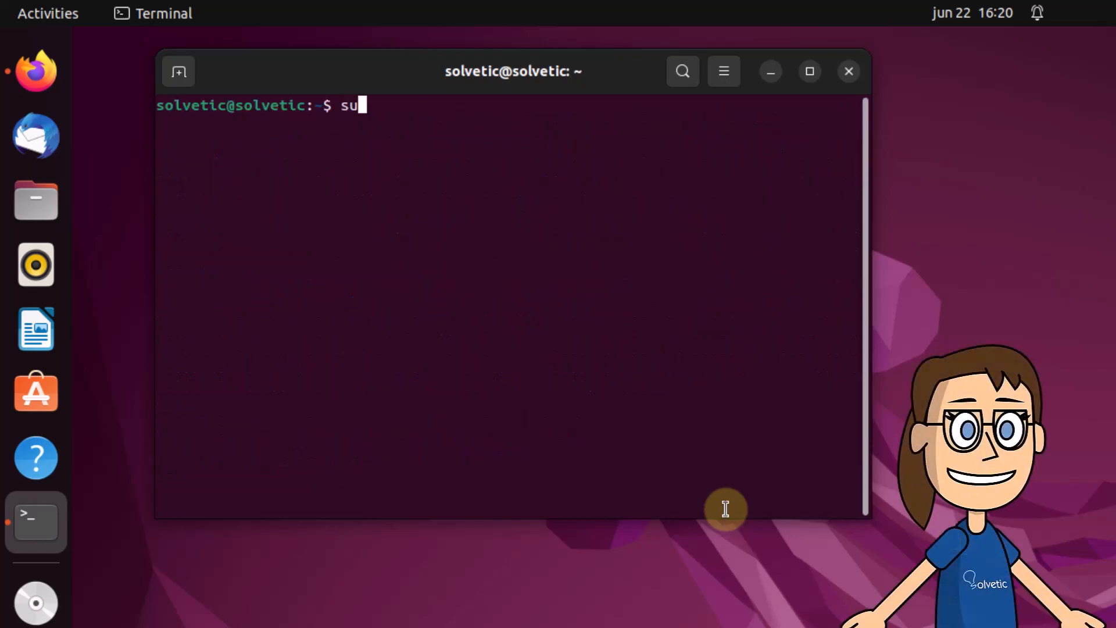
text(do /usr)
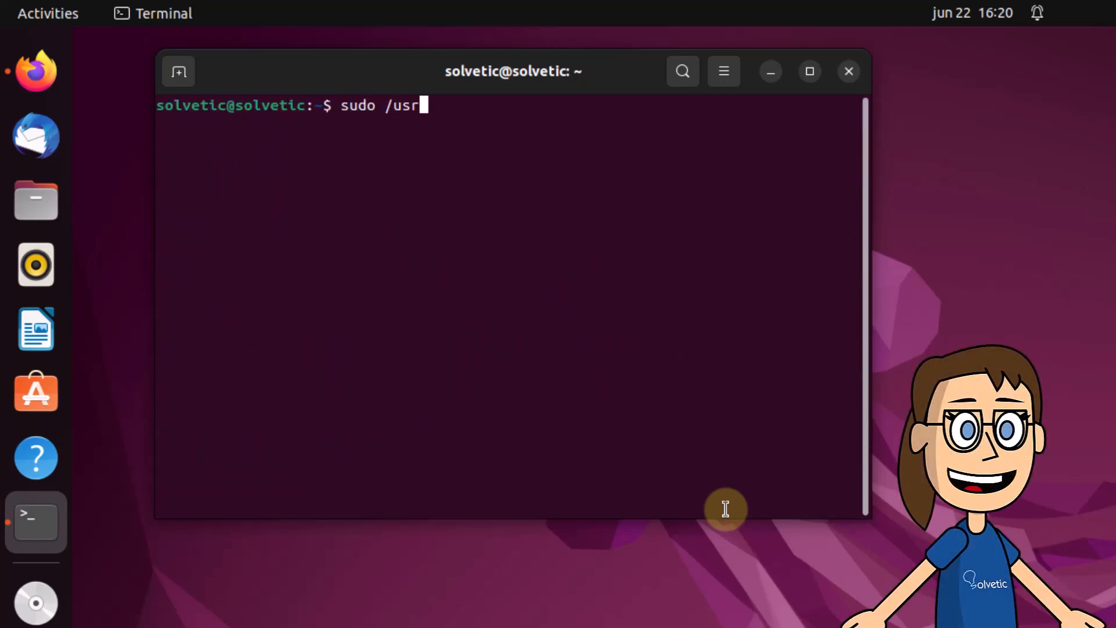
text(/local)
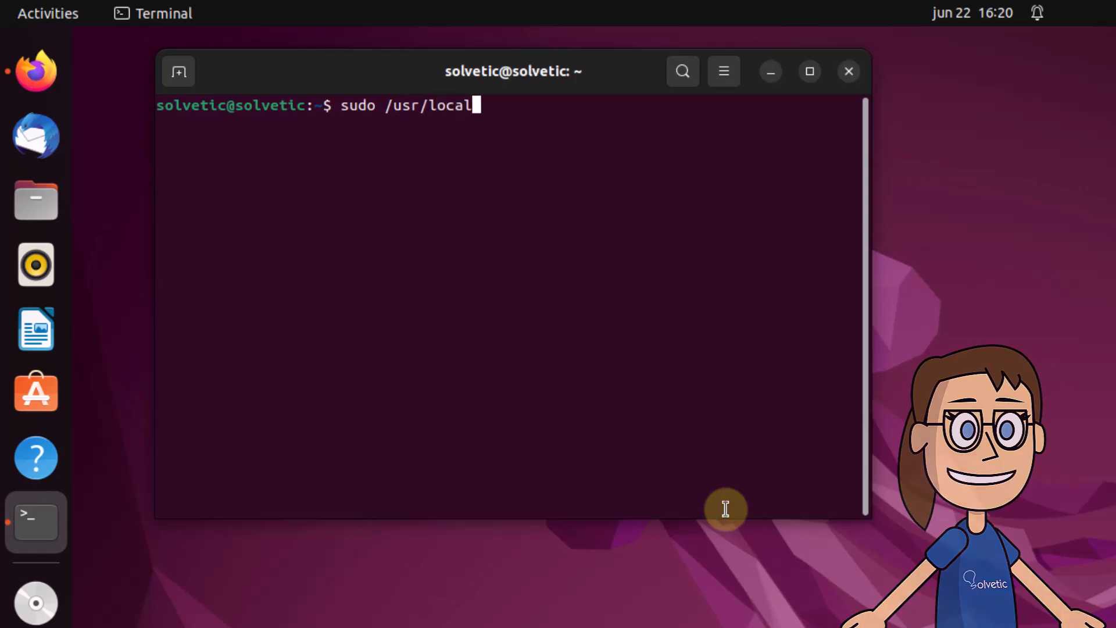
text(/)
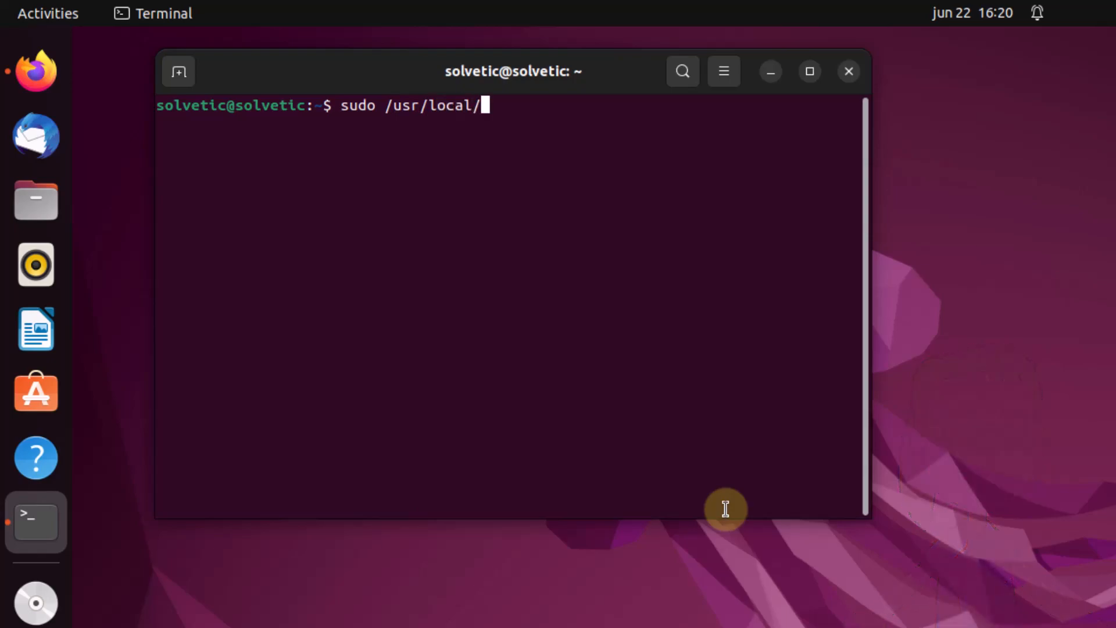
text(lsws)
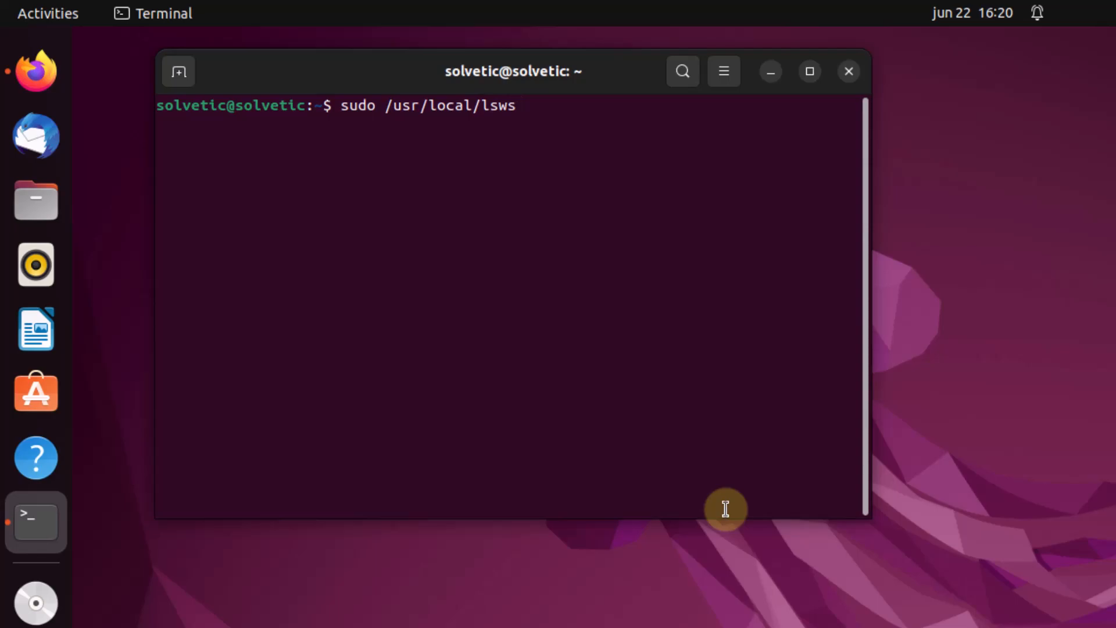
text(/admin)
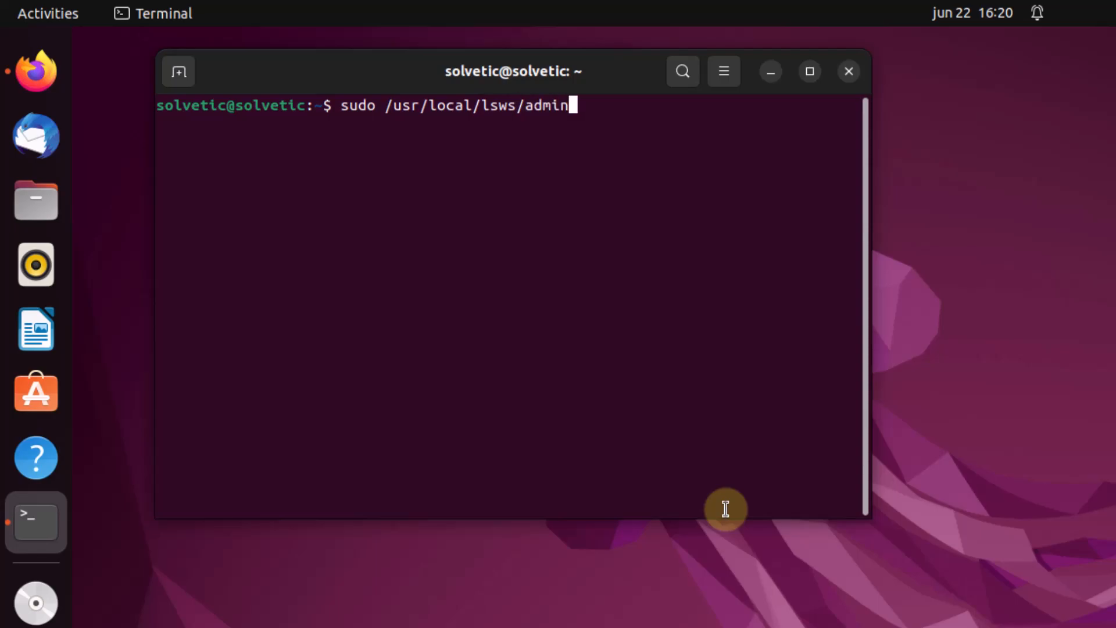
text(/)
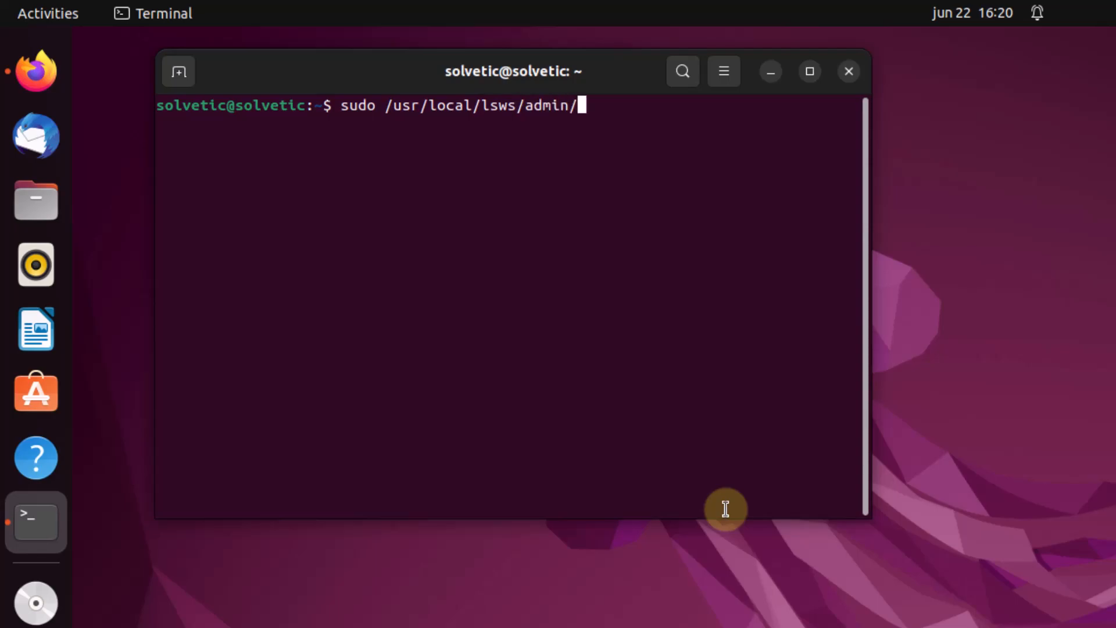
text(misc)
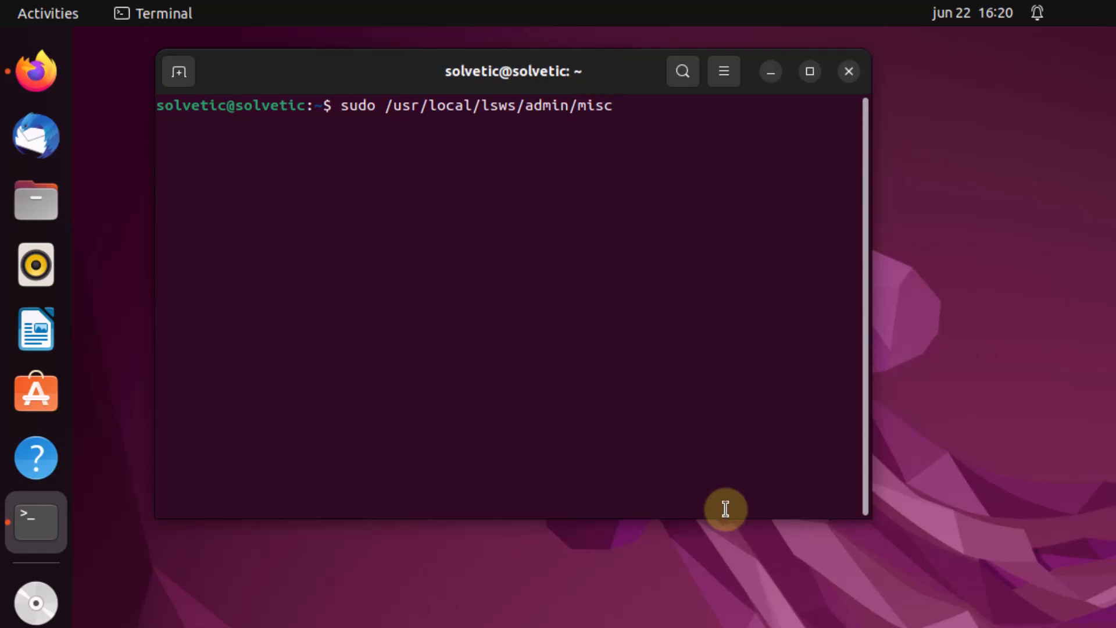
text(/adm)
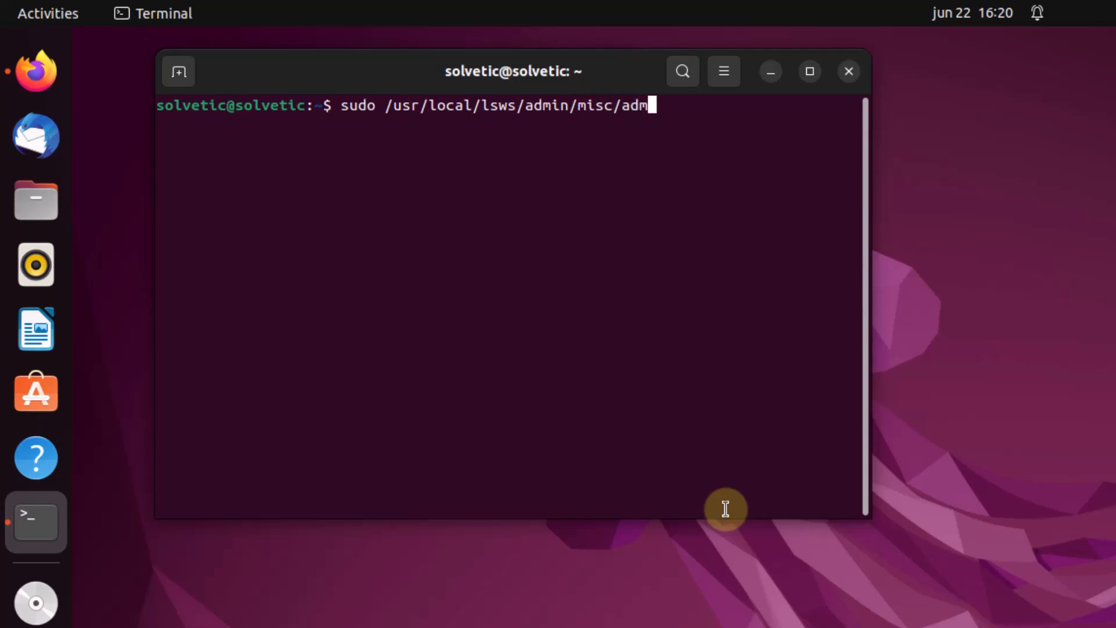
text(pass.sh)
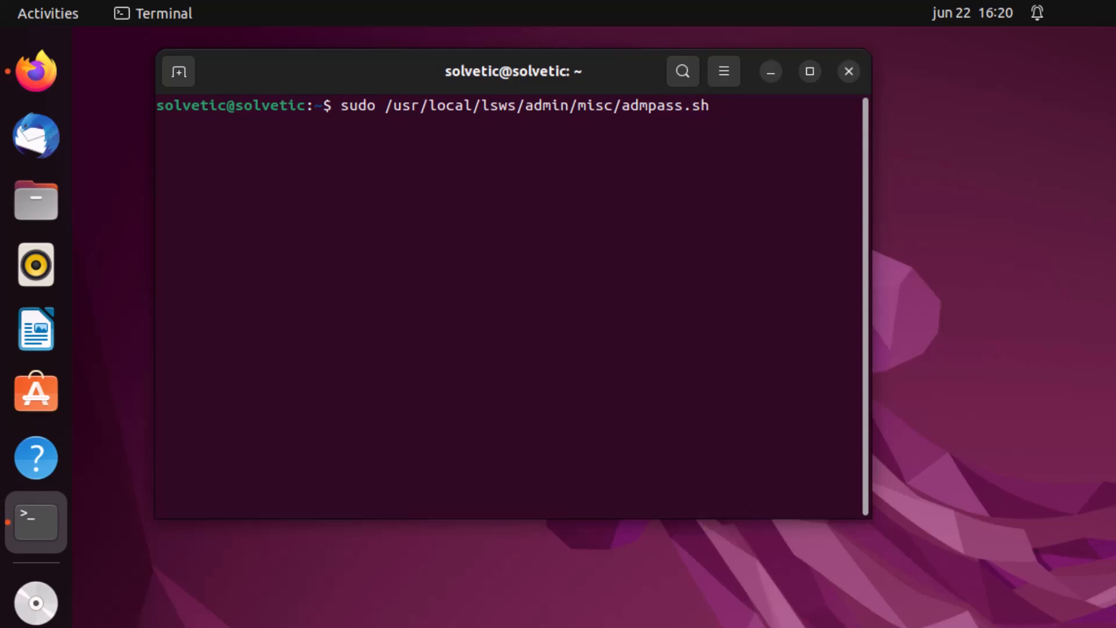
key(Return)
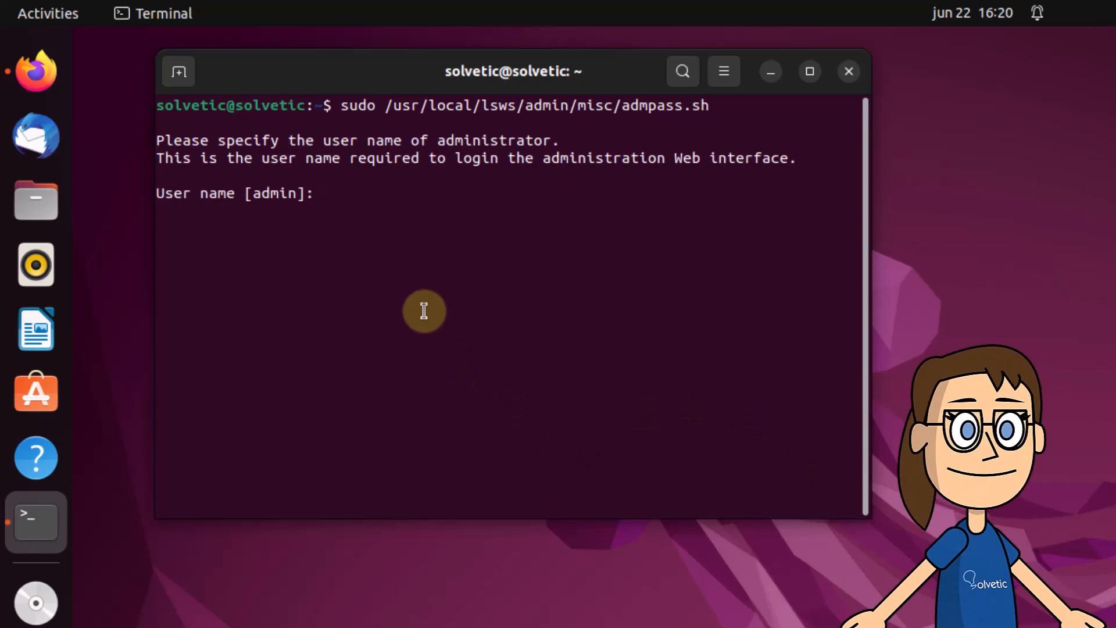
Step: Keep the default admin user name and enter the new password twice
key(Return)
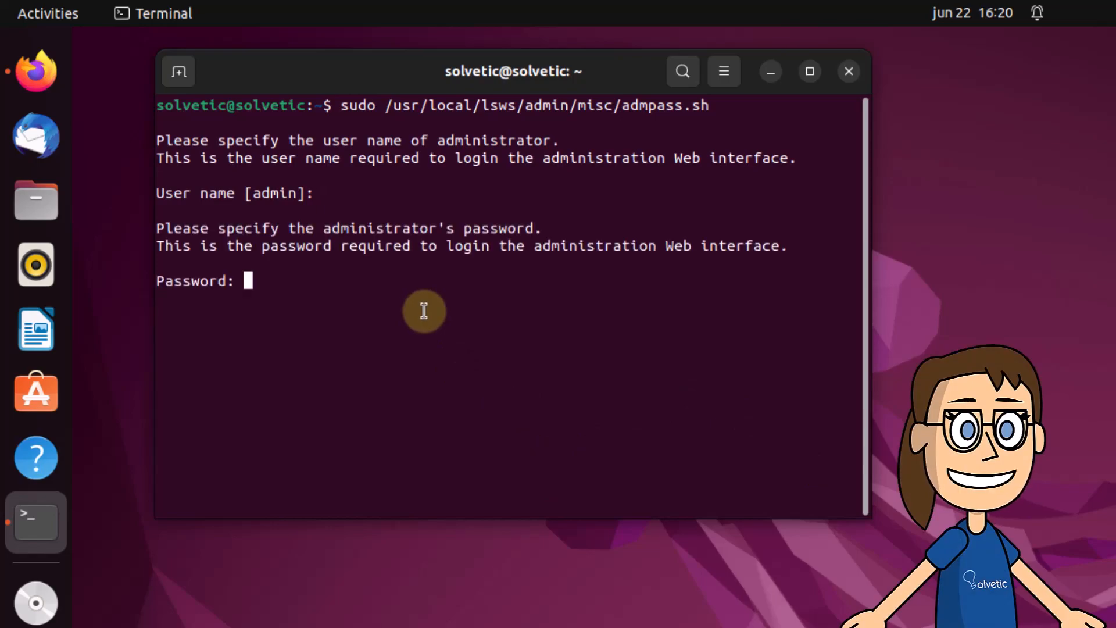
key(Return)
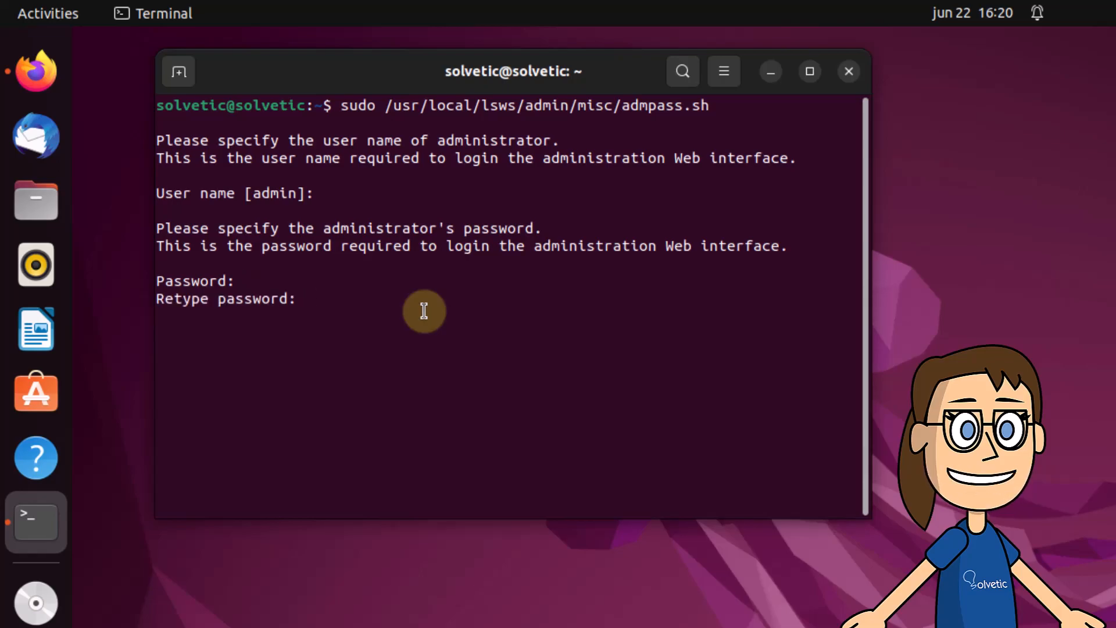
key(Return)
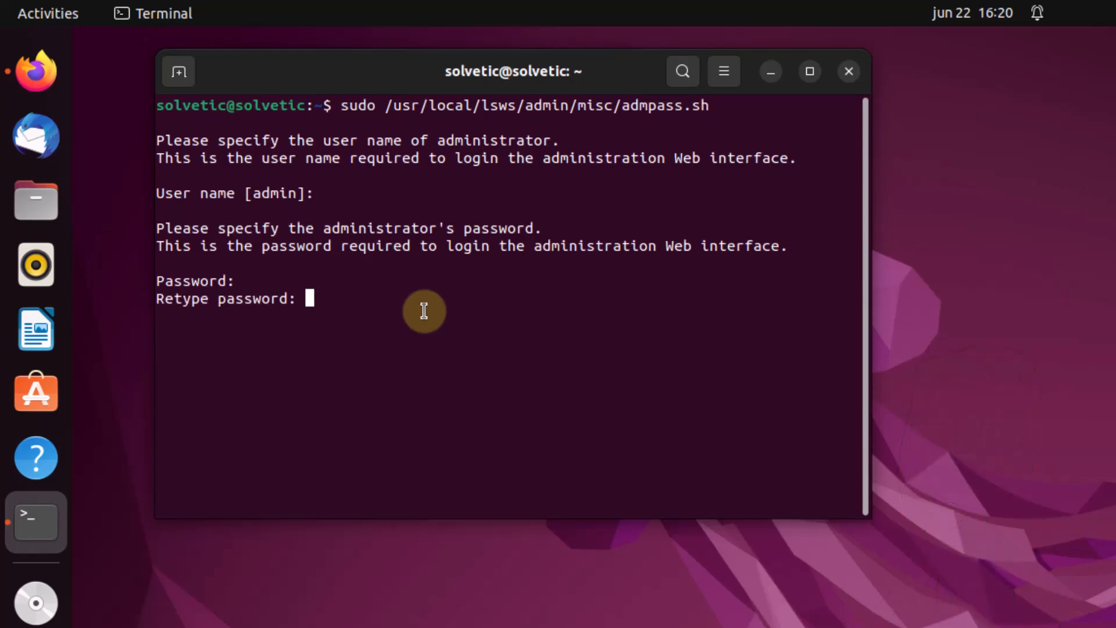
key(Return)
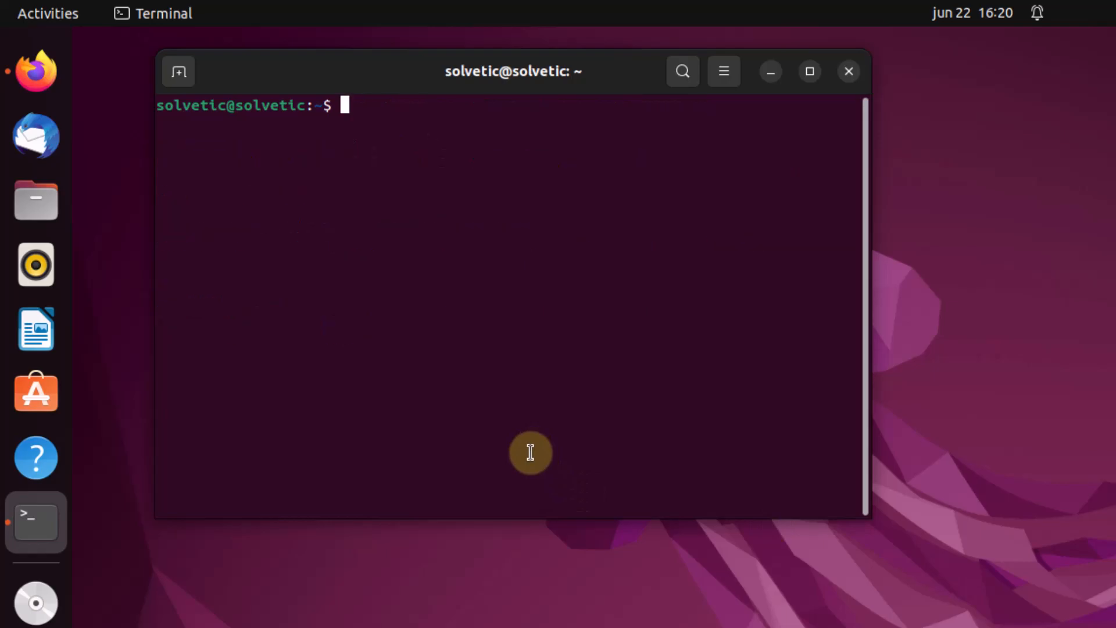
Step: Check sudo systemctl status lsws shows the service active, then return to a clean prompt
text(sudo)
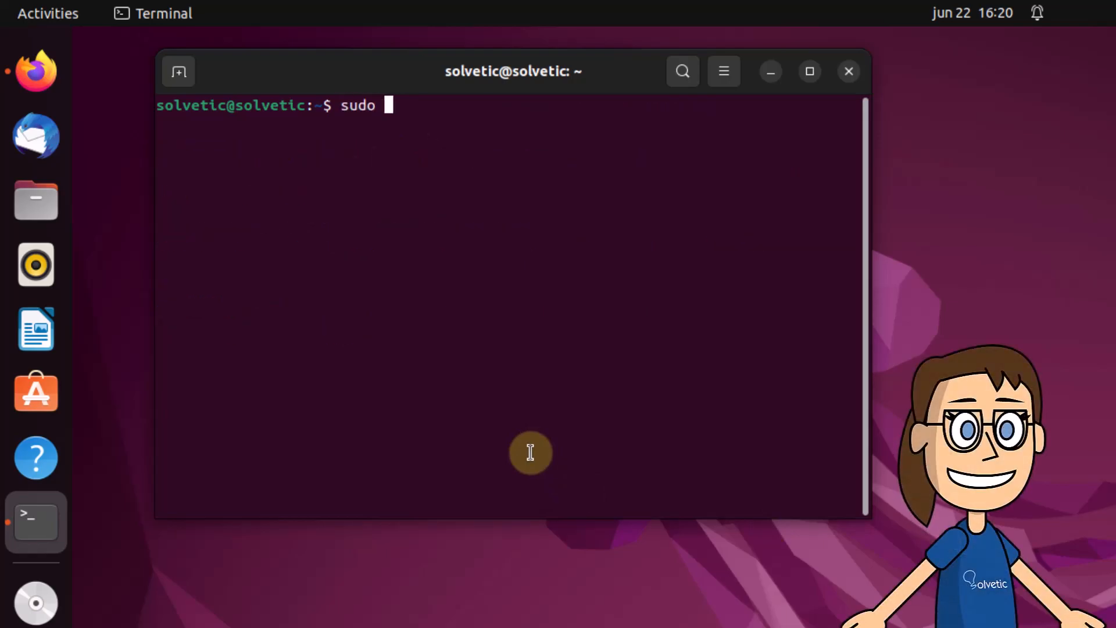
text(systemctl)
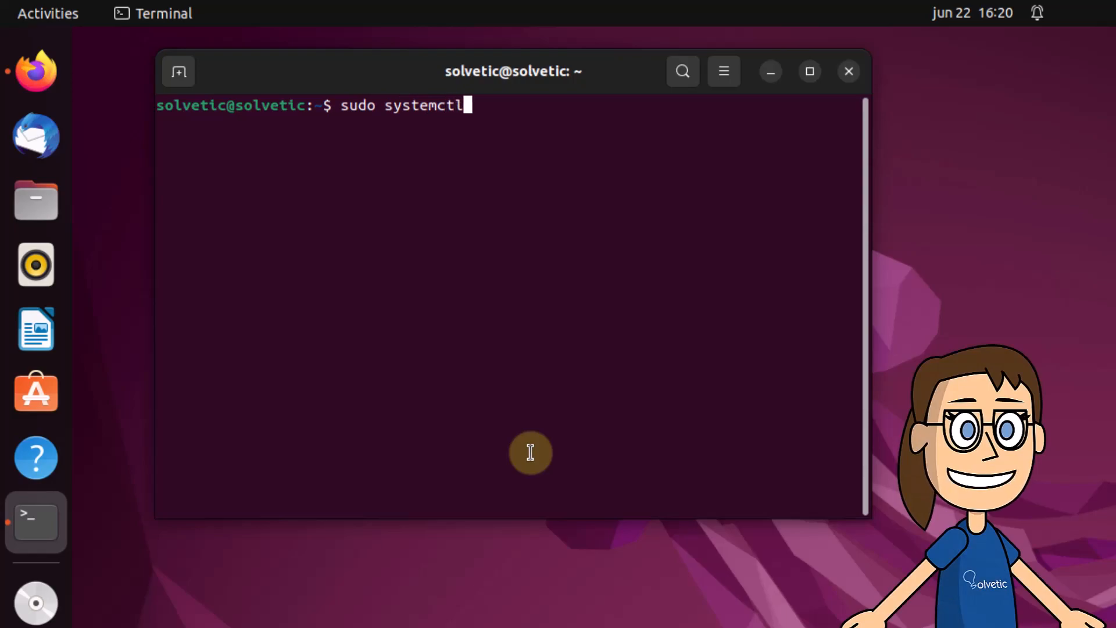
text(status)
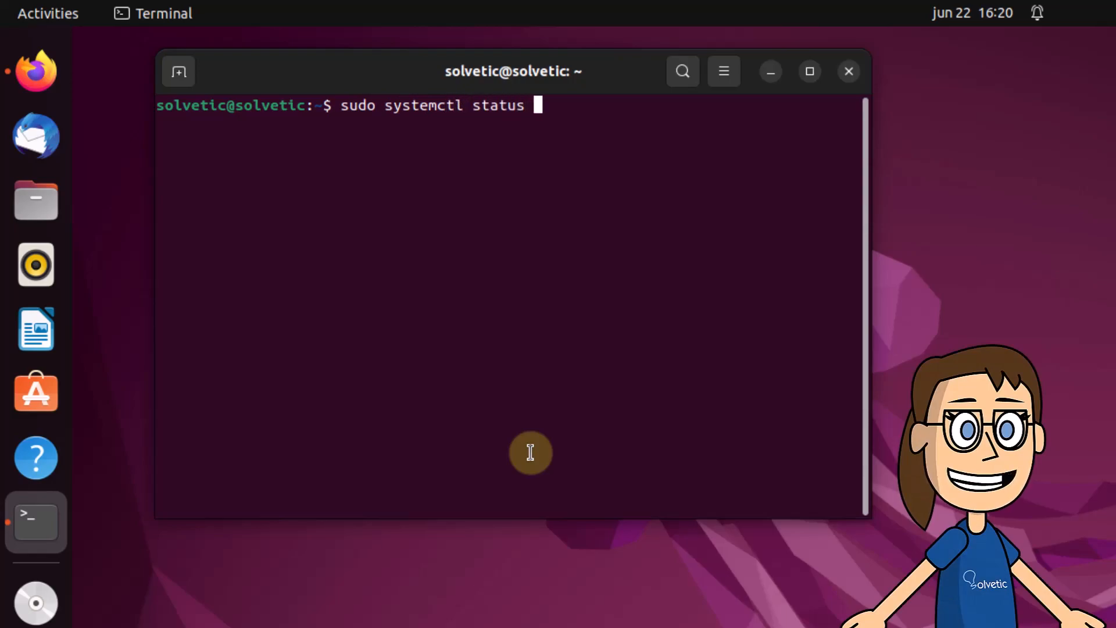
text(lsws)
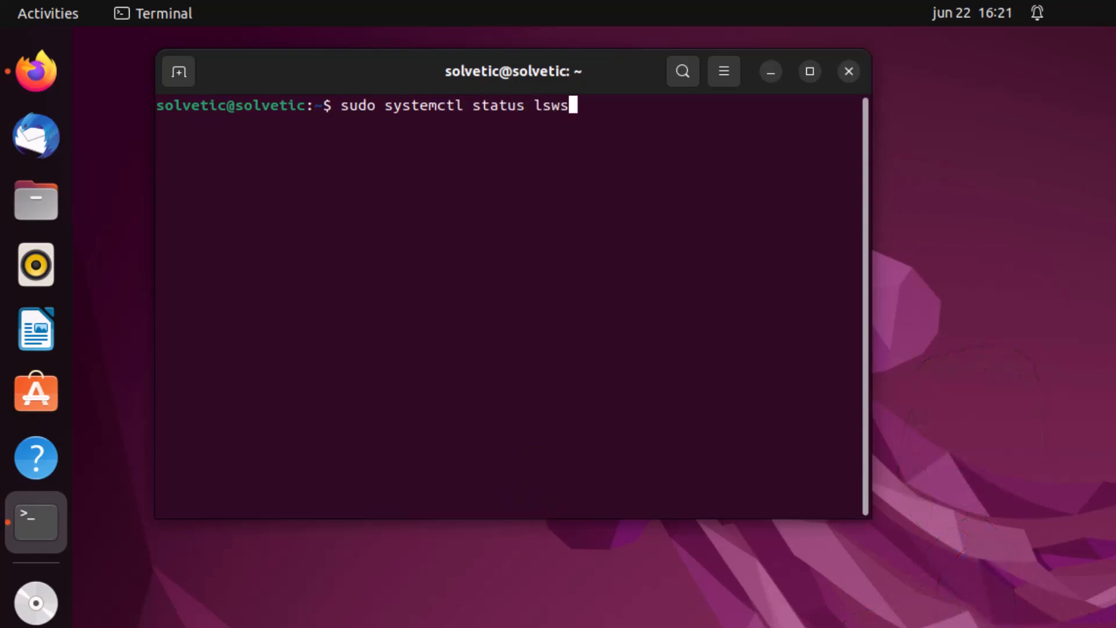
key(Return)
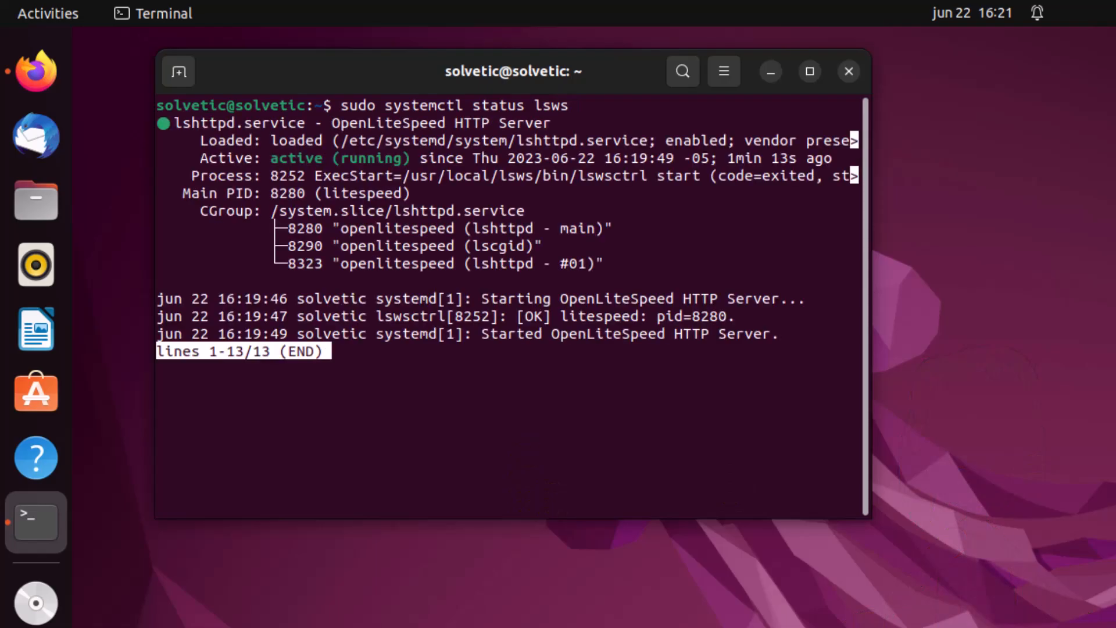
mouse_move(447, 426)
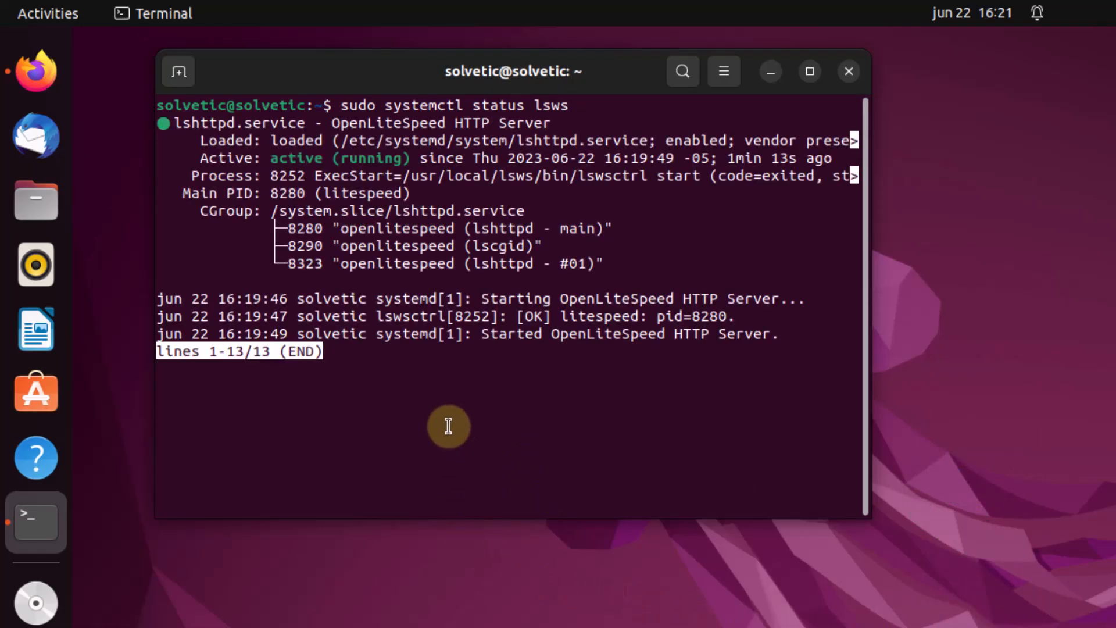
key(q)
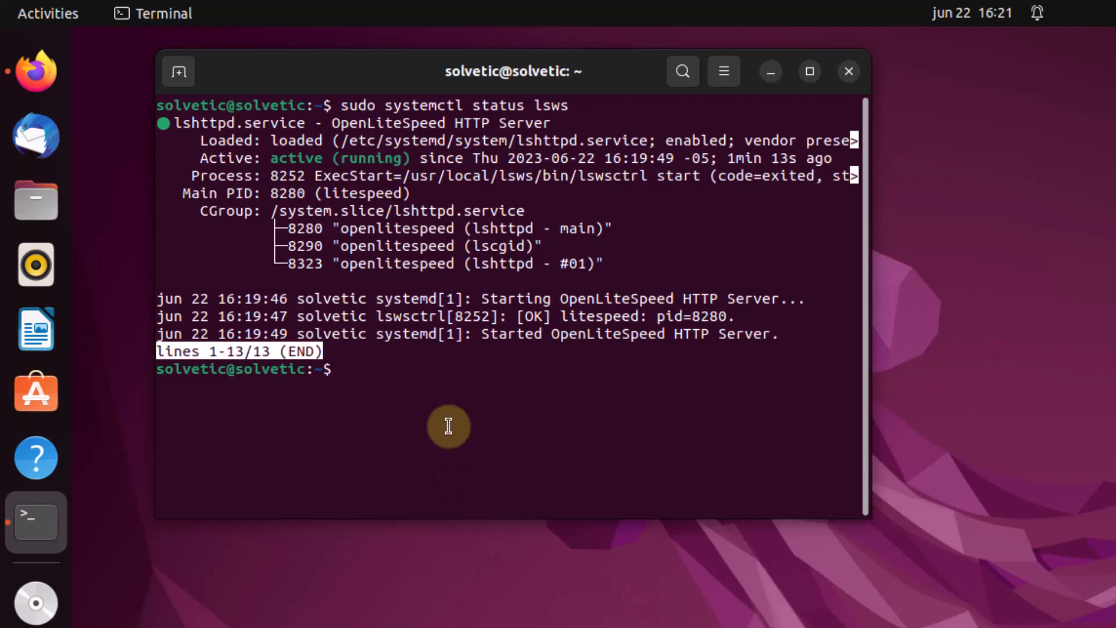
text(clear)
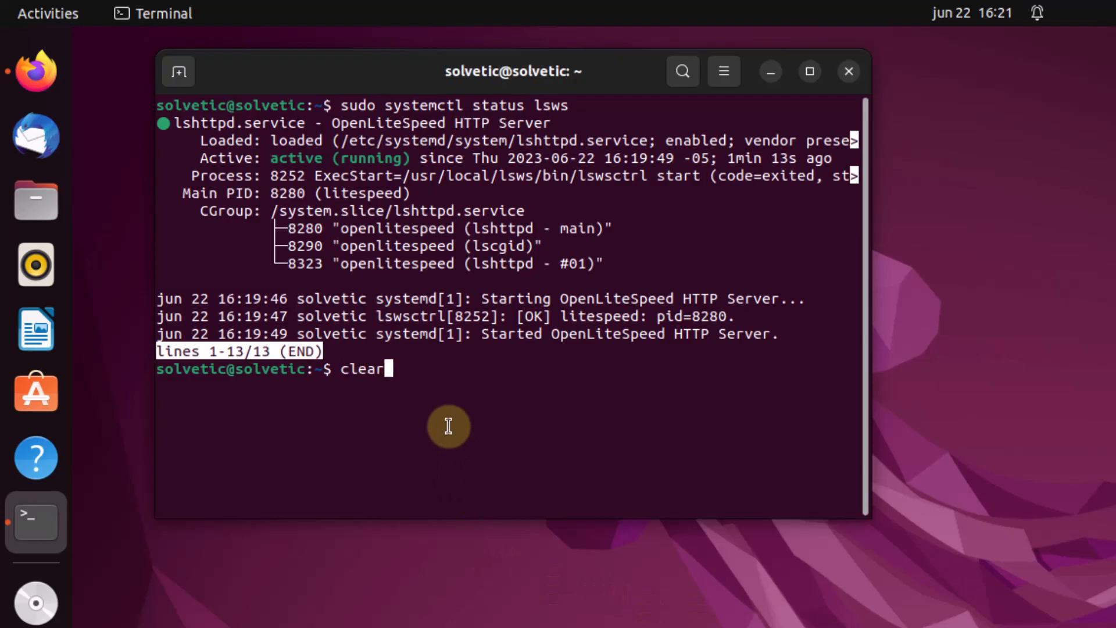
key(Return)
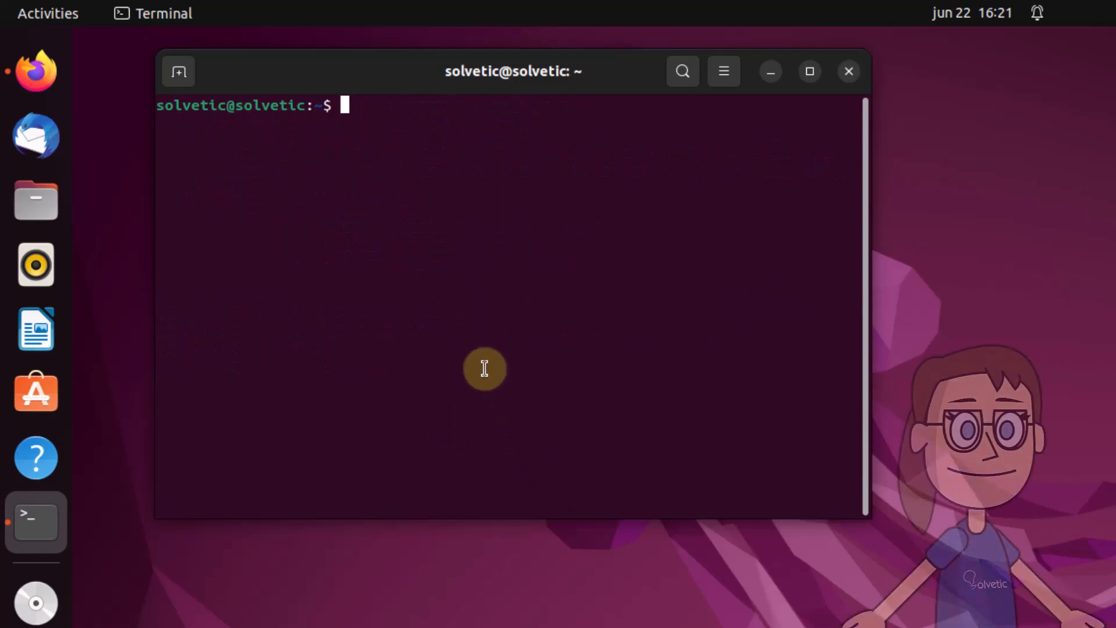
Step: Add a ufw rule allowing TCP ports 8088, 7080, 443 and 80
text(sudo)
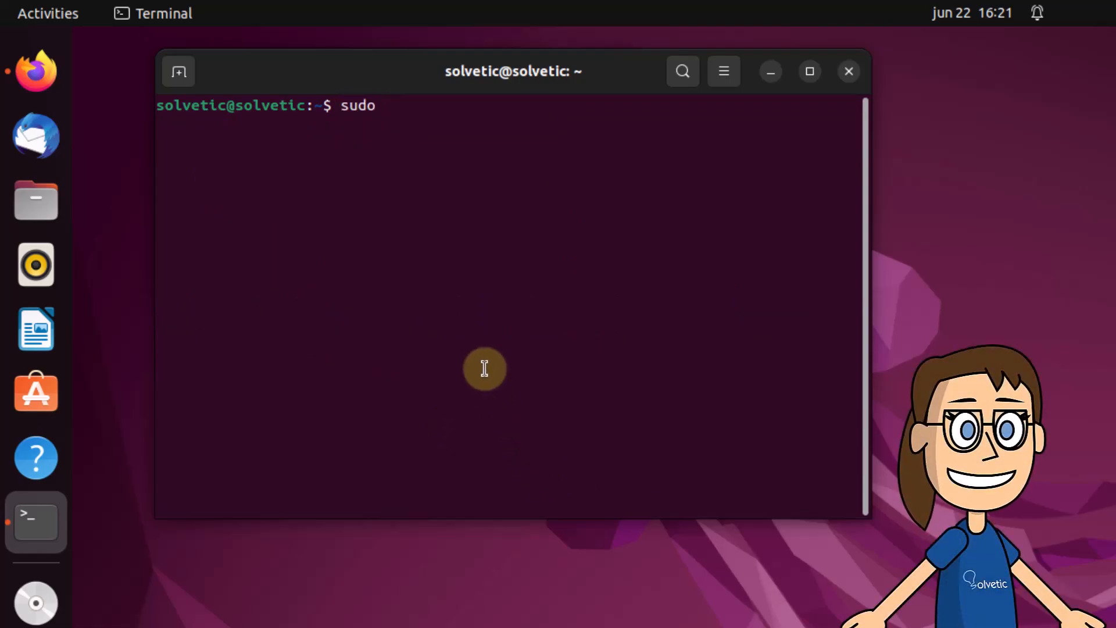
text(ufw allow)
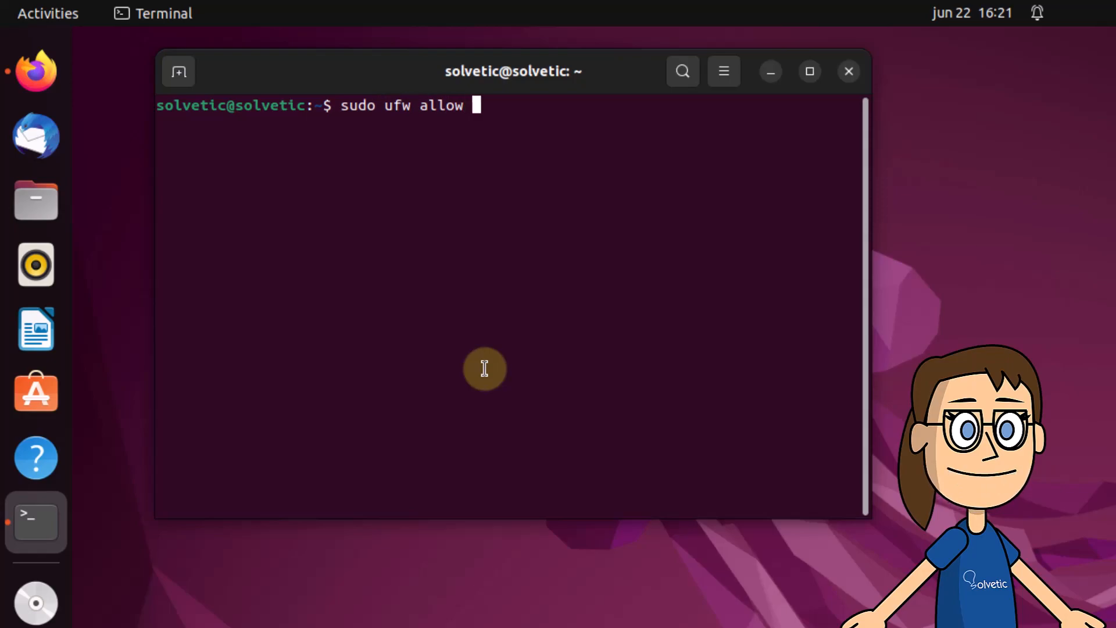
text(8088,)
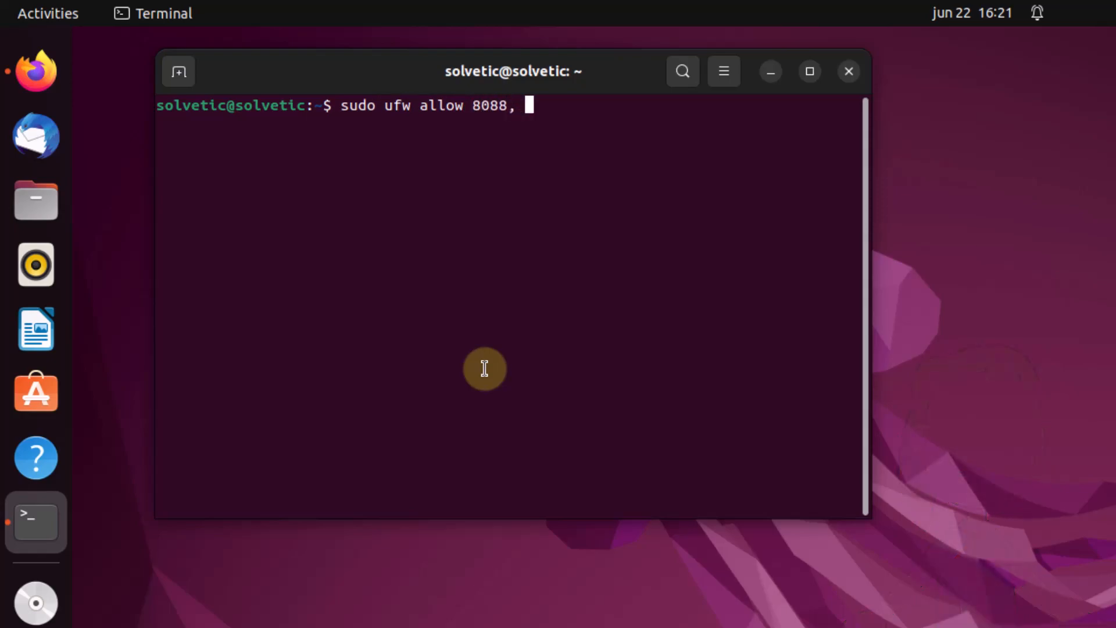
text(7)
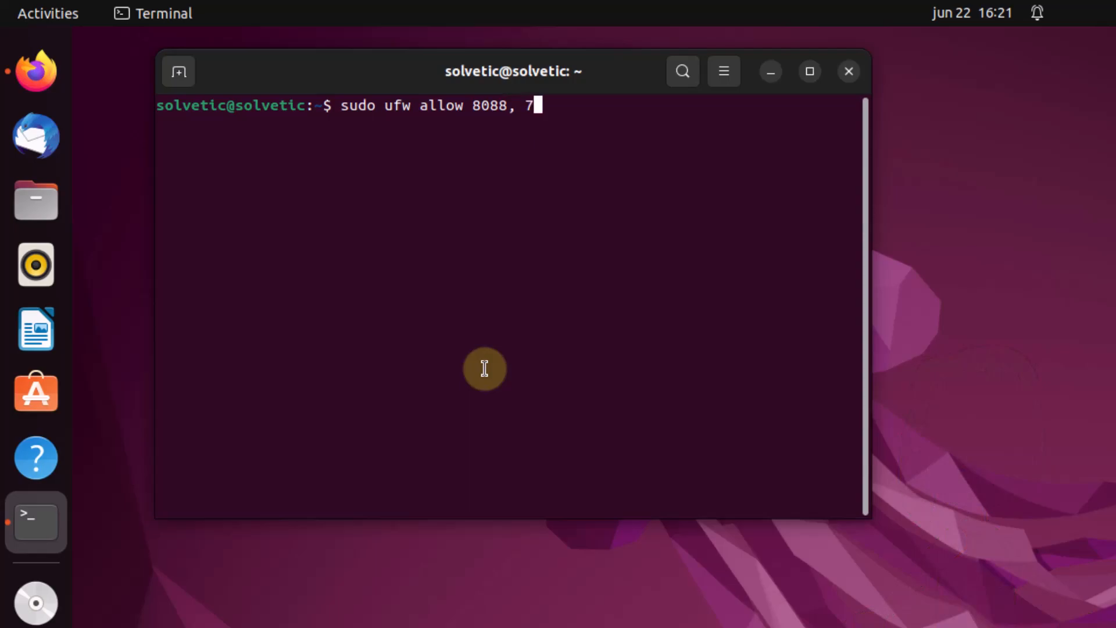
text(080,)
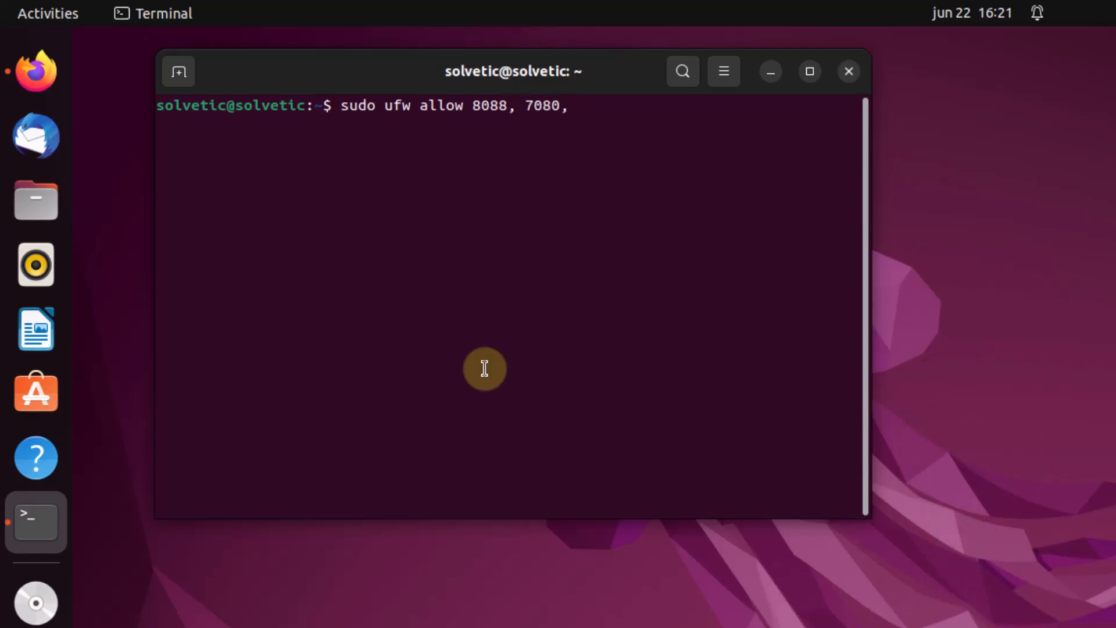
text(443)
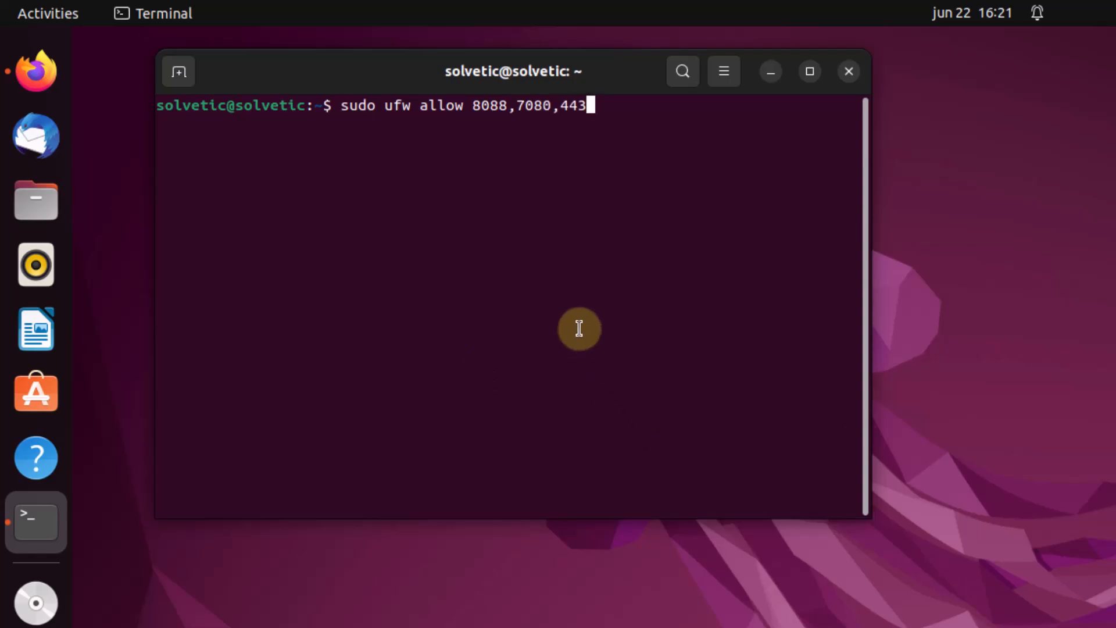
text(,8)
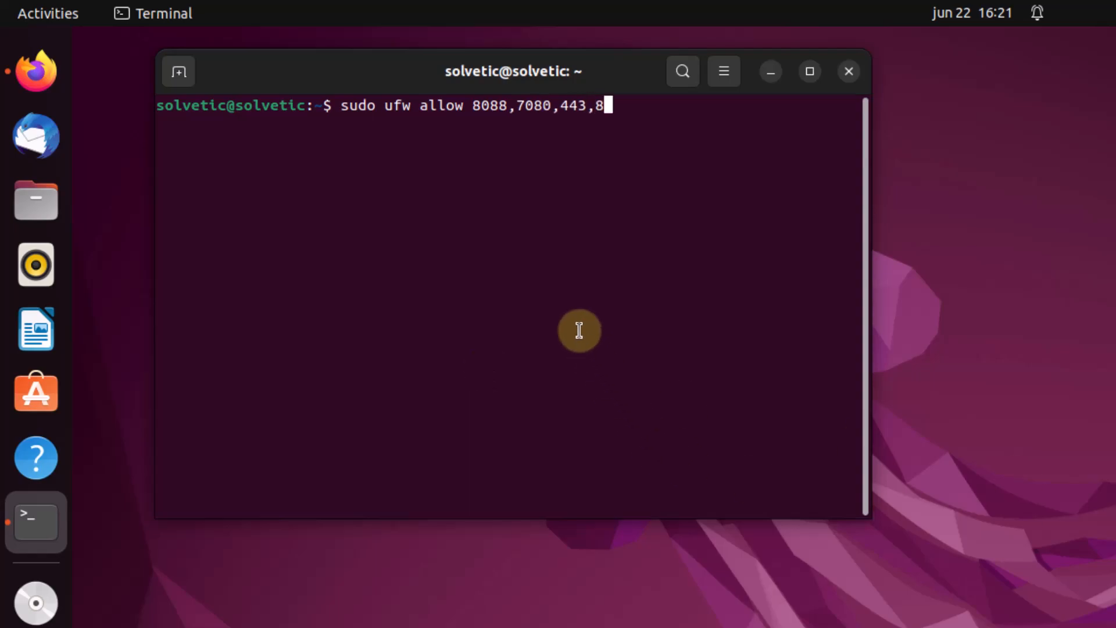
text(0/t)
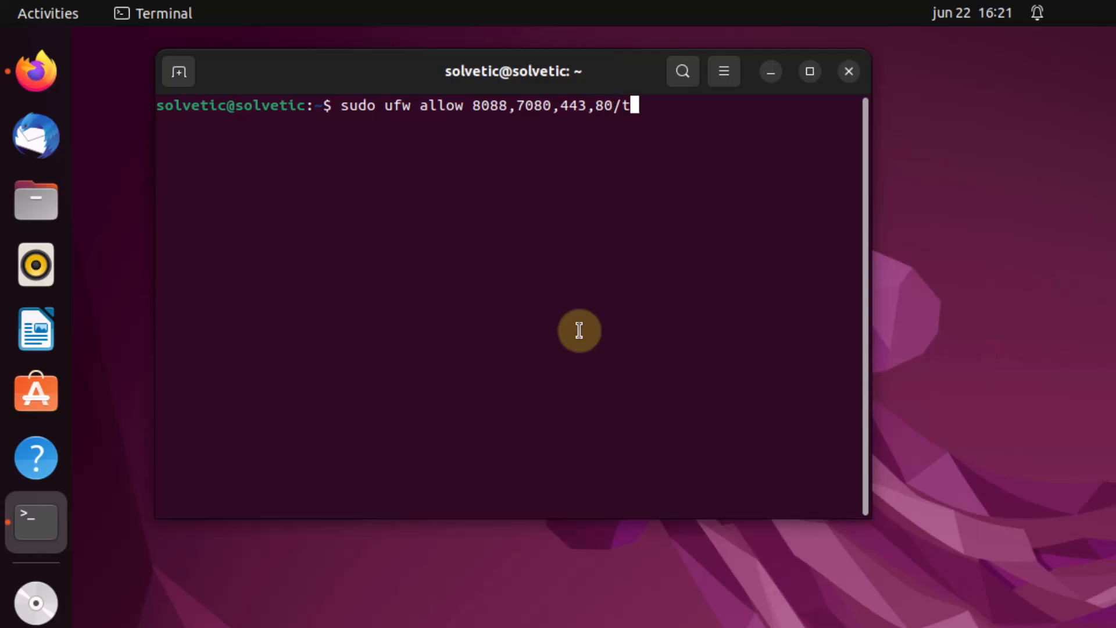
text(cp)
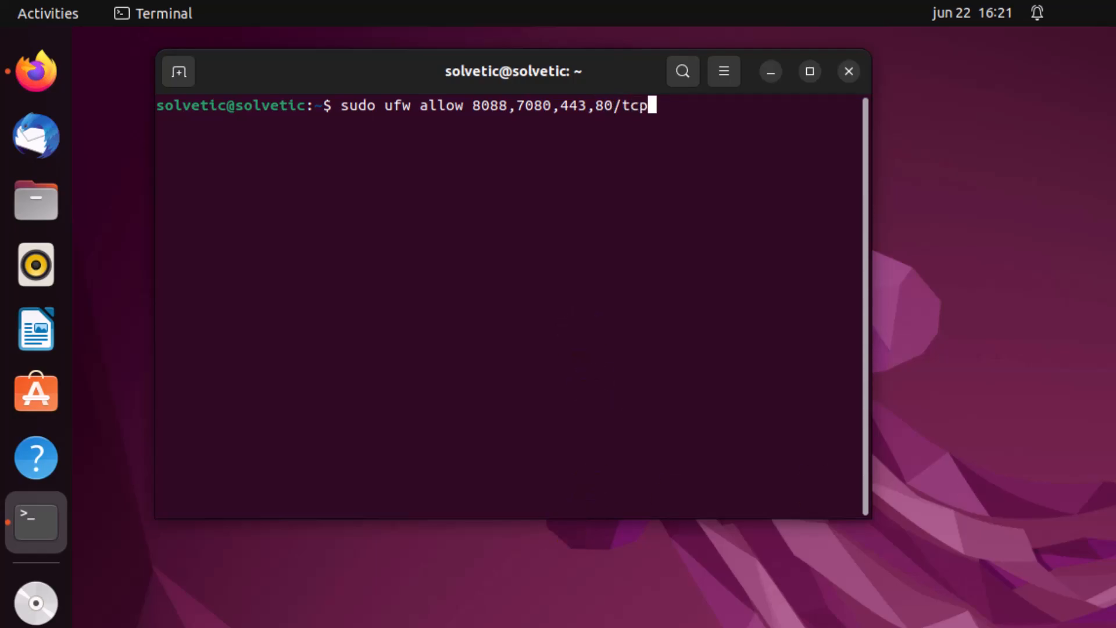
key(Return)
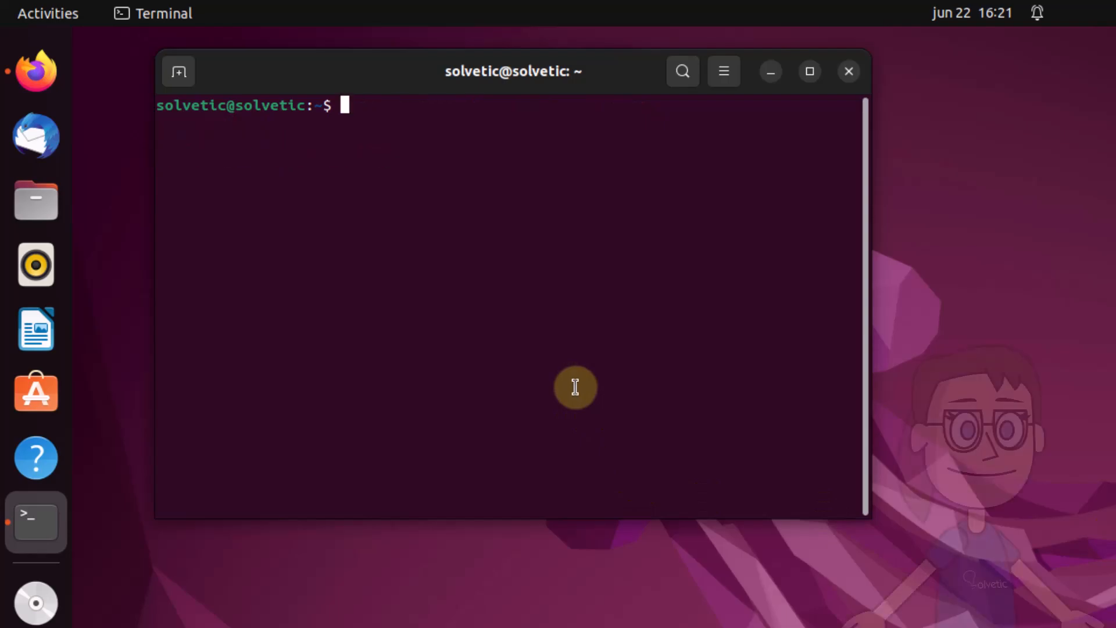
Step: Run ip a to find the machine's address, 192.168.10.32
text(ip)
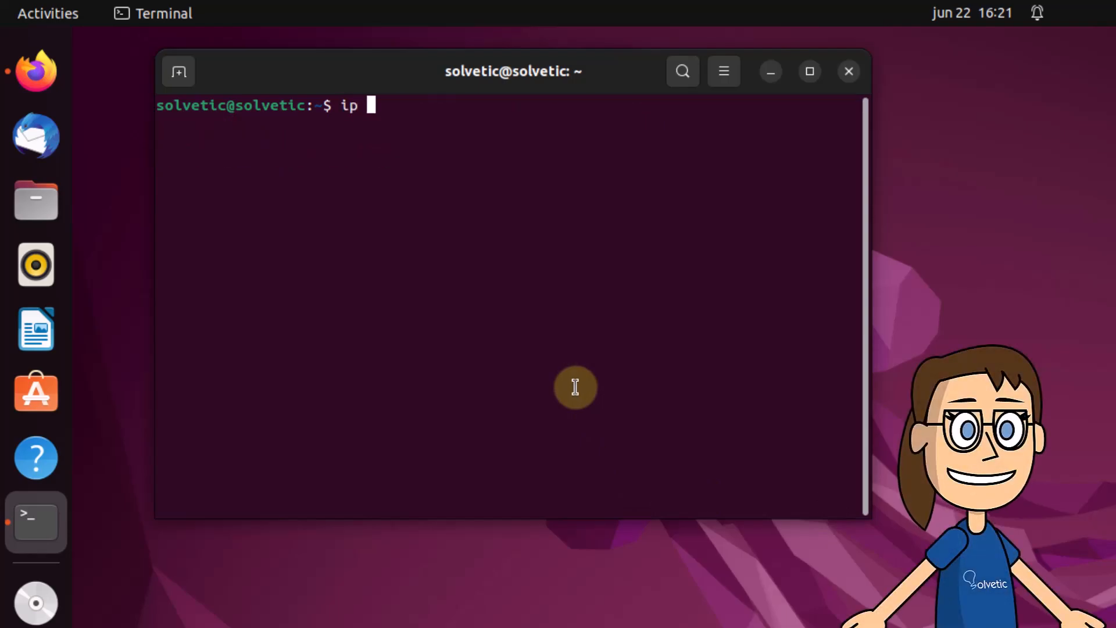
key(Return)
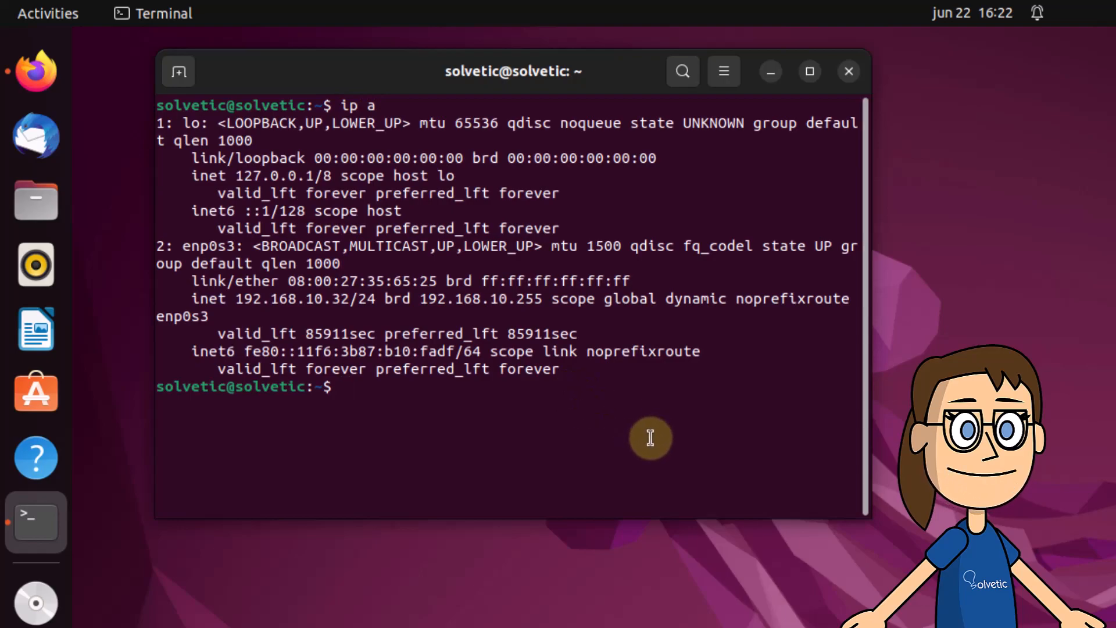
text(clea)
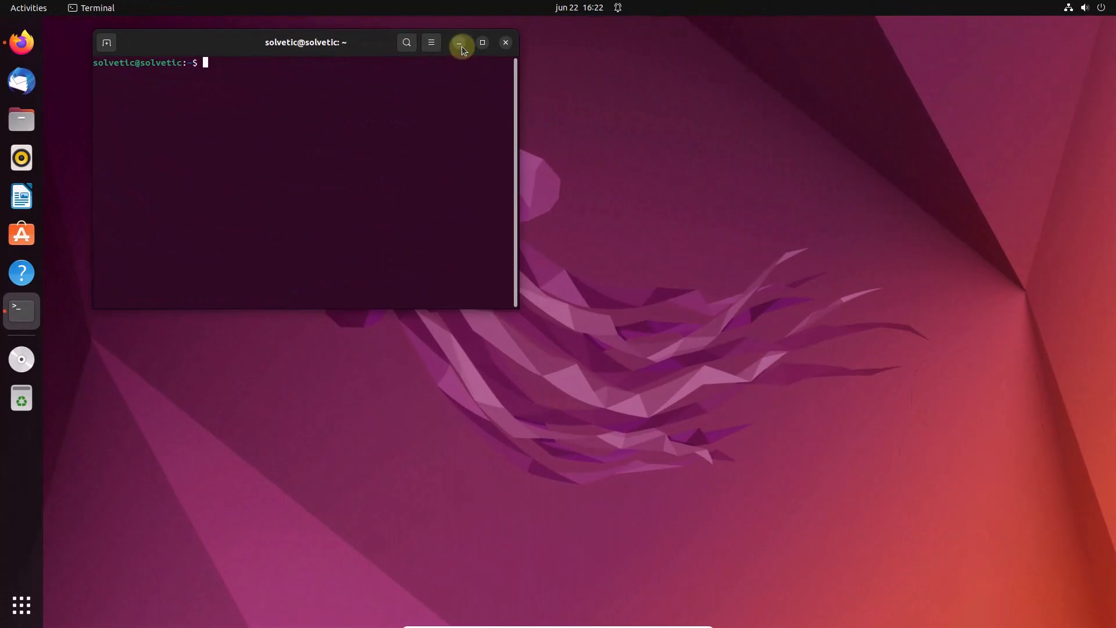
click(462, 42)
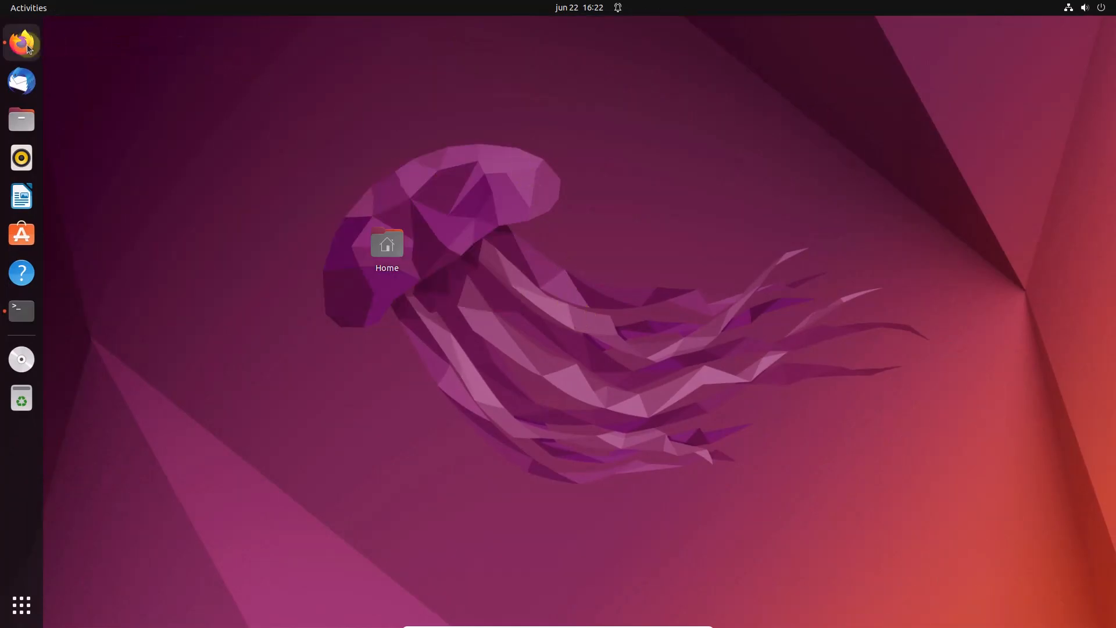
click(21, 41)
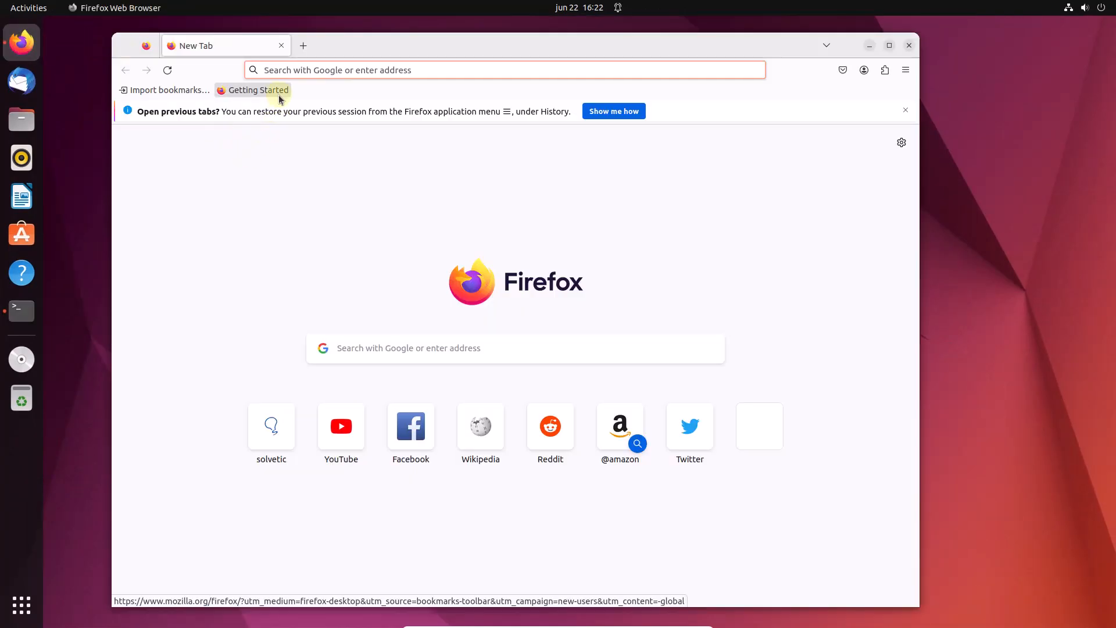
text(http)
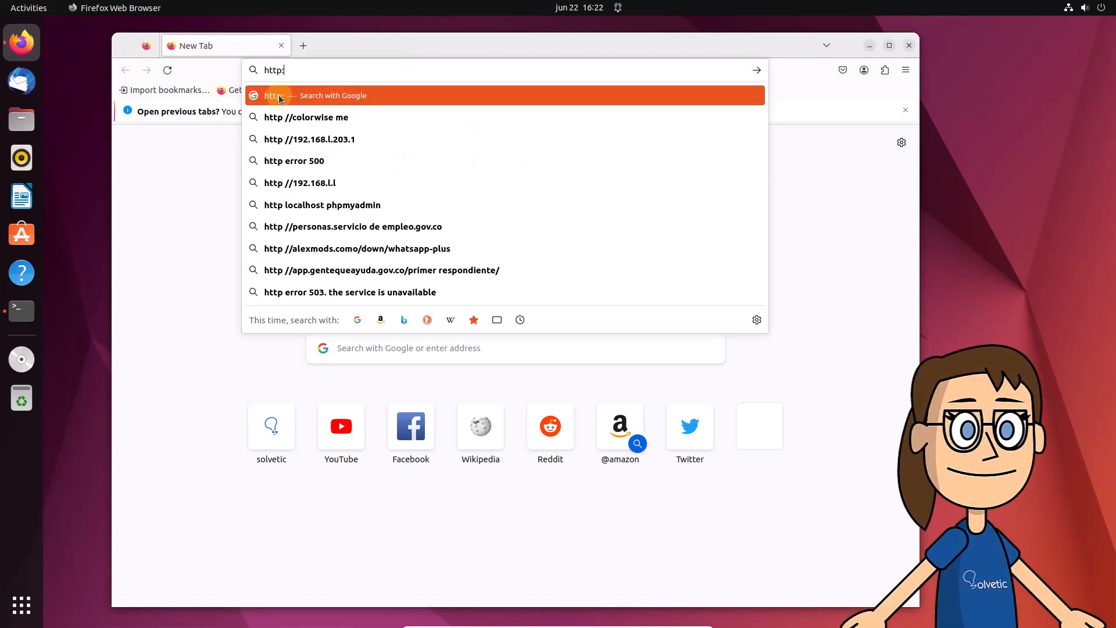
text(://192.1)
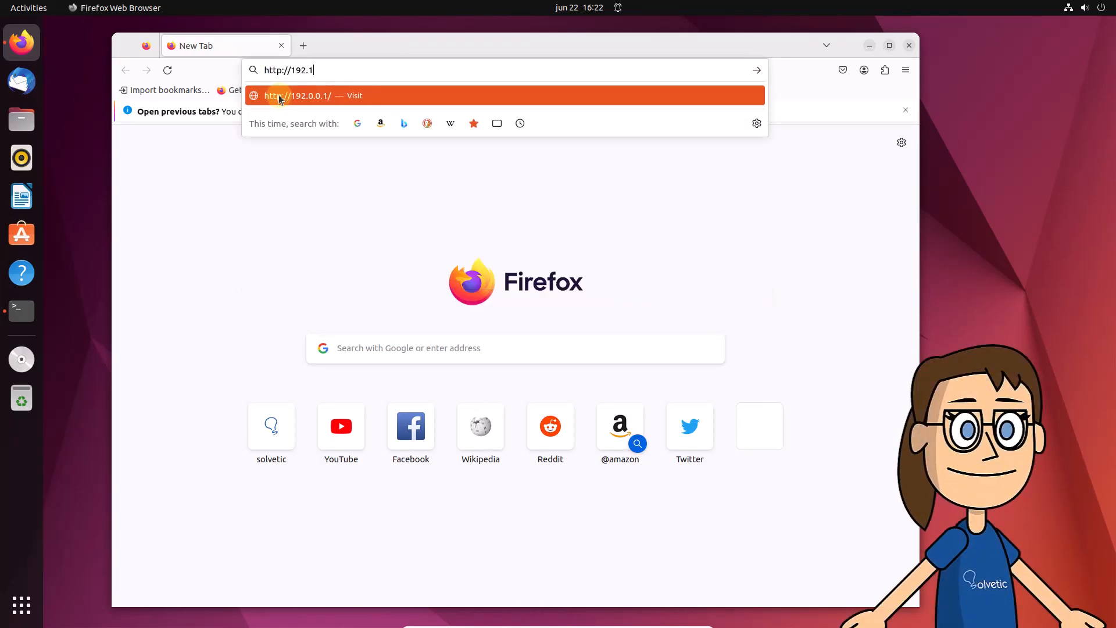
text(68.10.32)
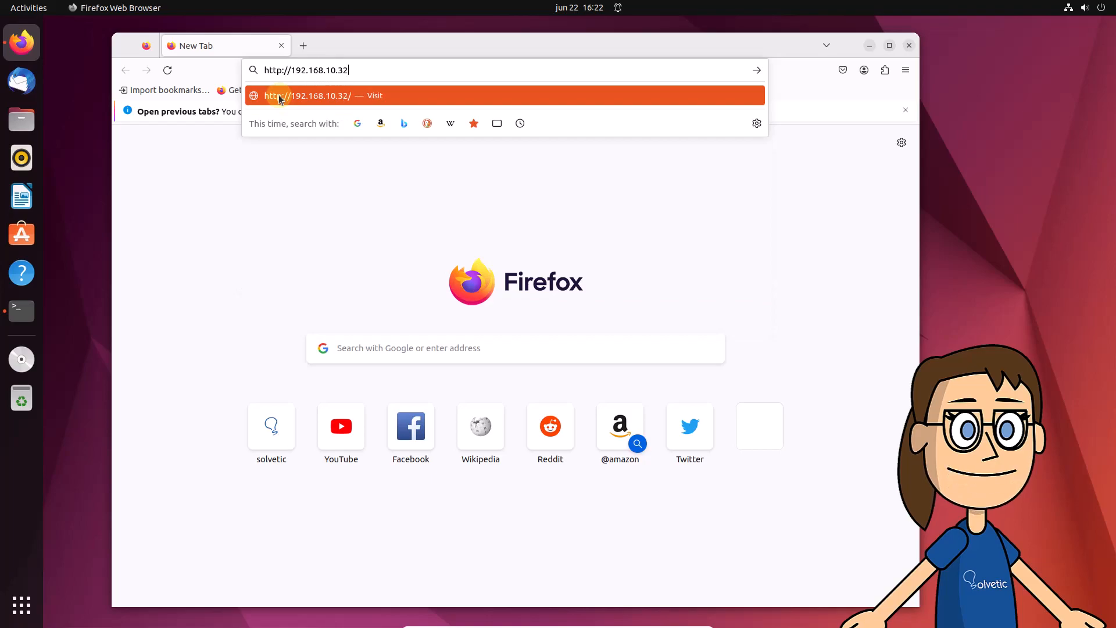
text(>)
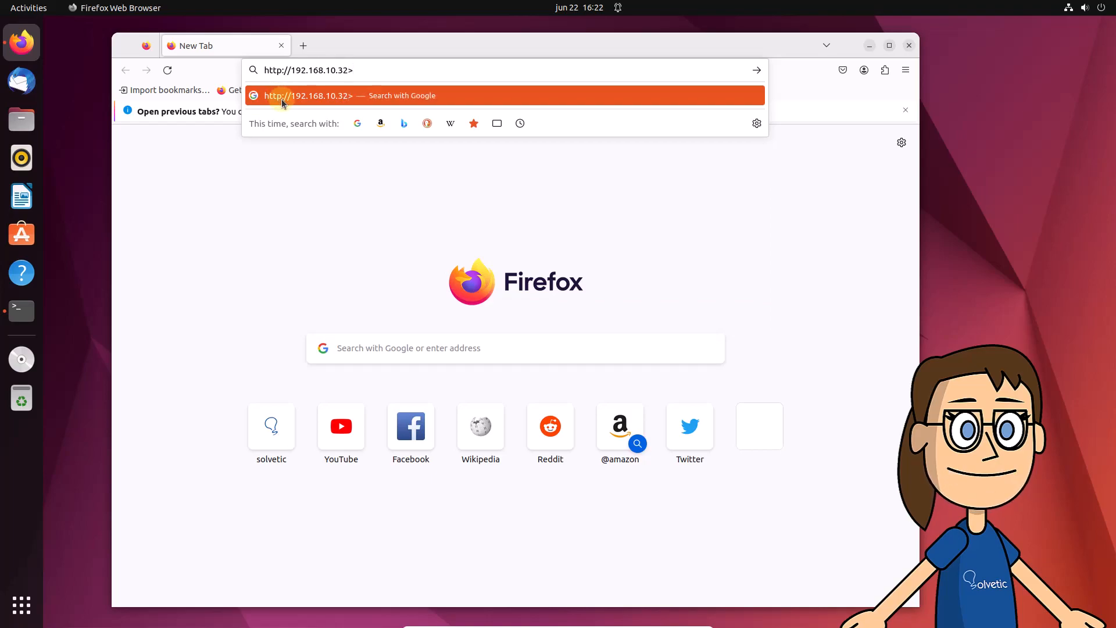
text(:8088)
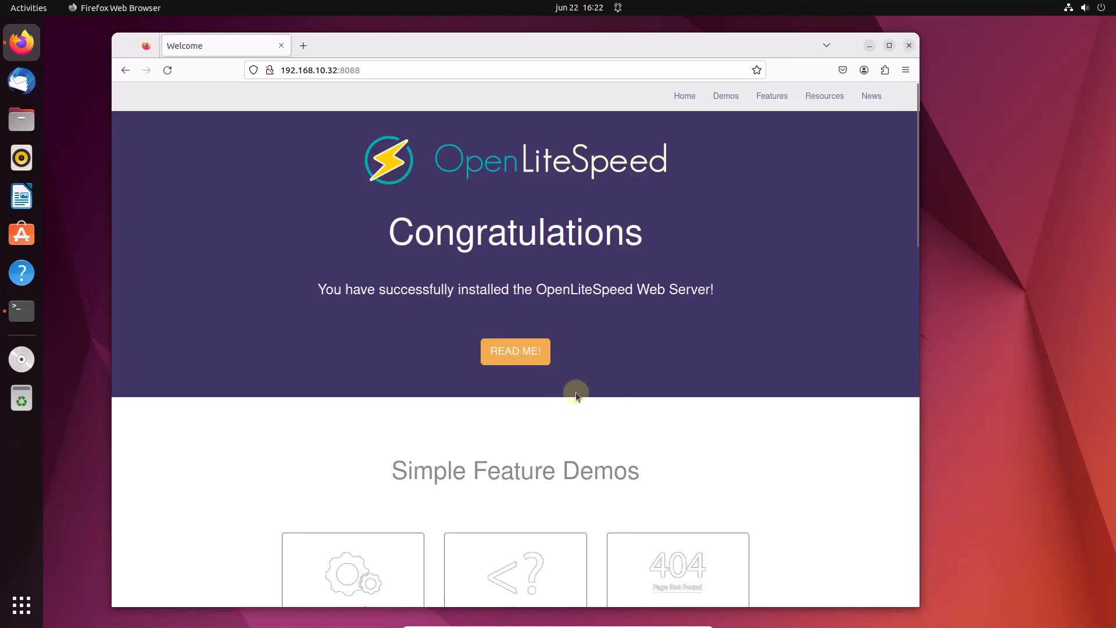
mouse_move(552, 412)
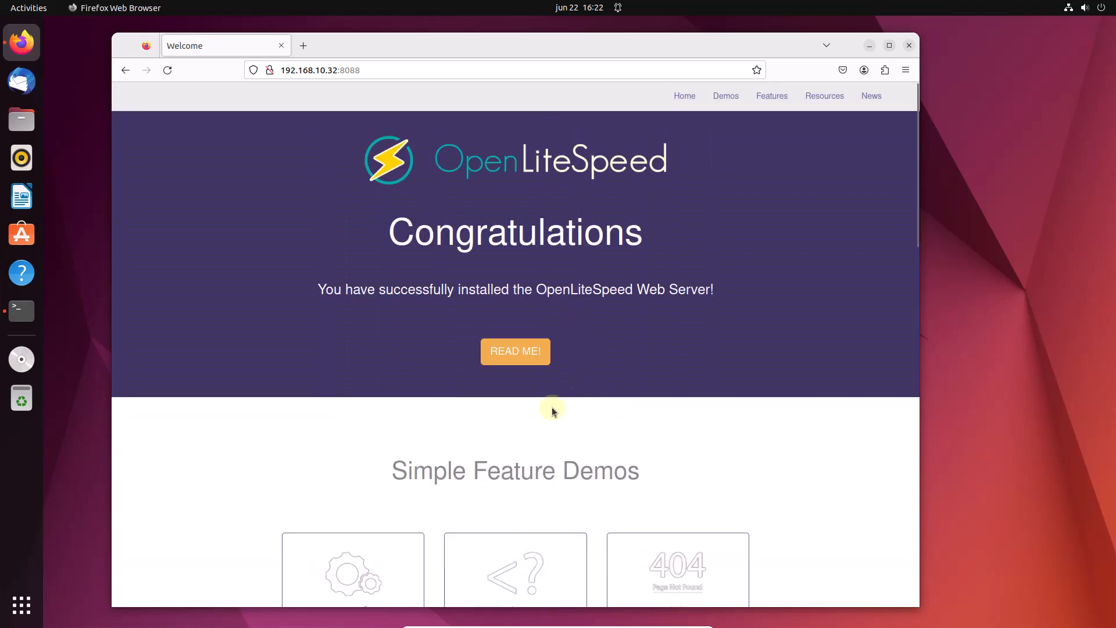
mouse_move(362, 46)
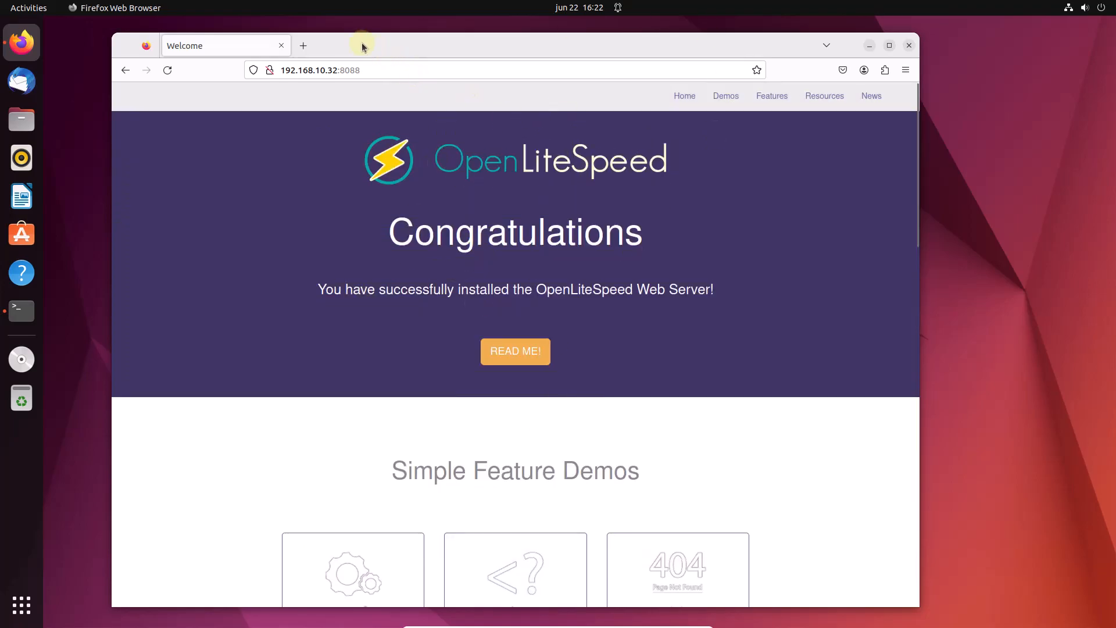
Step: Browse to 192.168.10.32:7080 in a new tab and accept the self-signed certificate risk
click(303, 46)
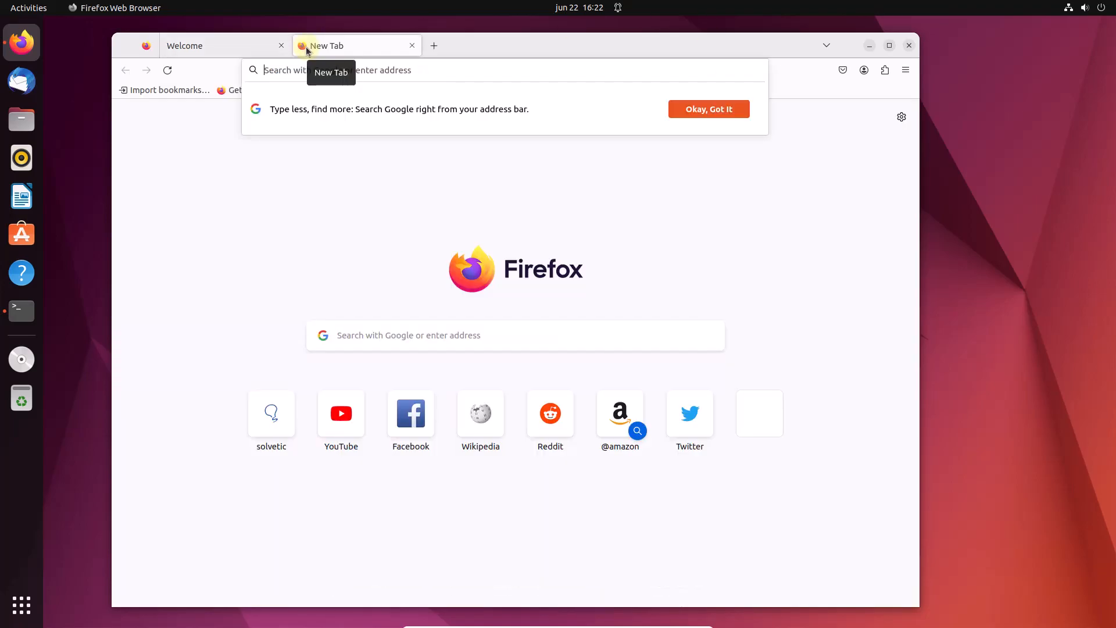
text(http://192.168.10.32:8088/)
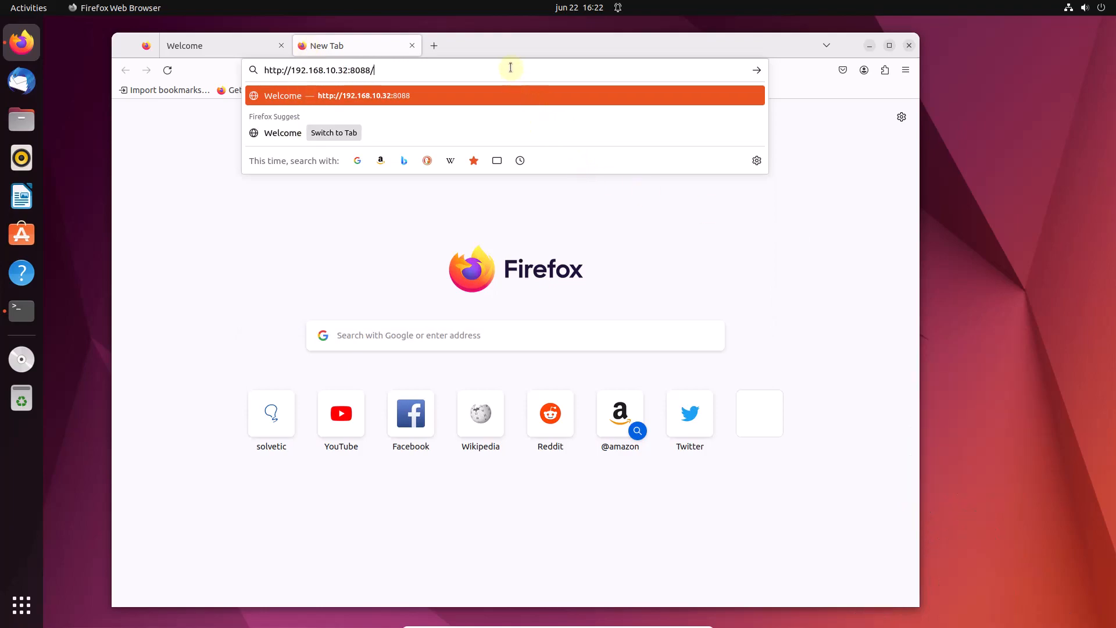
key(BackSpace)
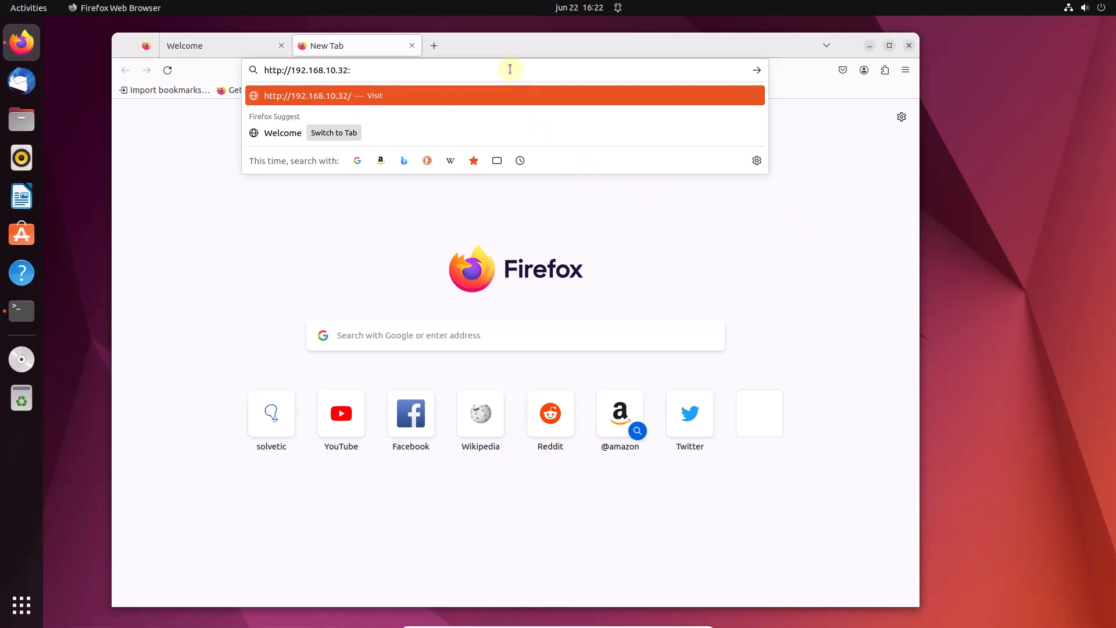
text(7080)
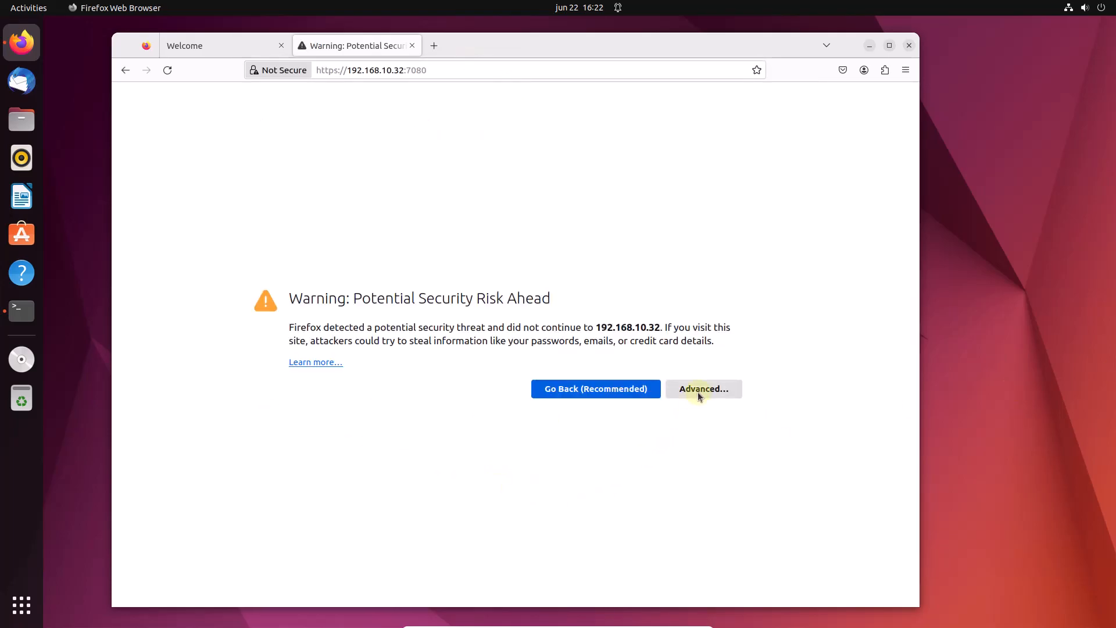
click(702, 388)
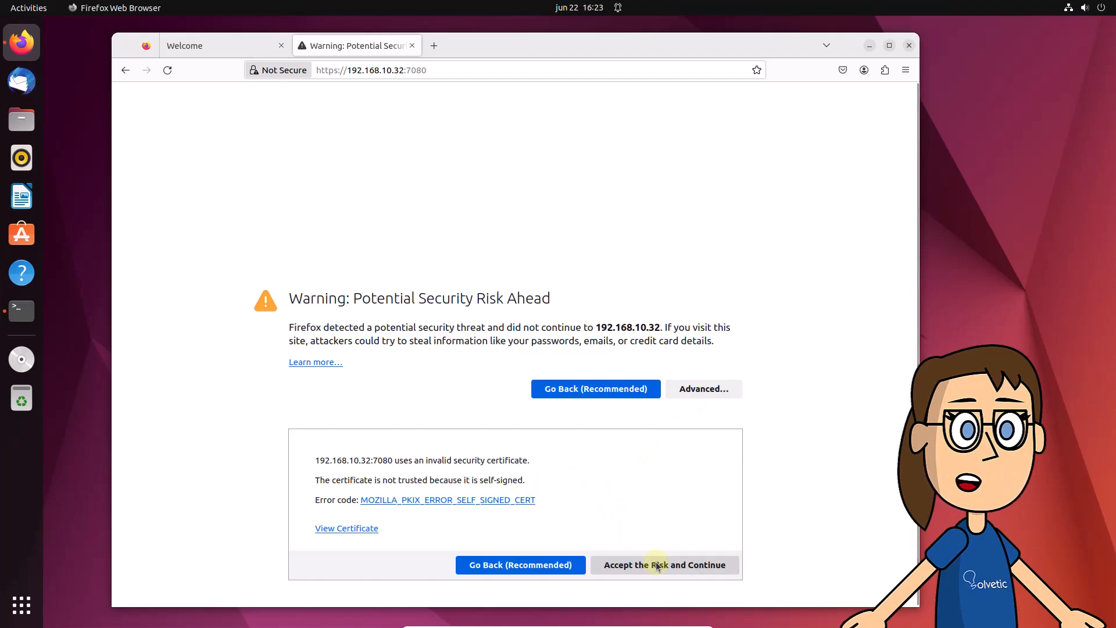
click(664, 565)
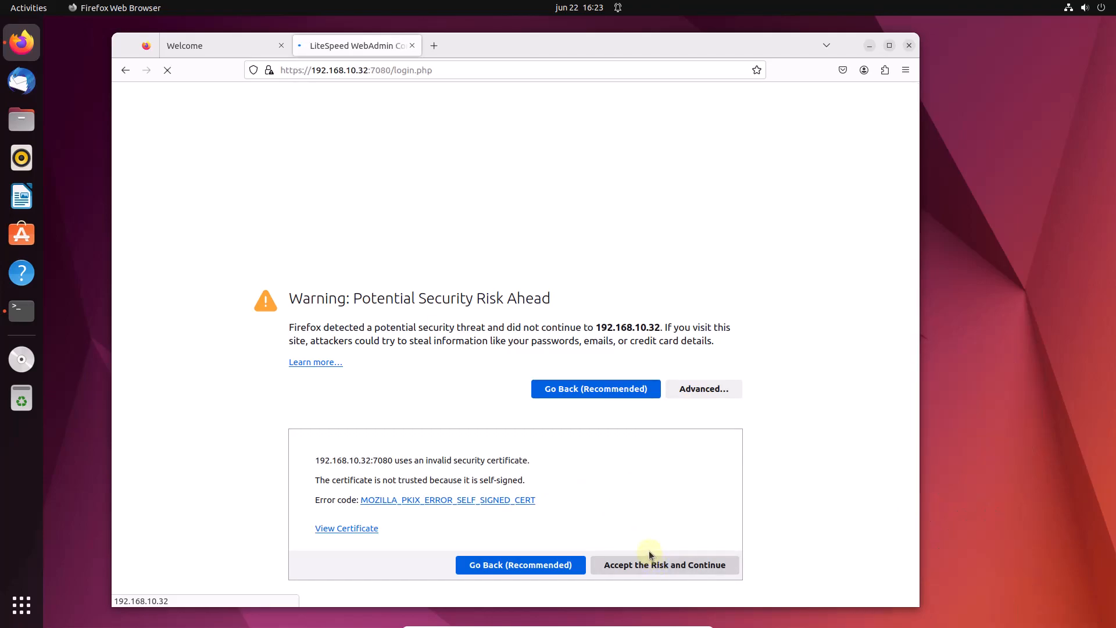
Step: Log in to WebAdmin as 'admin' and land on the server dashboard at 192.168.10.32:7080
click(663, 565)
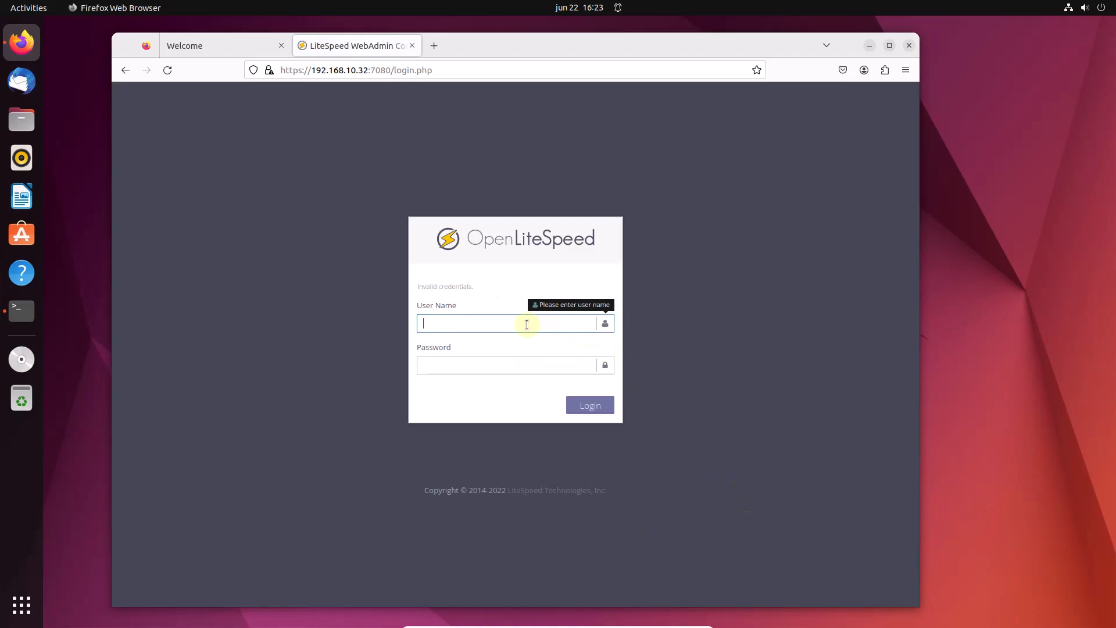
text(admin)
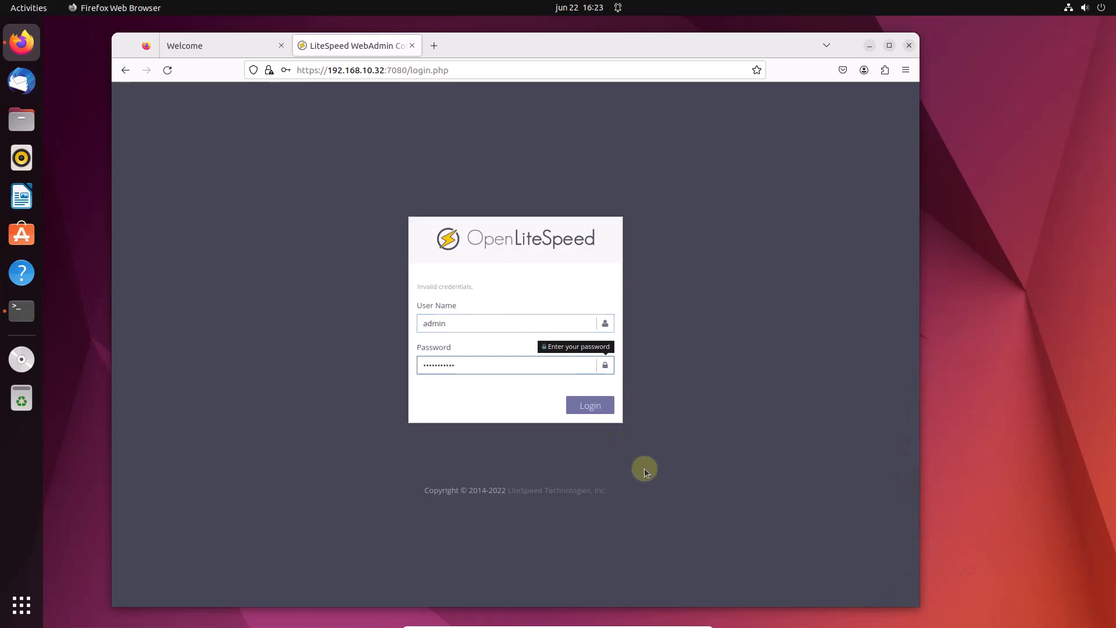
mouse_move(589, 404)
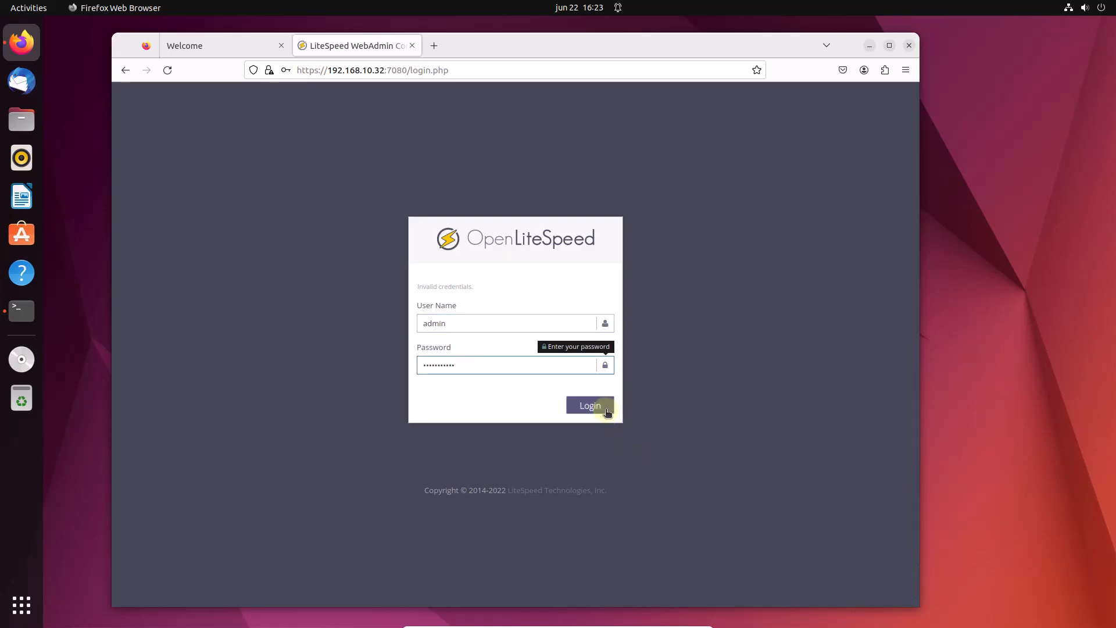
click(590, 404)
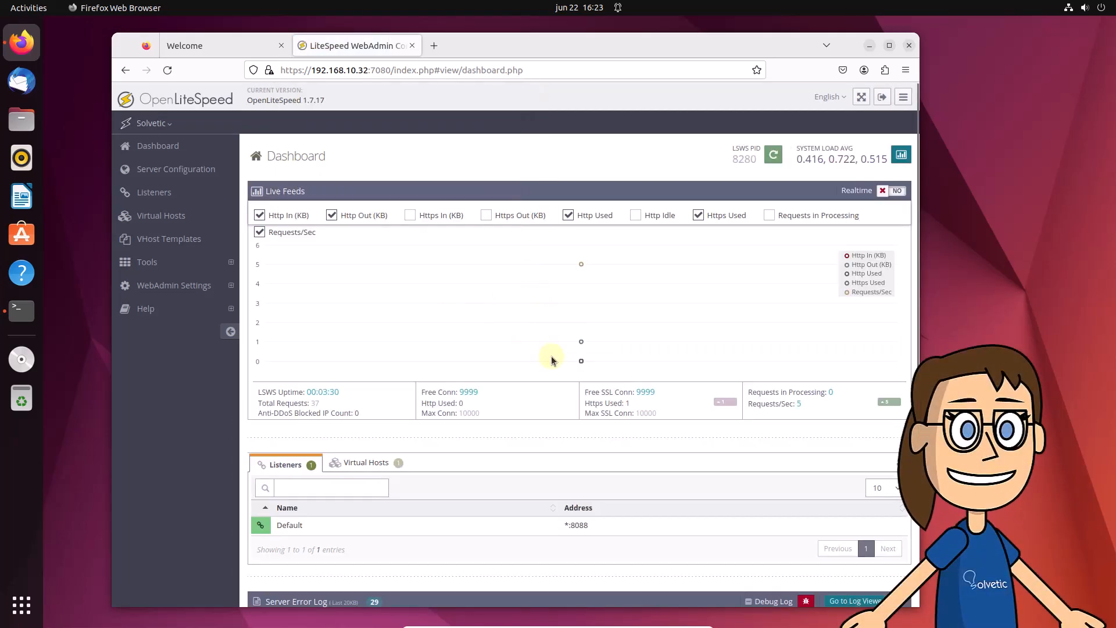
mouse_move(655, 359)
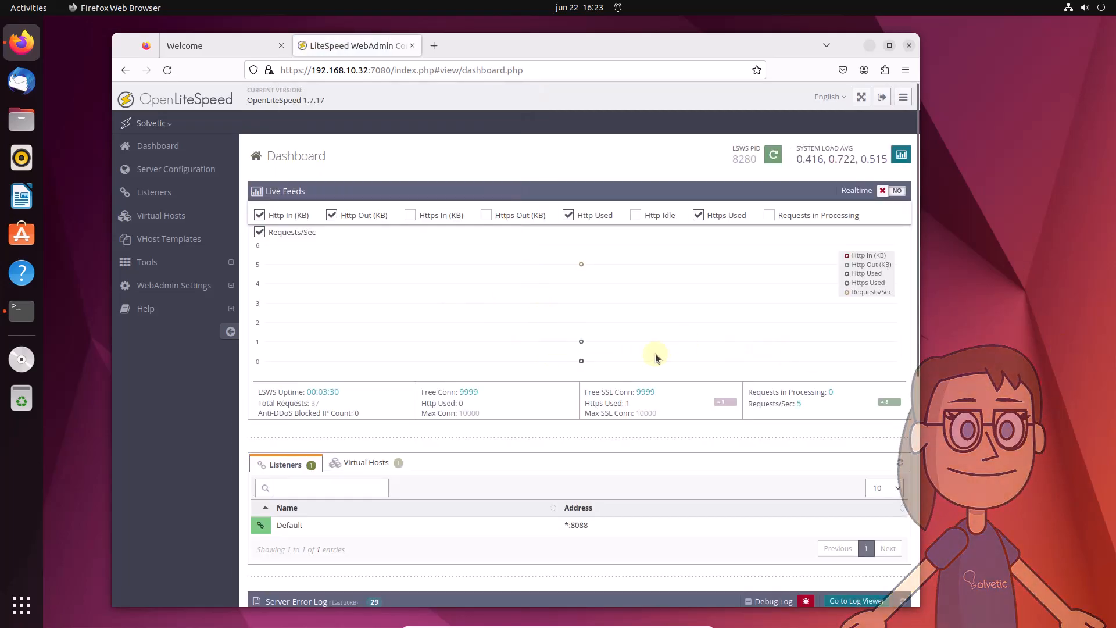
mouse_move(229, 168)
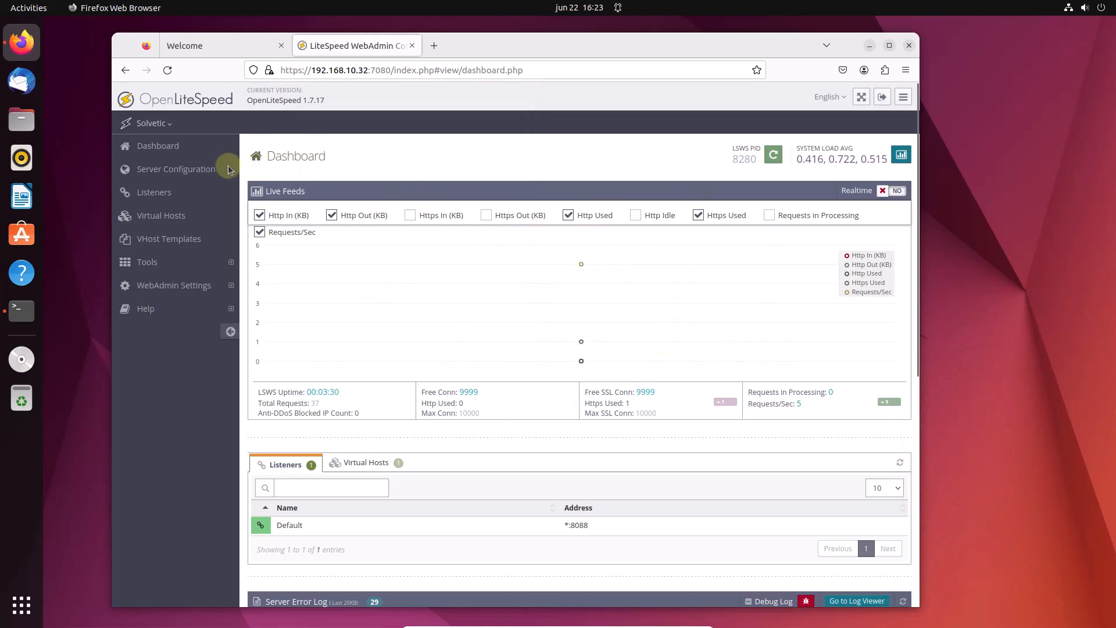
Step: Browse Server Configuration through General, Log, App Server and Modules, ending on the cache module
click(176, 169)
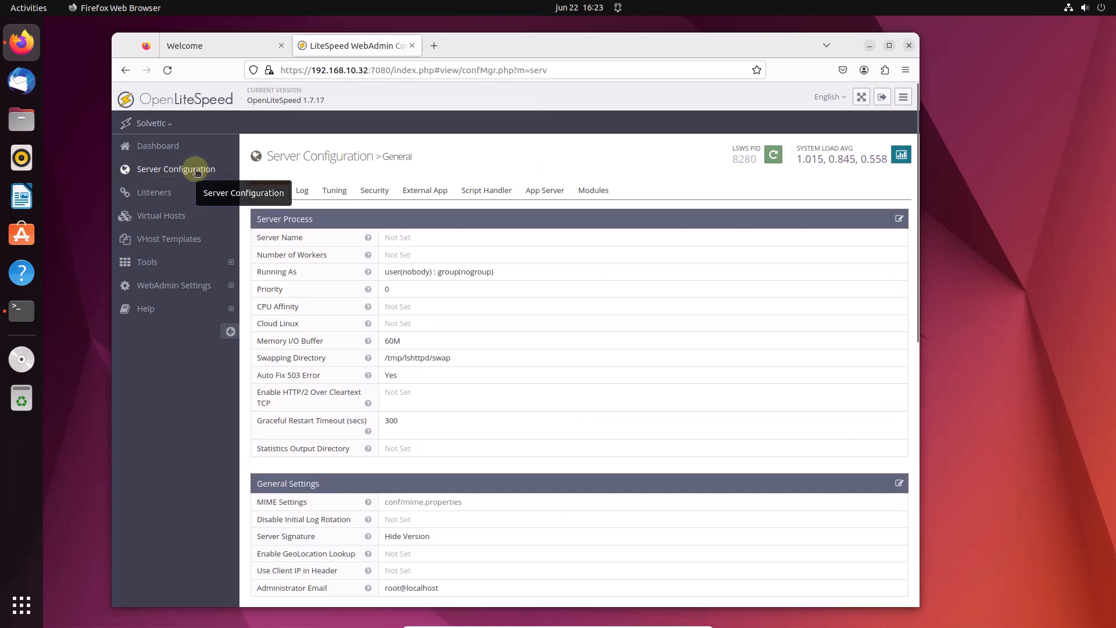
scroll(up, 3)
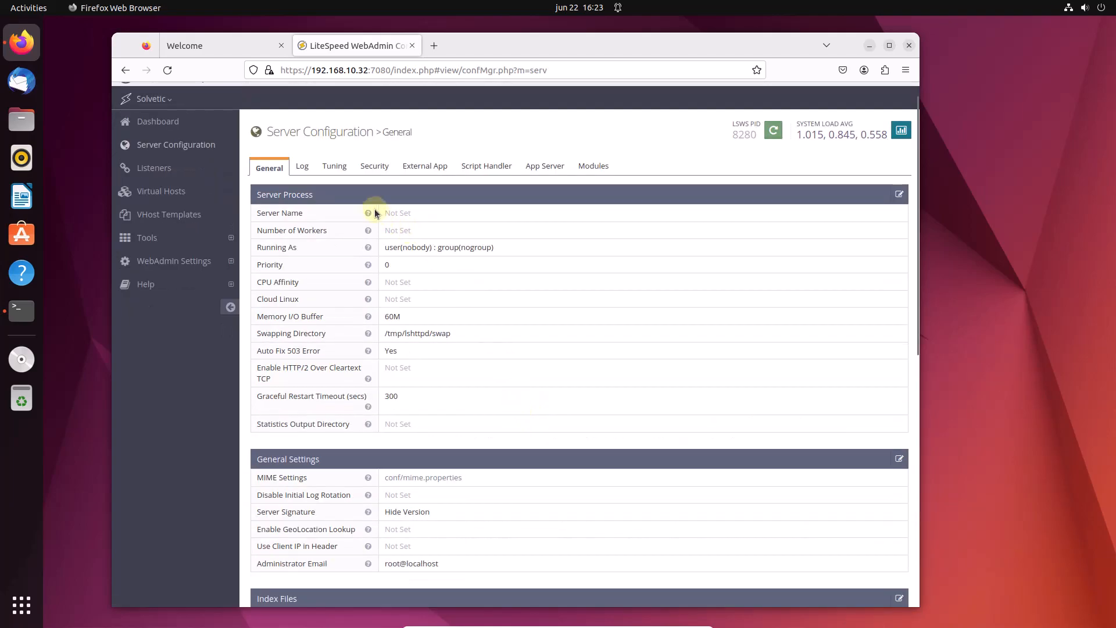
click(302, 166)
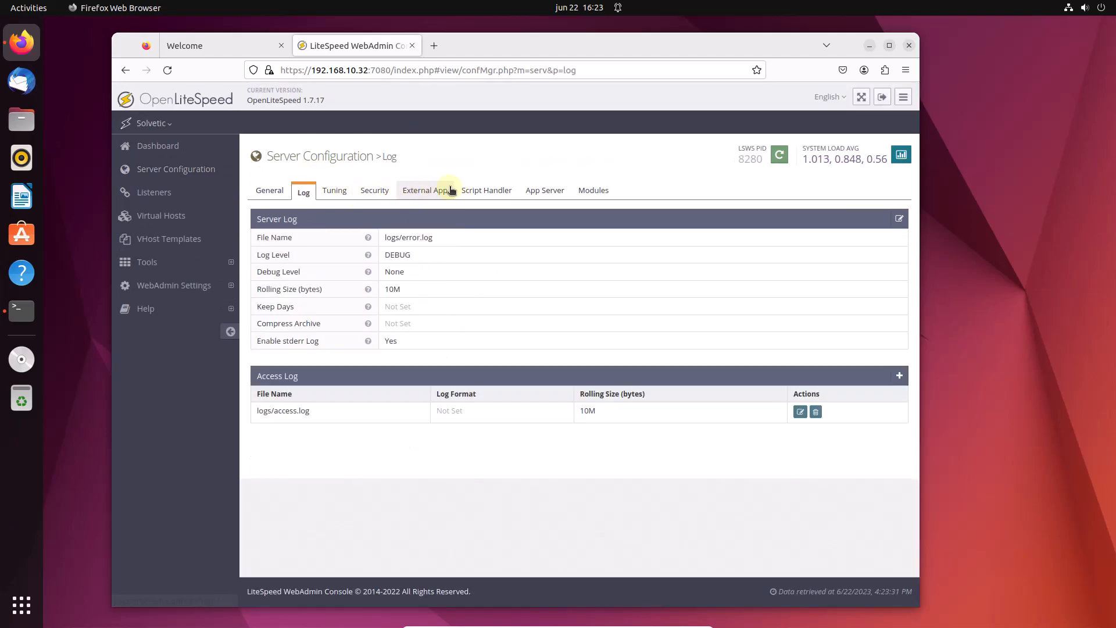
click(545, 190)
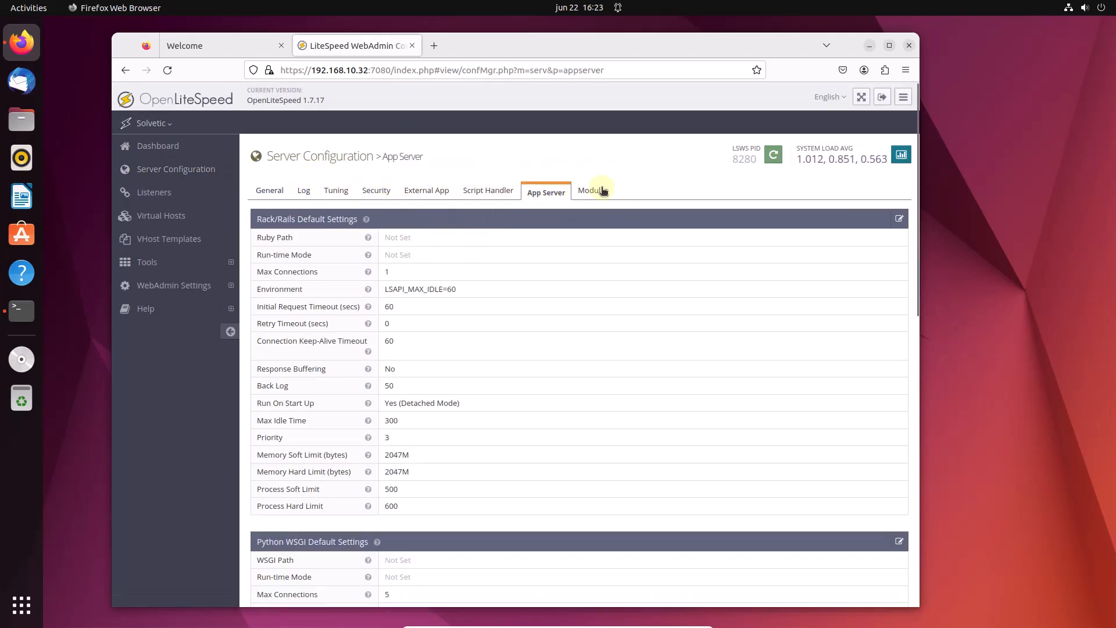
click(594, 190)
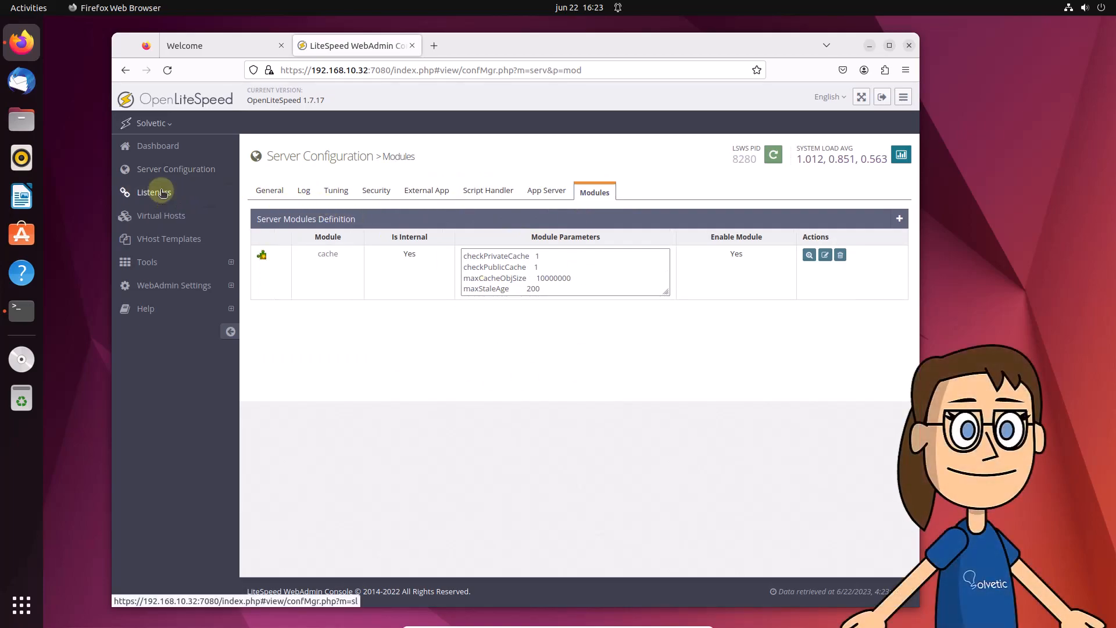
Step: View the Default listener: ANY IPv4 on port 8088 mapped to the Example virtual host
click(154, 192)
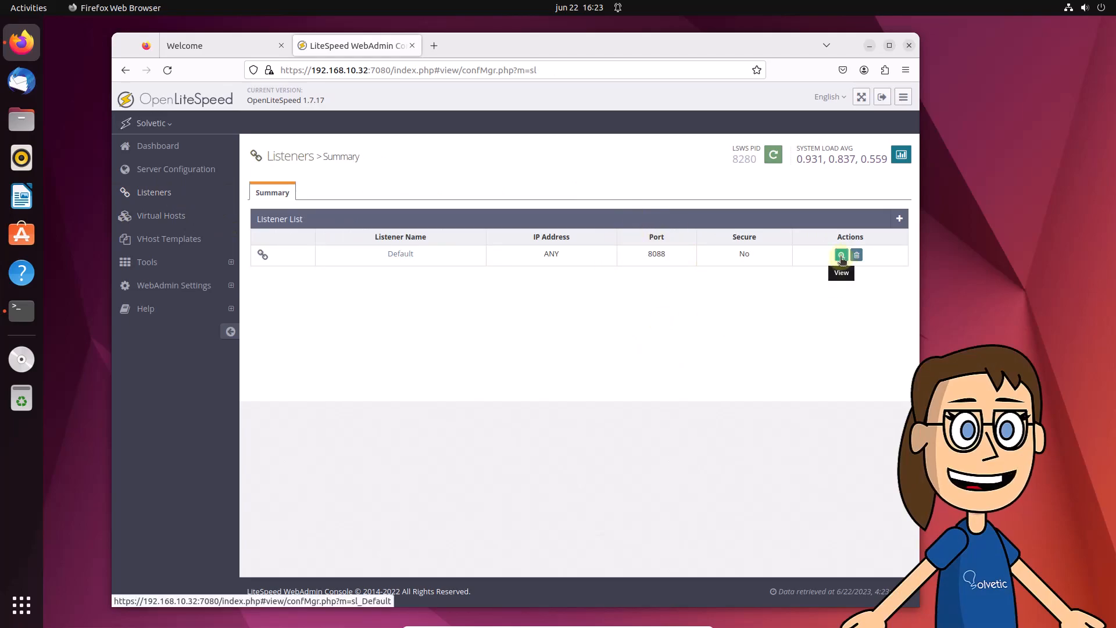
click(840, 255)
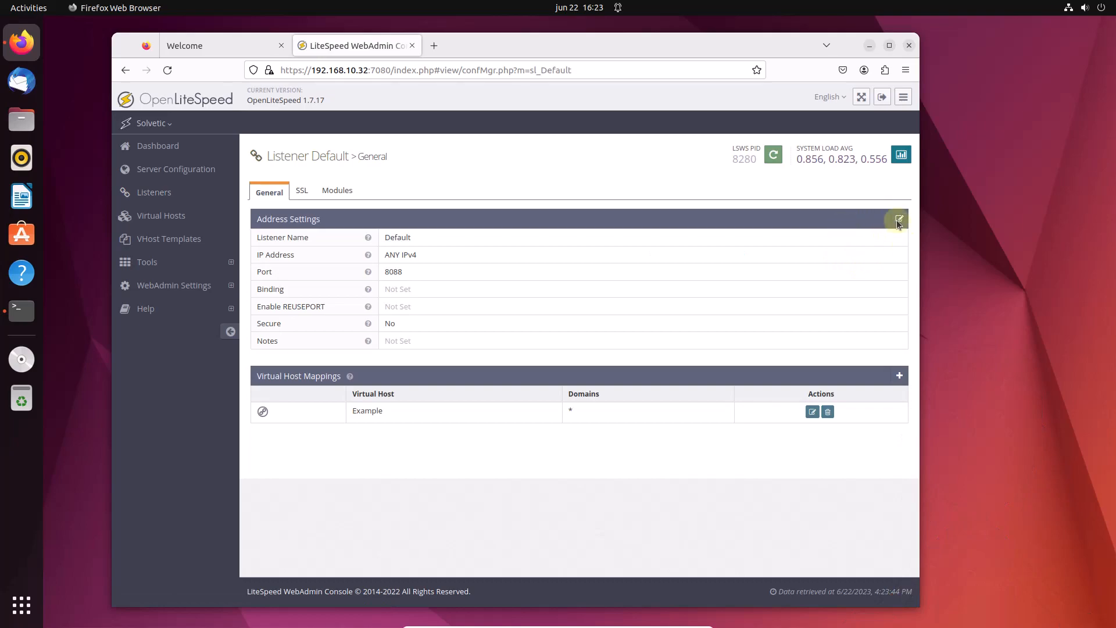
mouse_move(161, 219)
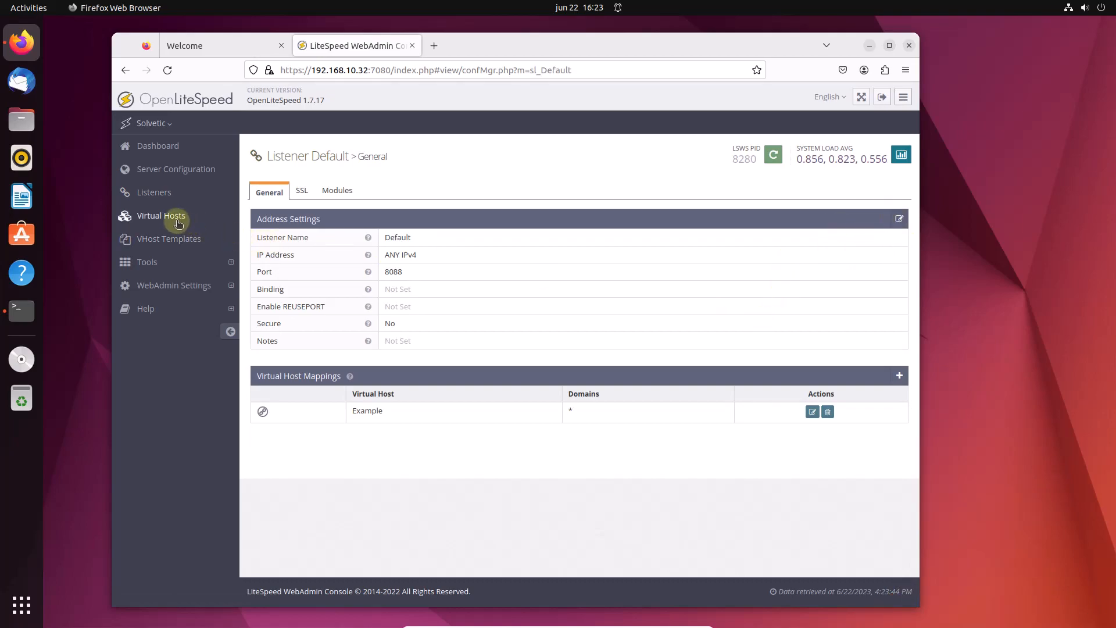
Step: Browse Virtual Hosts and VHost Templates (centralConfigLog, EasyRailsWithSuEXEC), then expand Tools
click(161, 215)
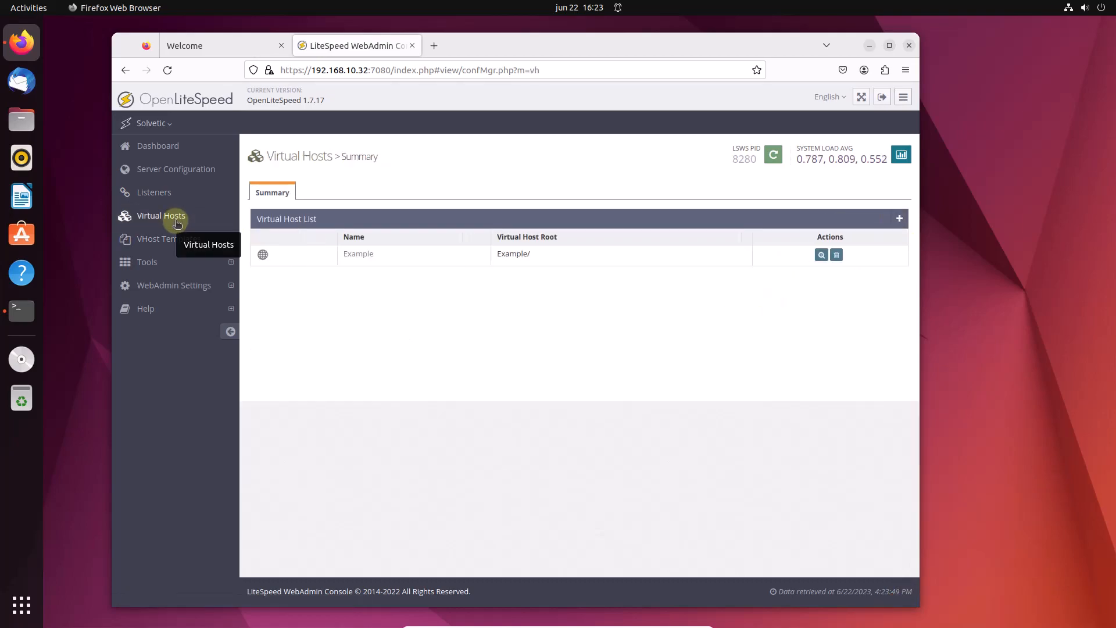
mouse_move(168, 238)
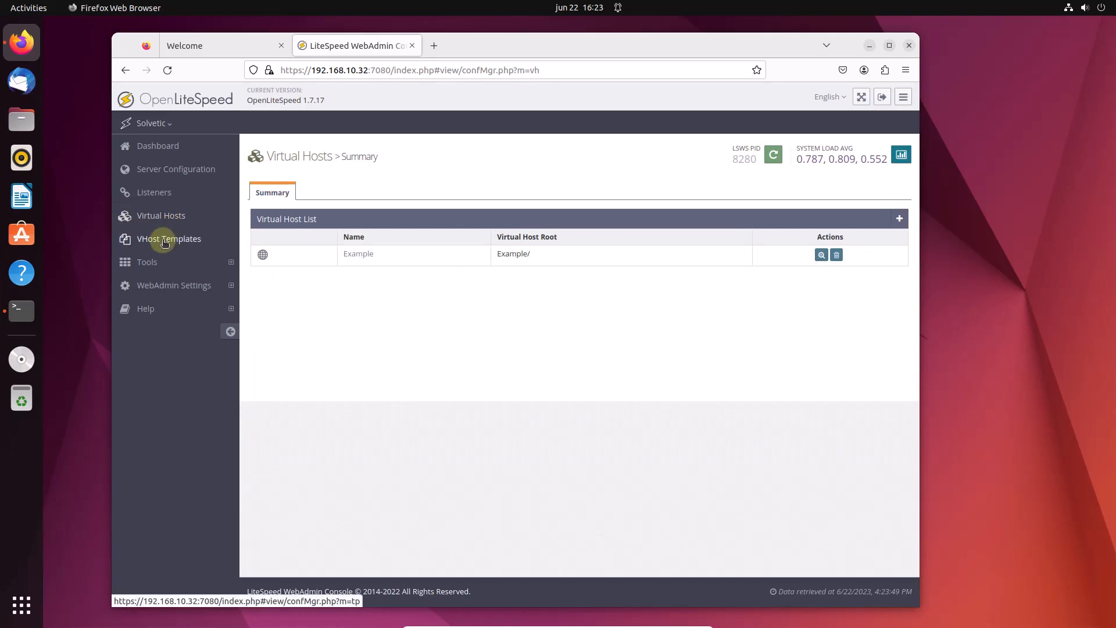
click(168, 238)
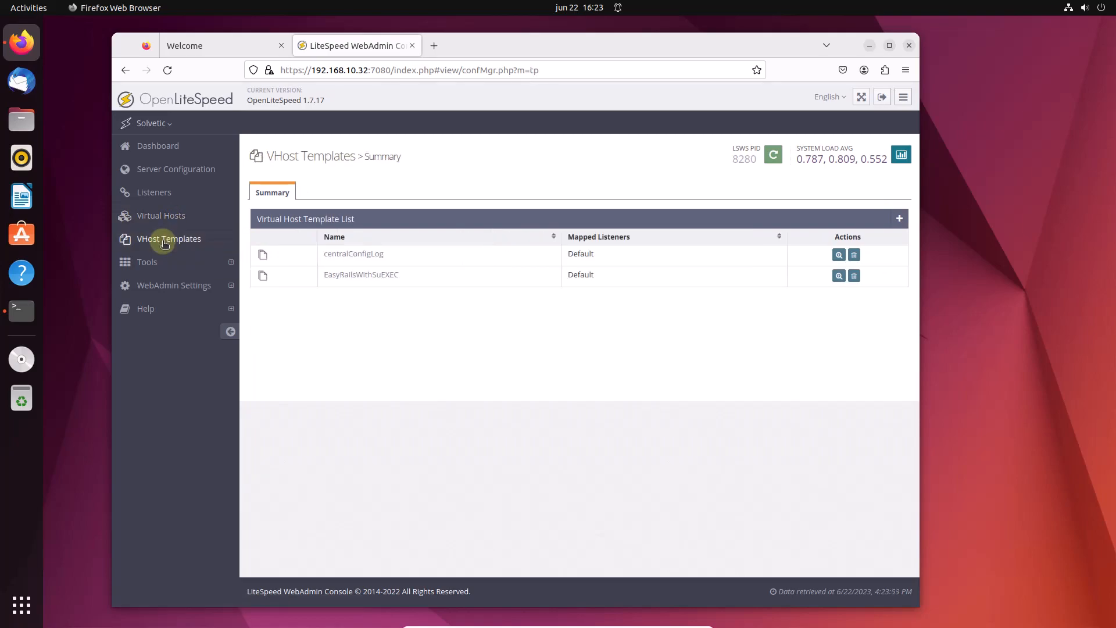
click(147, 262)
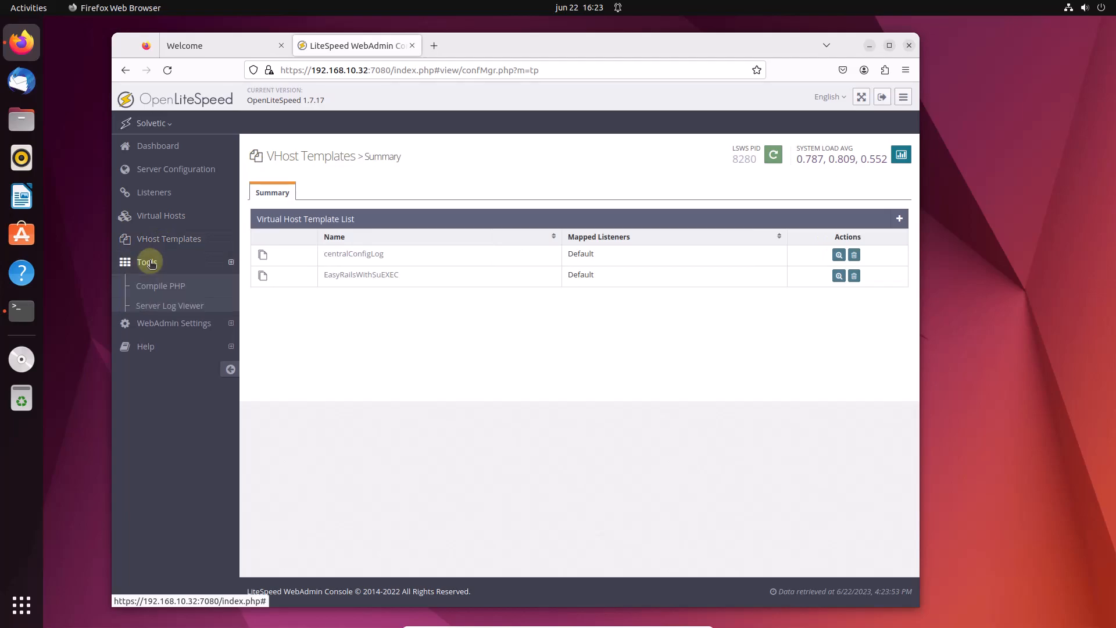
click(147, 261)
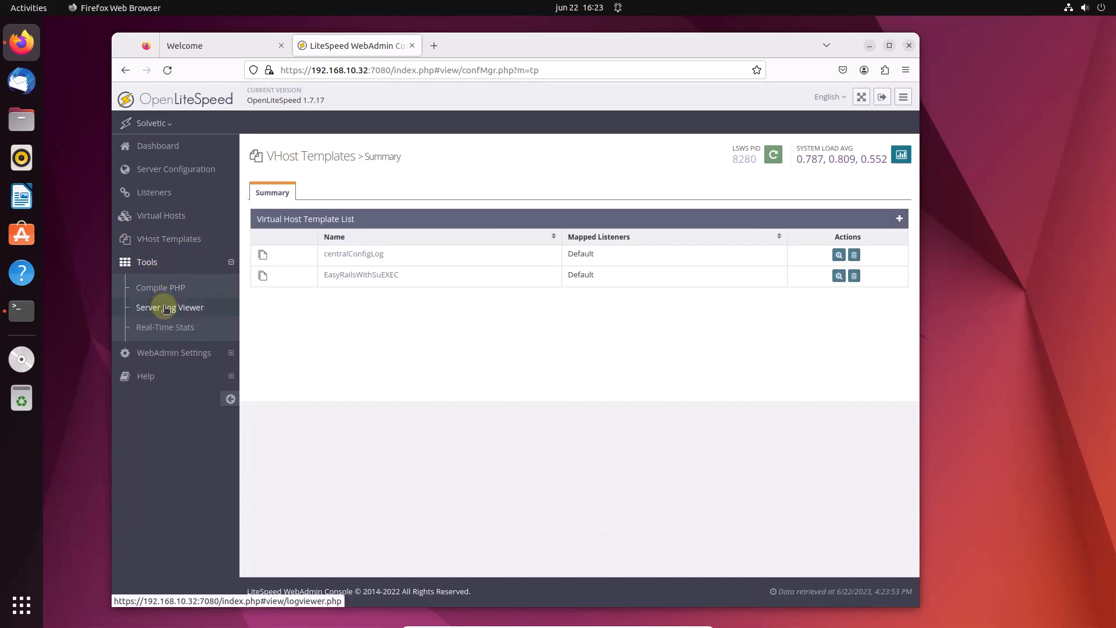
Step: Review the server error log, then chart Https In and Https Out in Real-Time Stats
click(170, 307)
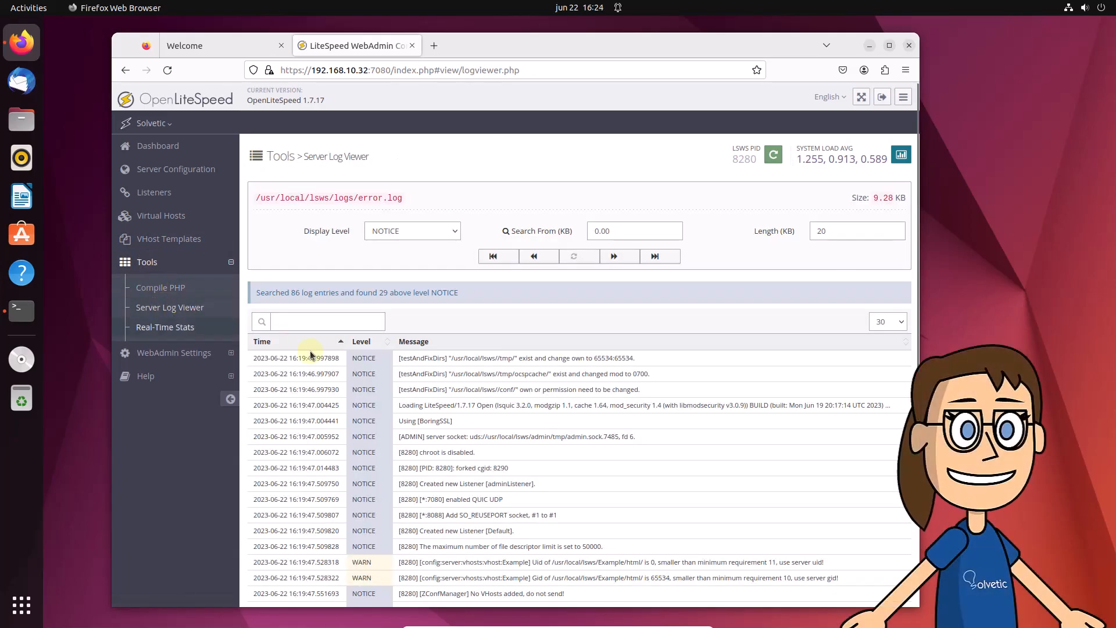
scroll(down, 3)
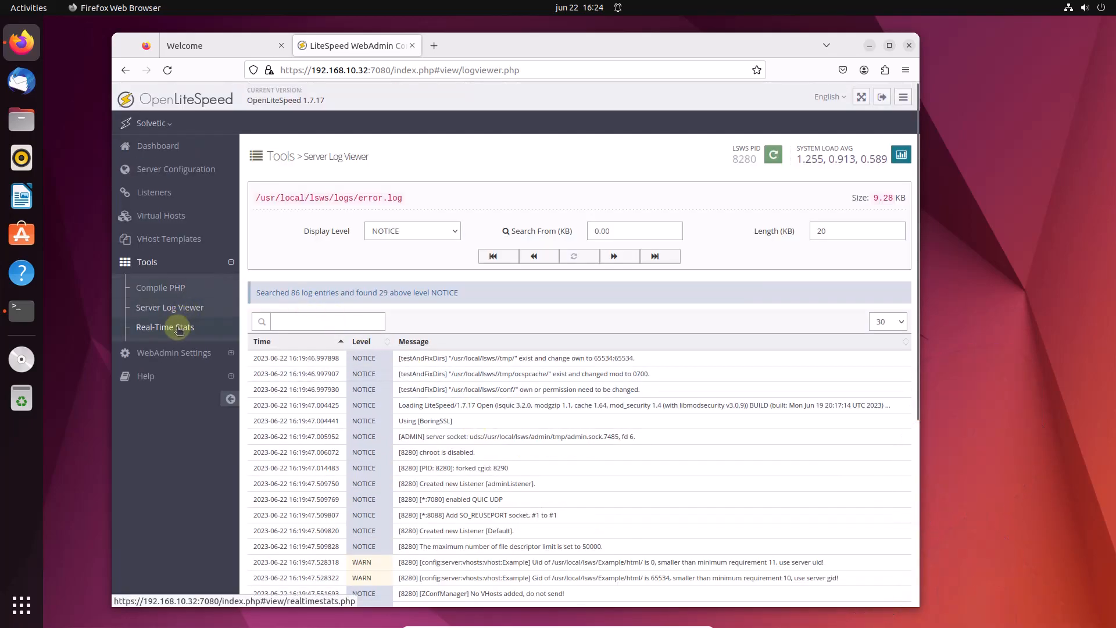
click(164, 326)
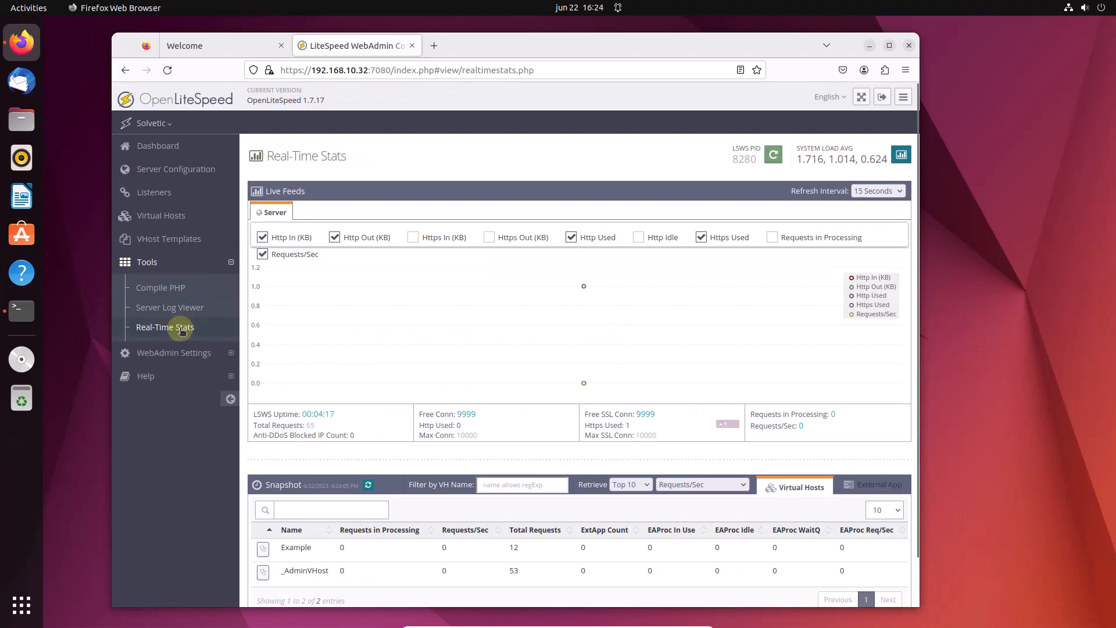
click(413, 237)
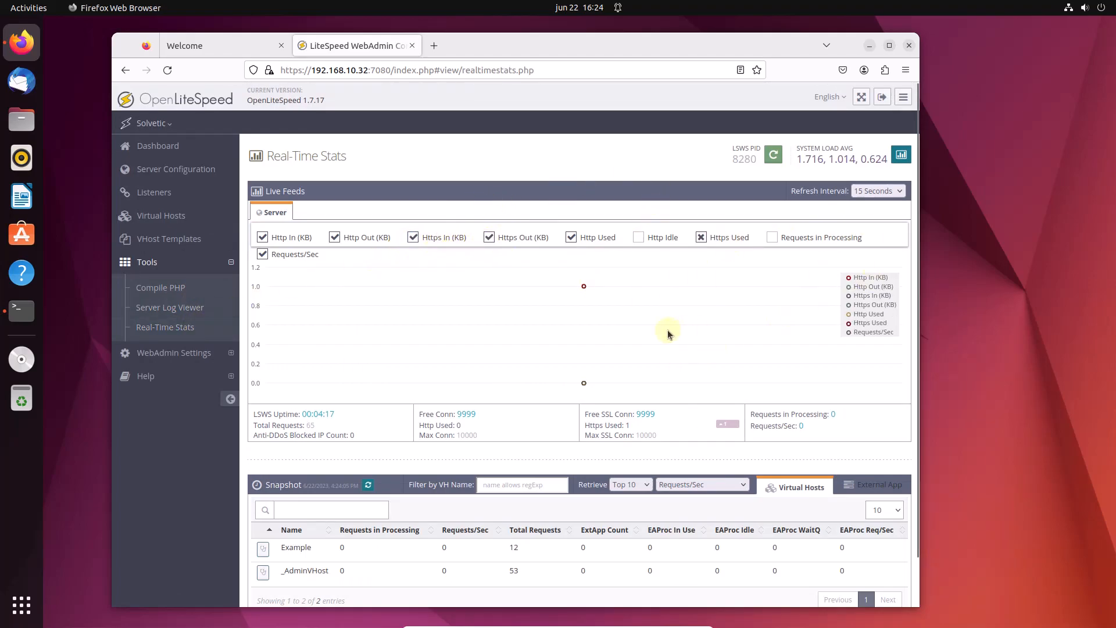
click(700, 237)
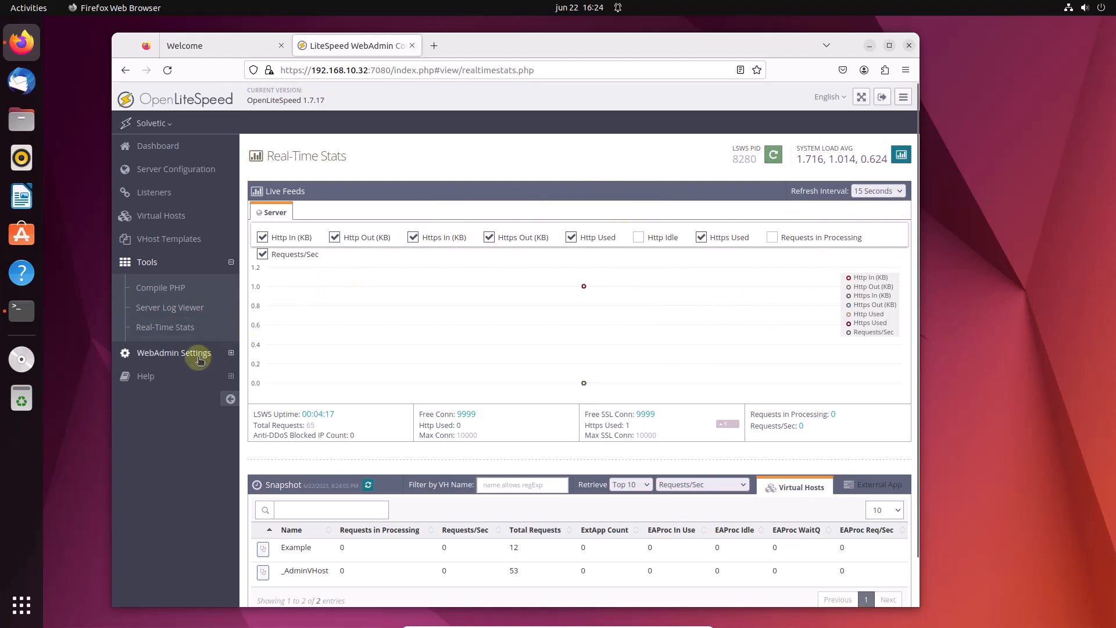
Step: Review the WebAdmin General settings, then minimize the browser to the Ubuntu desktop
click(173, 352)
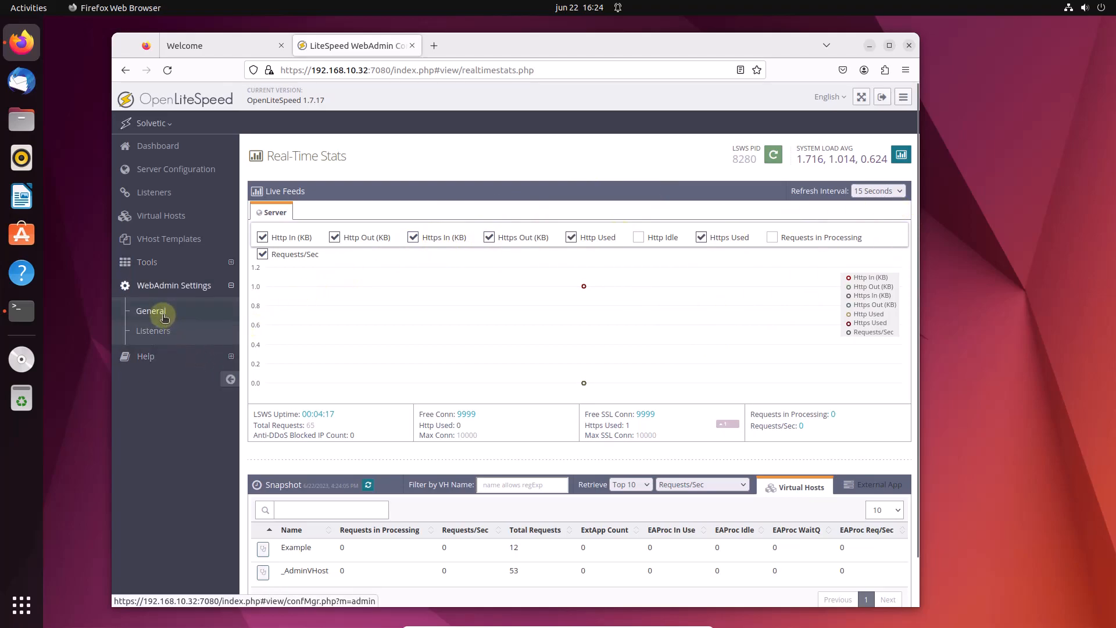
click(150, 310)
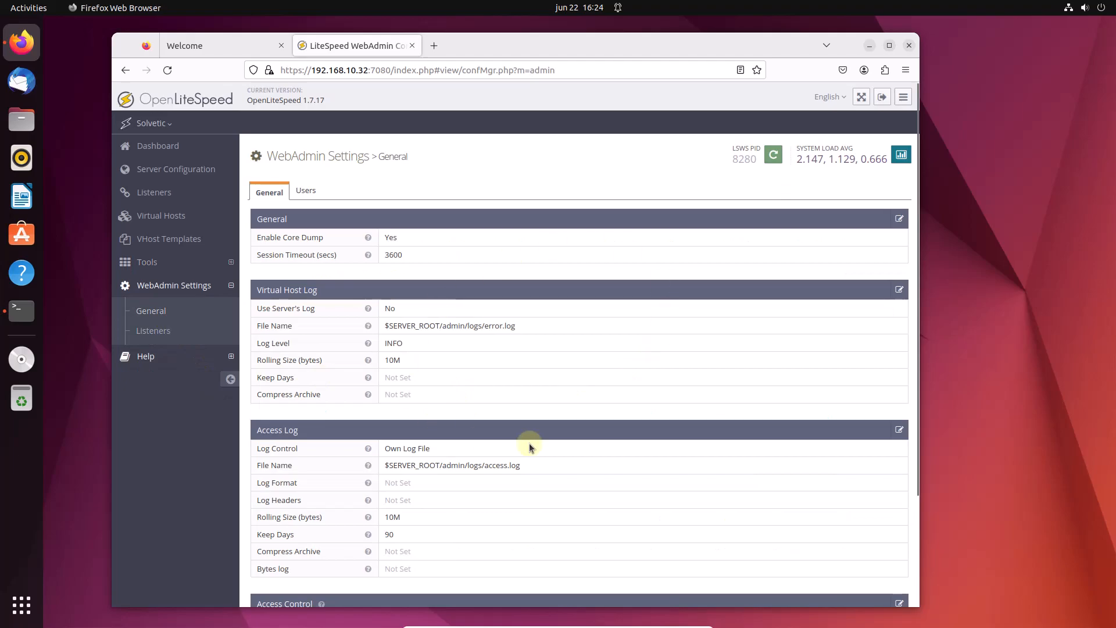
mouse_move(793, 318)
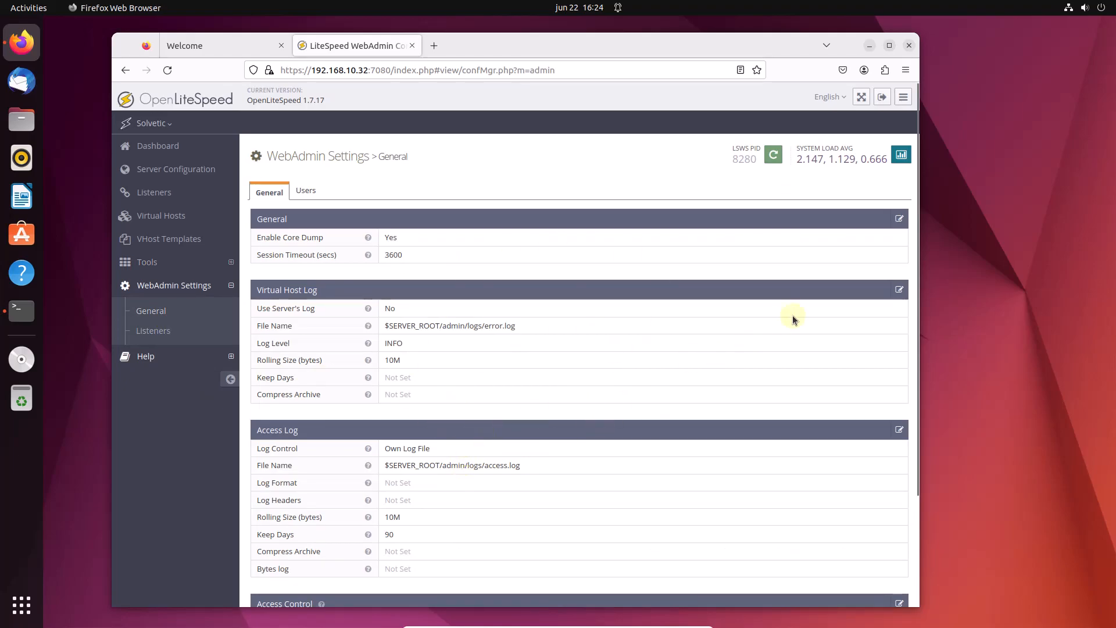
mouse_move(870, 45)
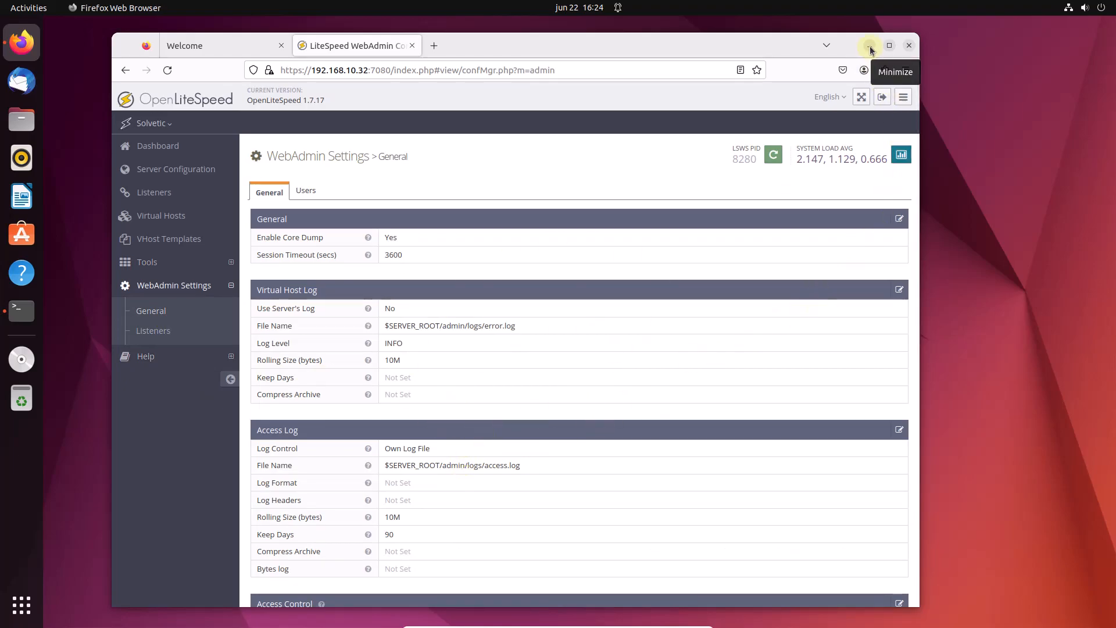
click(871, 46)
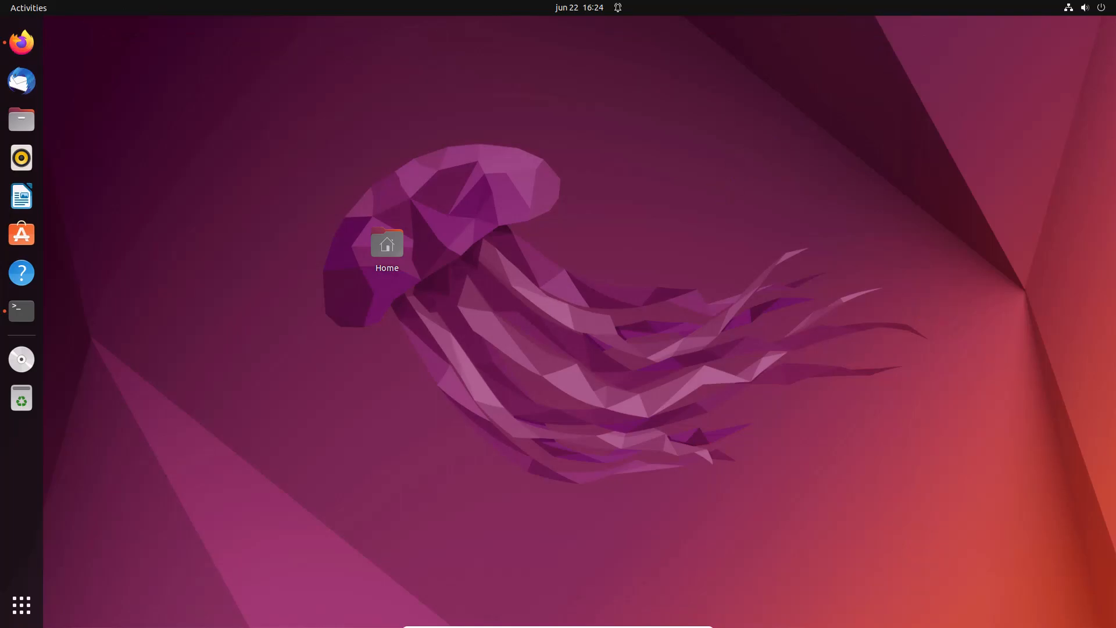